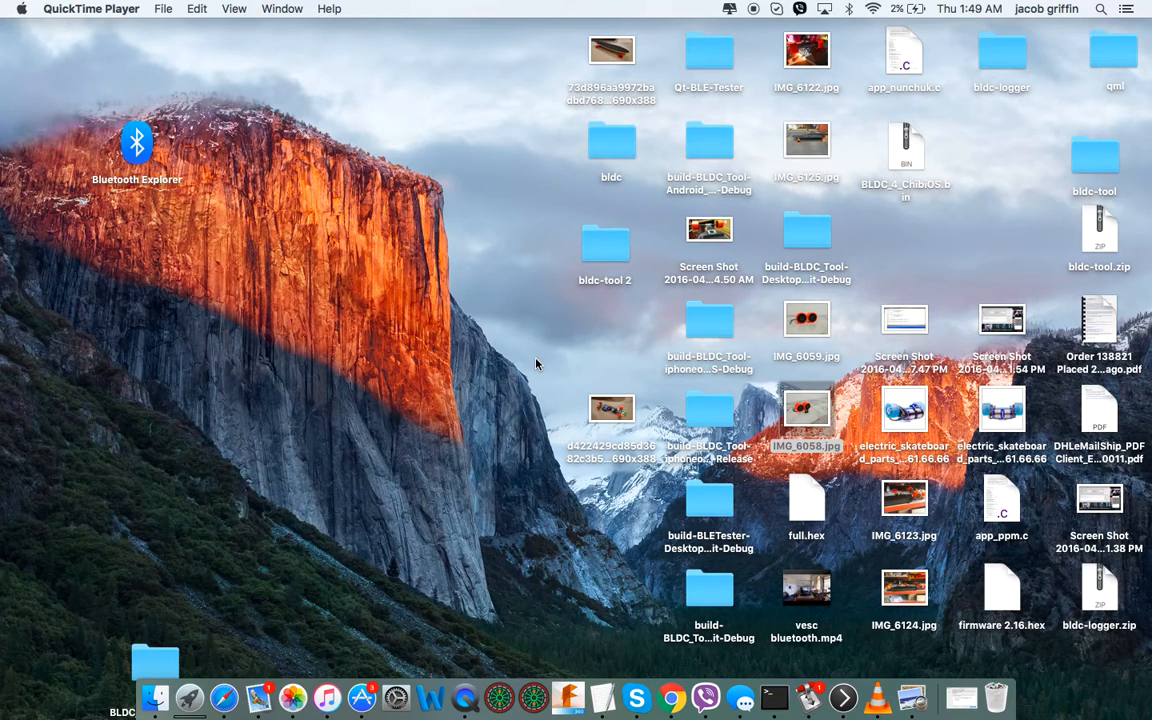
{"action": "mouse_move", "coordinate": [392, 189]}
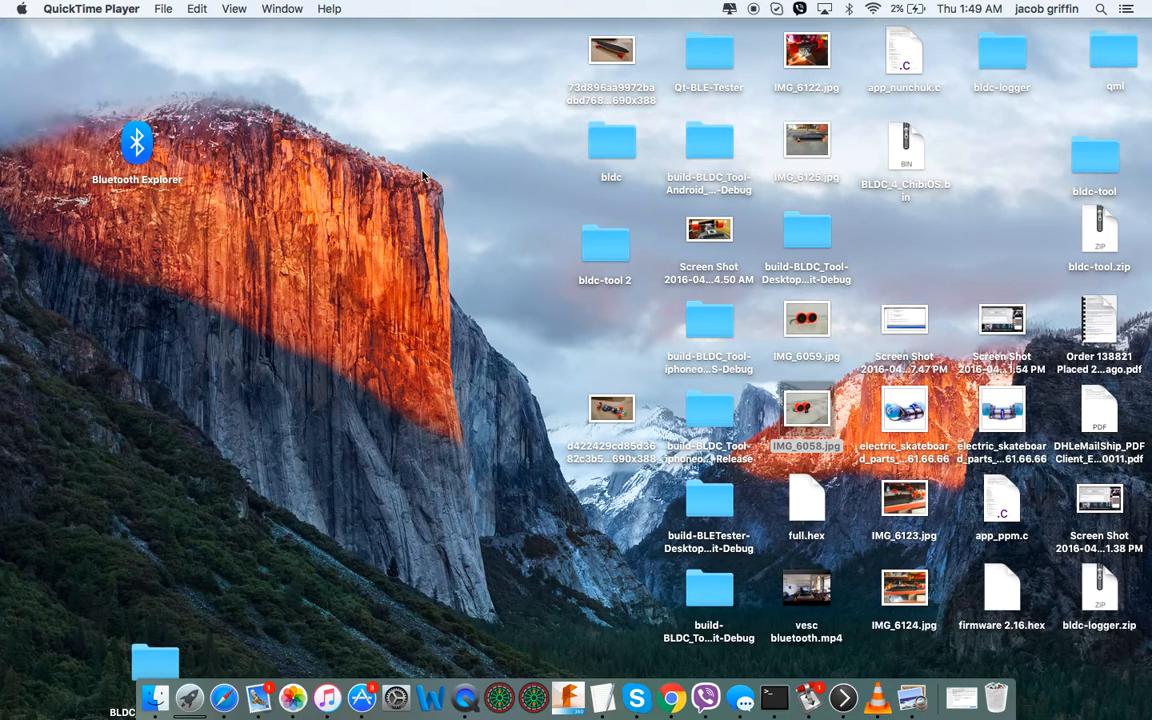
{"action": "mouse_move", "coordinate": [405, 558]}
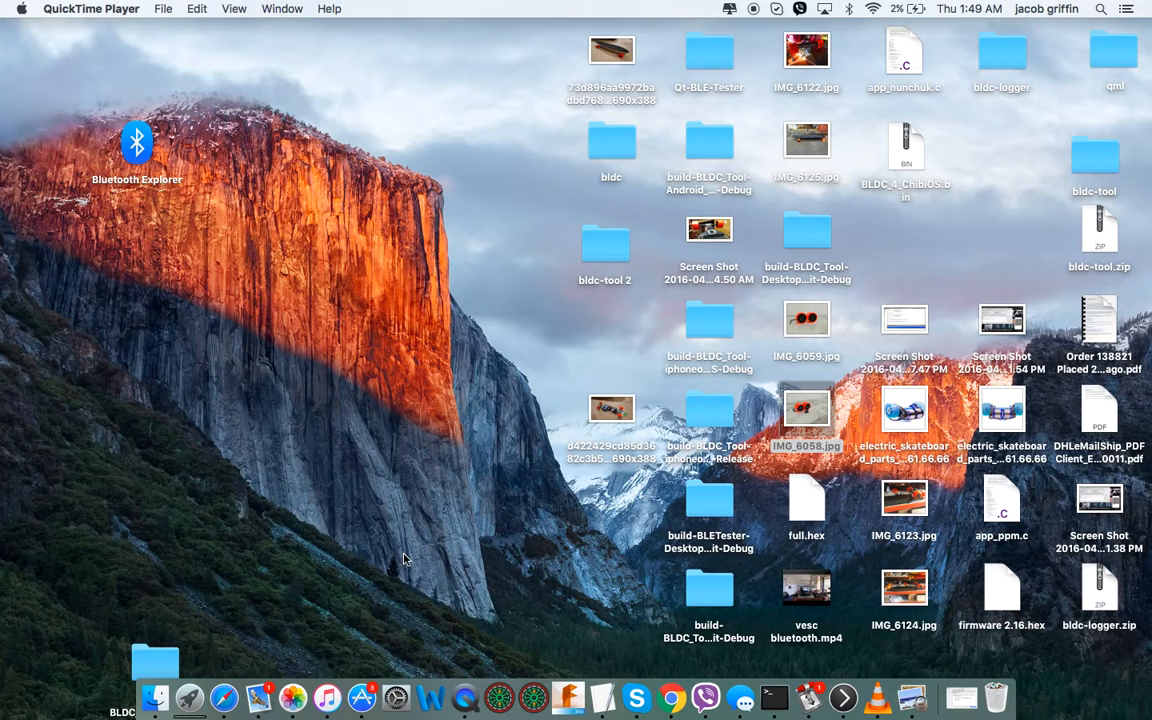
{"action": "mouse_move", "coordinate": [253, 474]}
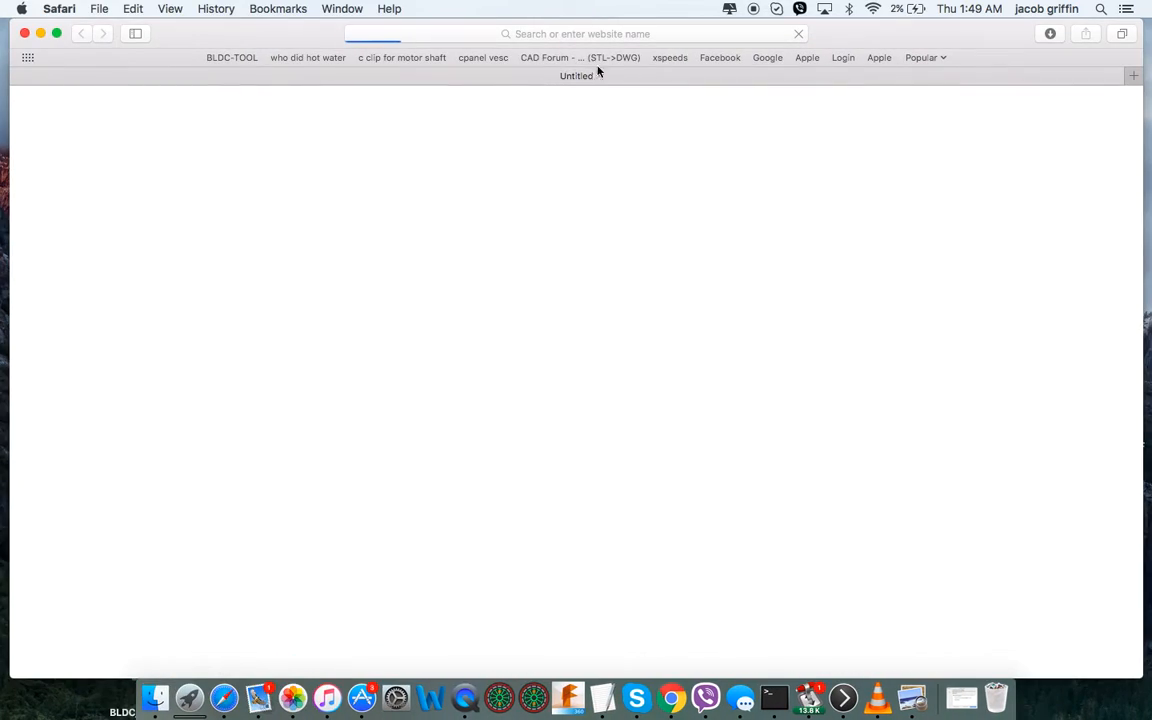
- Enter vesc.net.au in Safari's address bar to load the VESC homepage
{"action": "left_click", "coordinate": [767, 57]}
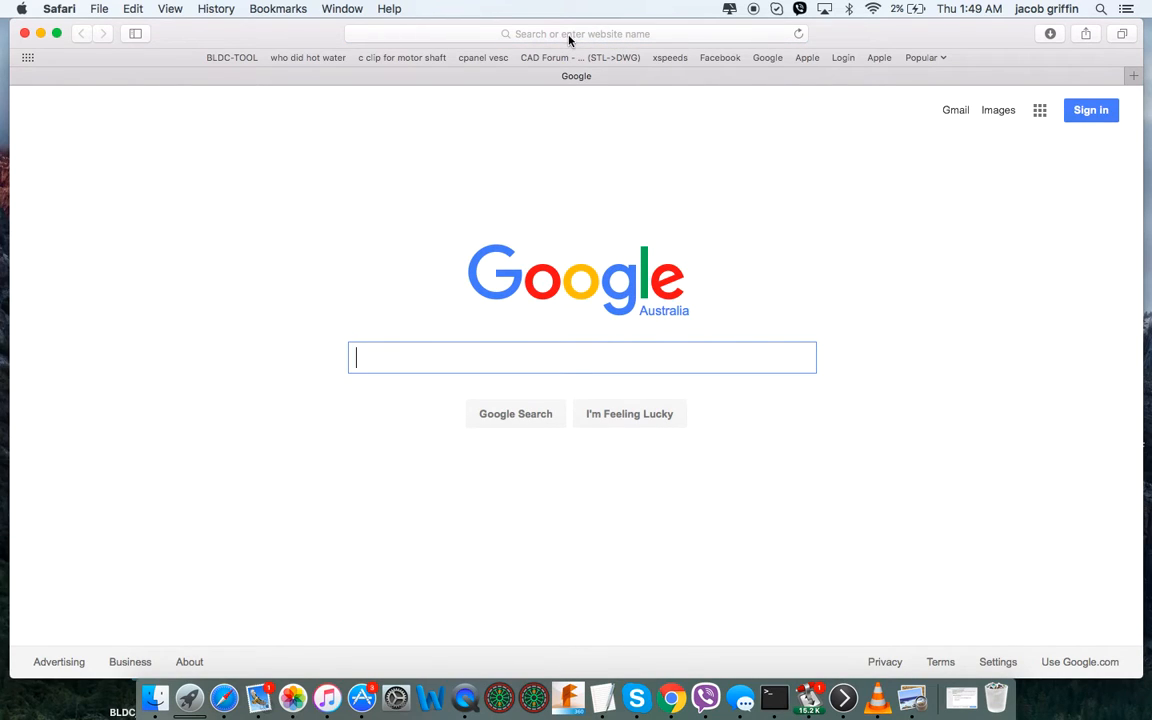
{"action": "left_click", "coordinate": [575, 33]}
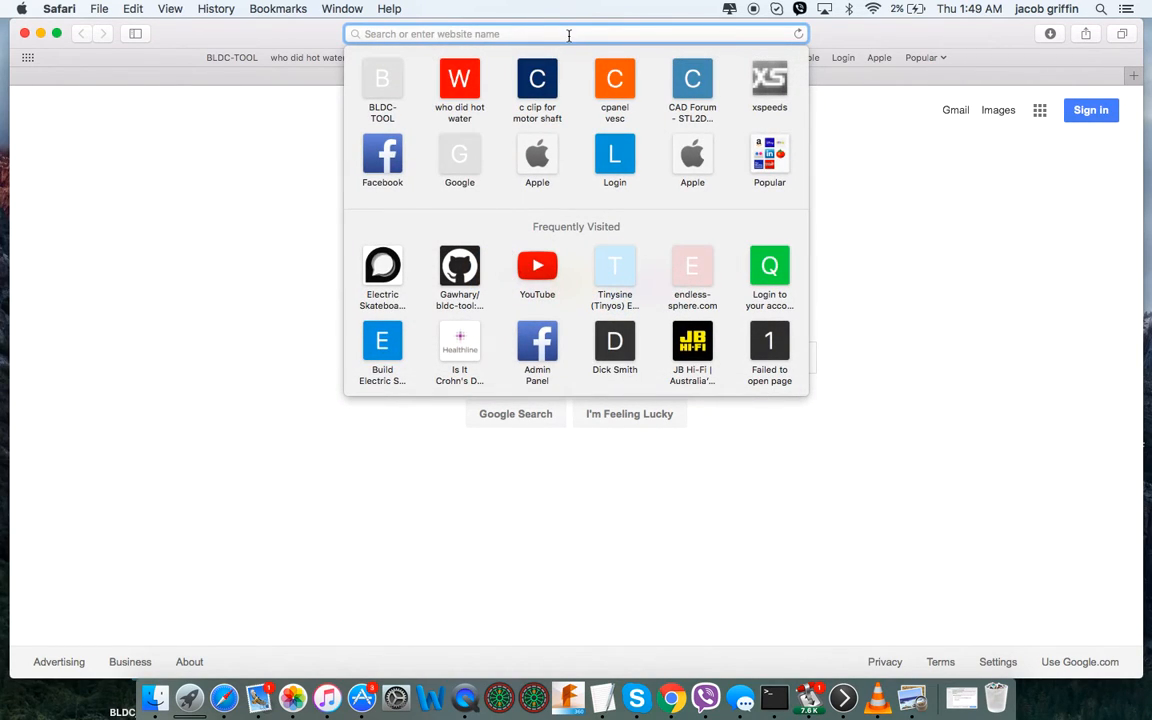
{"action": "type", "text": "vesc."}
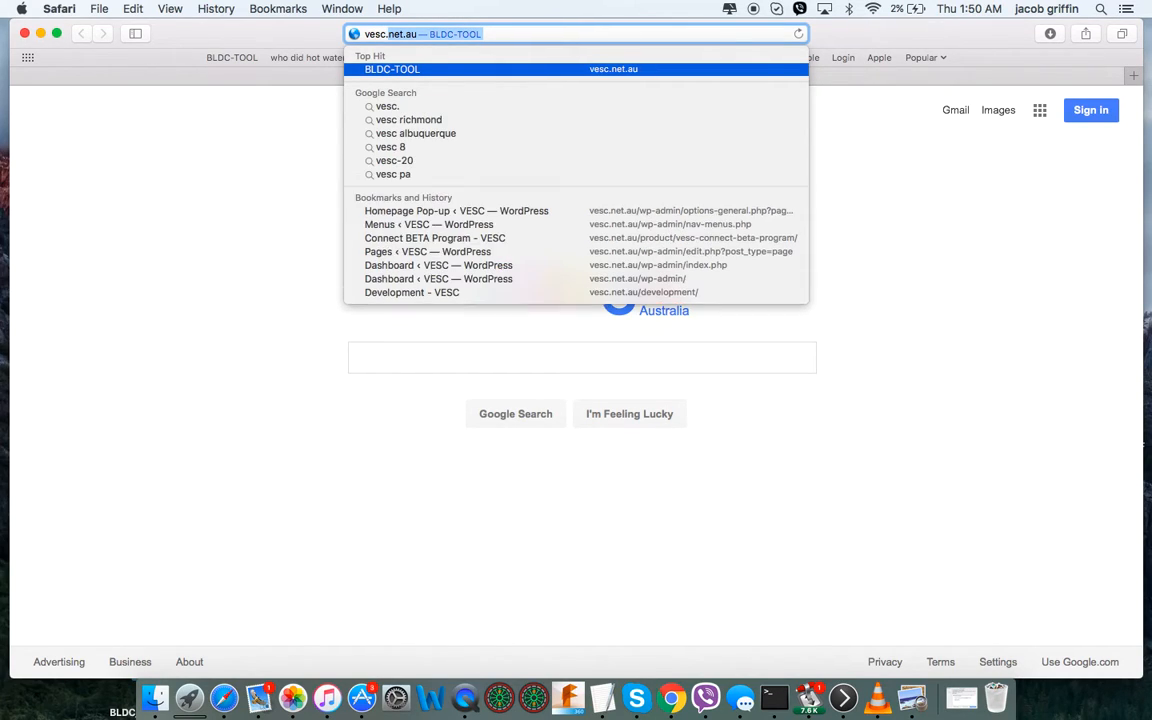
{"action": "type", "text": "vesc.support"}
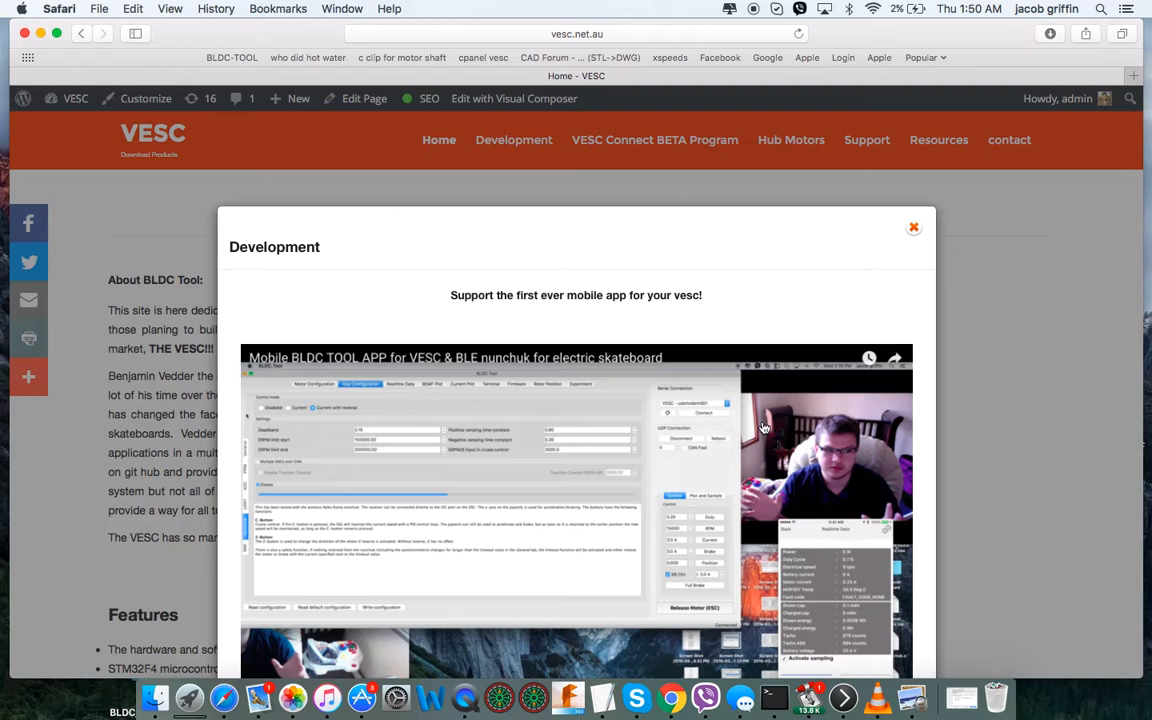
{"action": "mouse_move", "coordinate": [612, 360]}
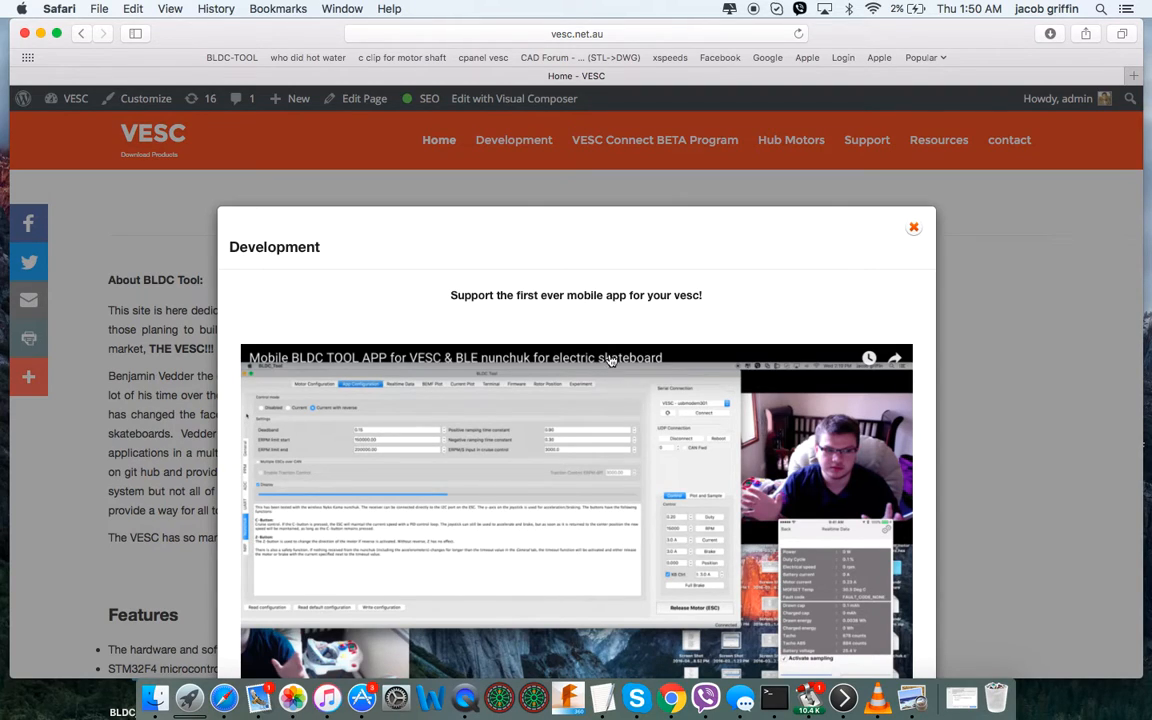
{"action": "mouse_move", "coordinate": [583, 309]}
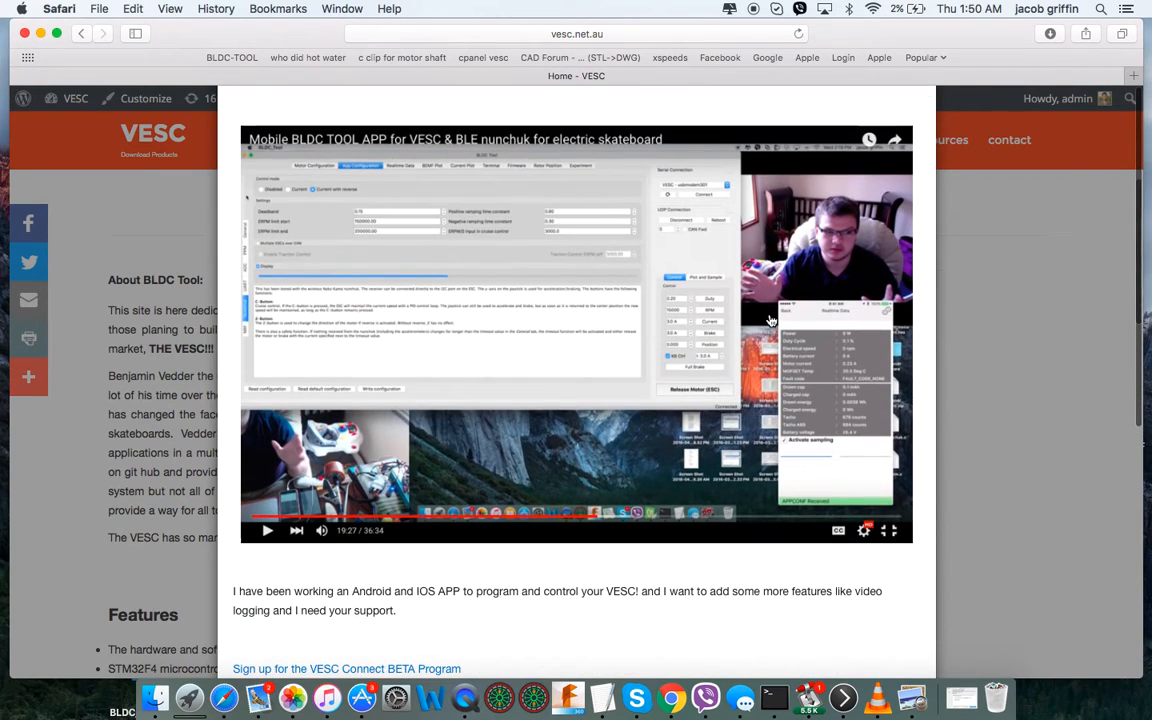
{"action": "scroll", "scroll_direction": "down", "scroll_amount": 3}
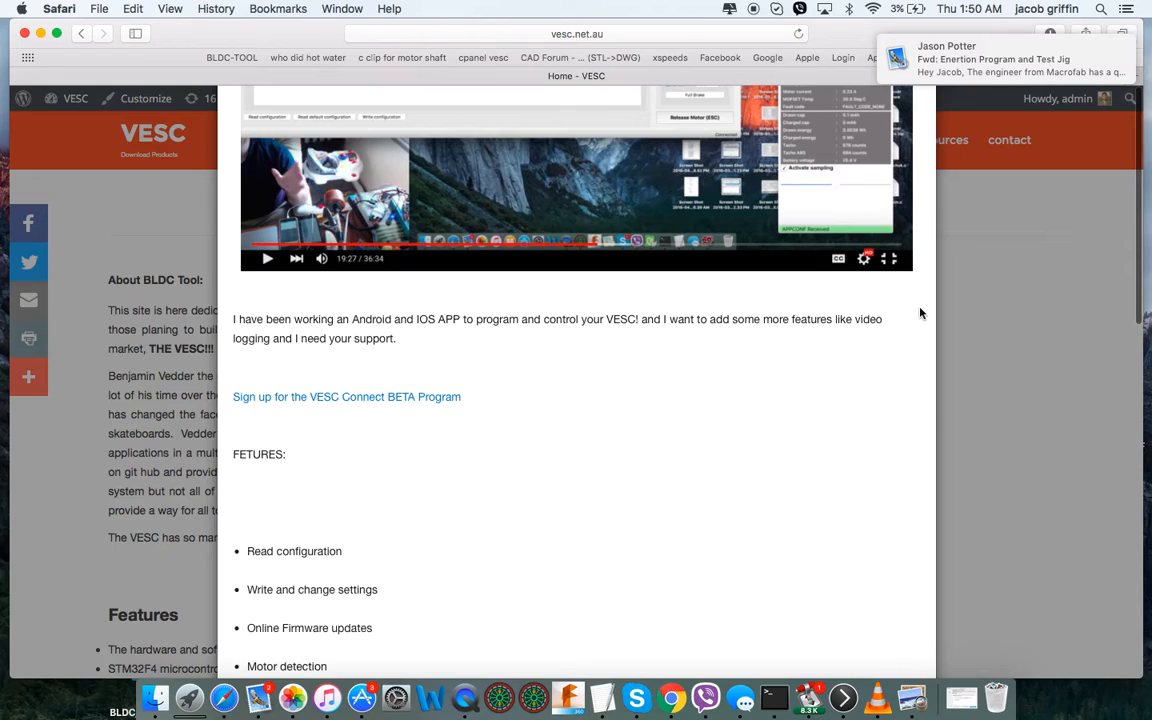
{"action": "mouse_move", "coordinate": [757, 426]}
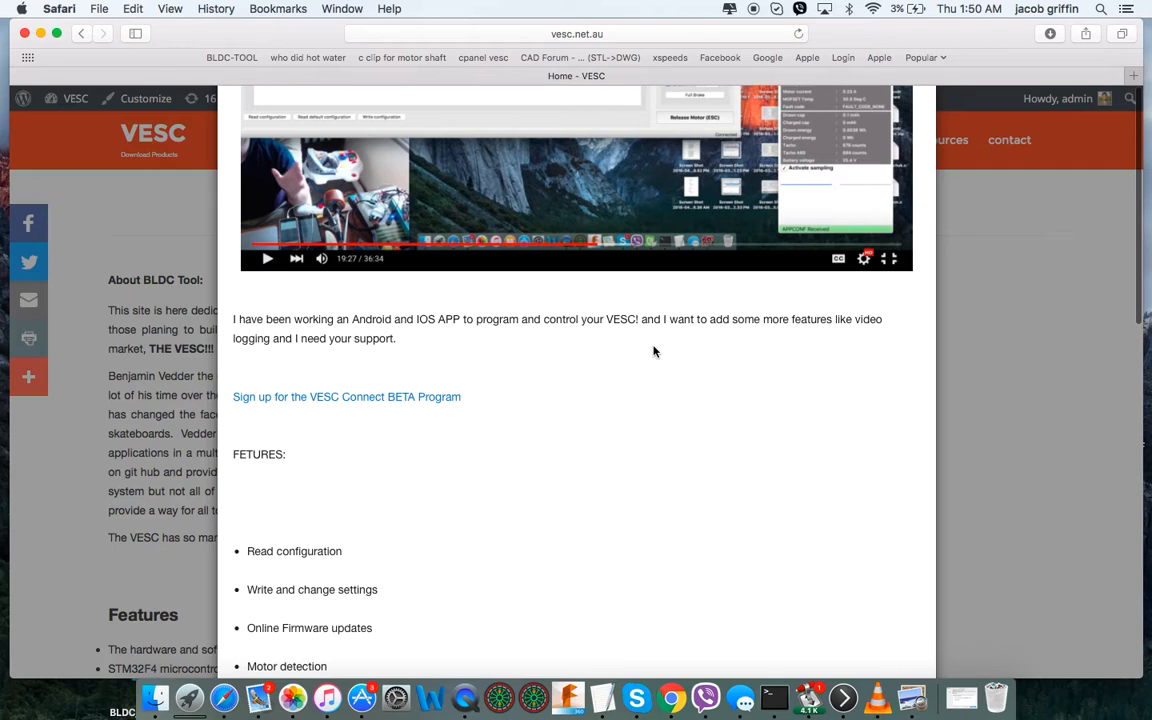
{"action": "scroll", "scroll_direction": "down", "scroll_amount": 3}
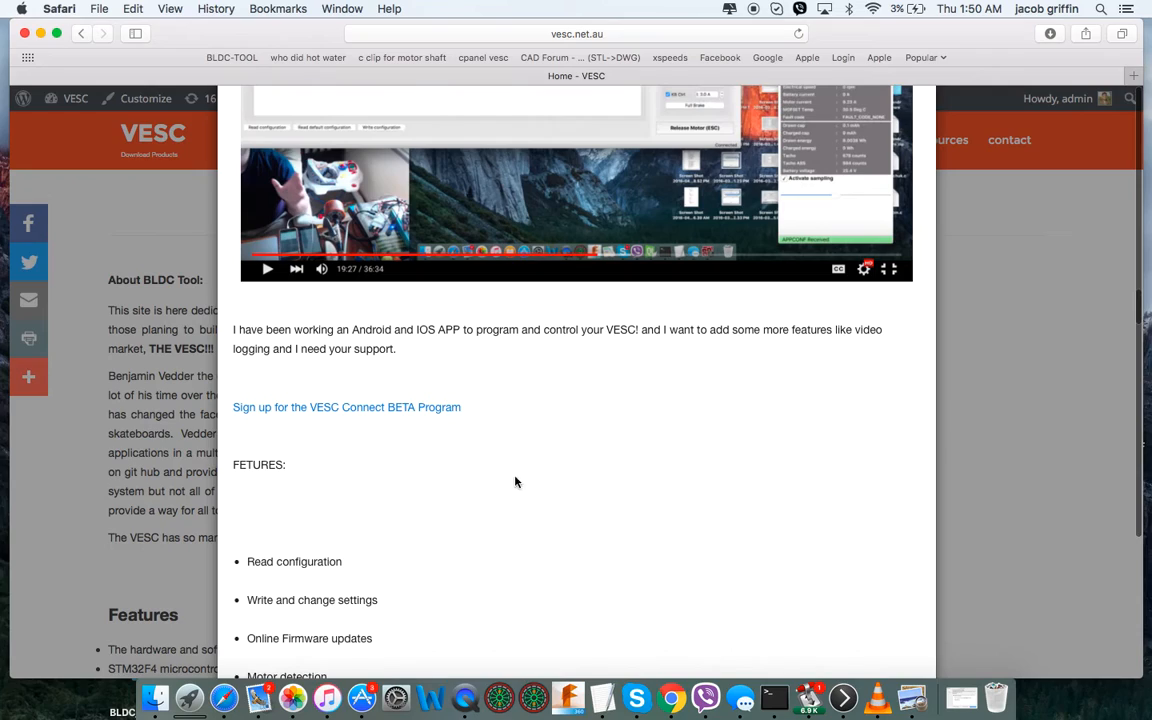
{"action": "mouse_move", "coordinate": [407, 417]}
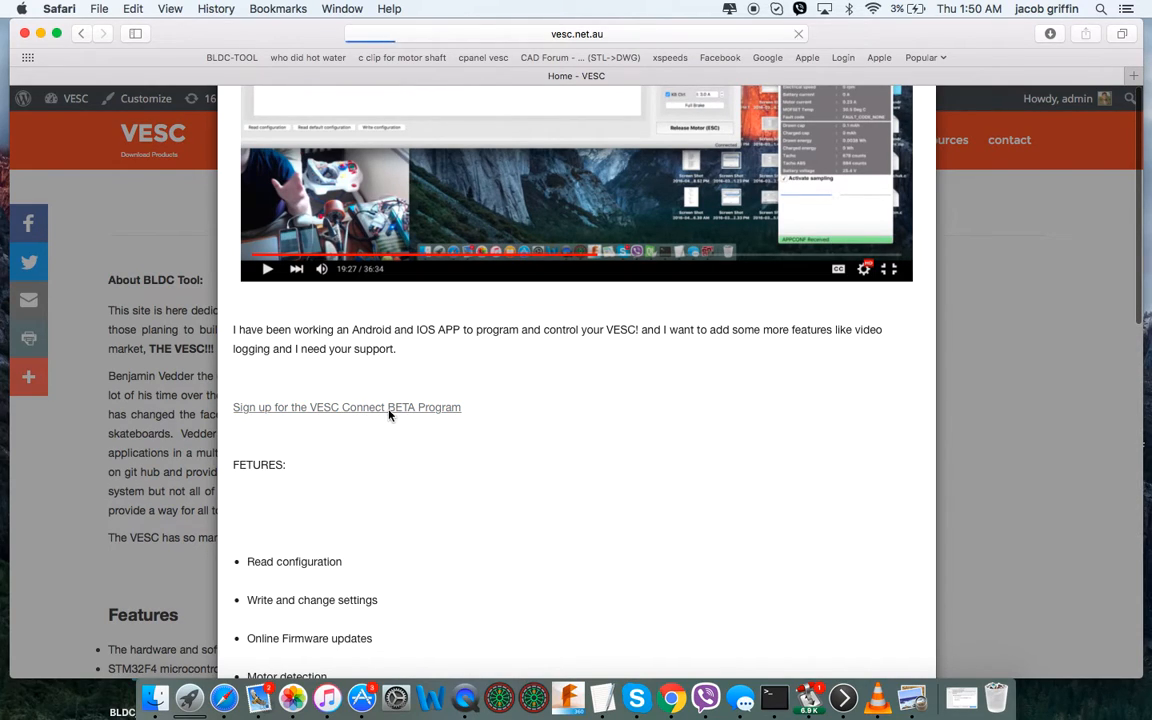
- Follow the pop-up's 'Sign up for the VESC Connect BETA Program' link
{"action": "left_click", "coordinate": [347, 407]}
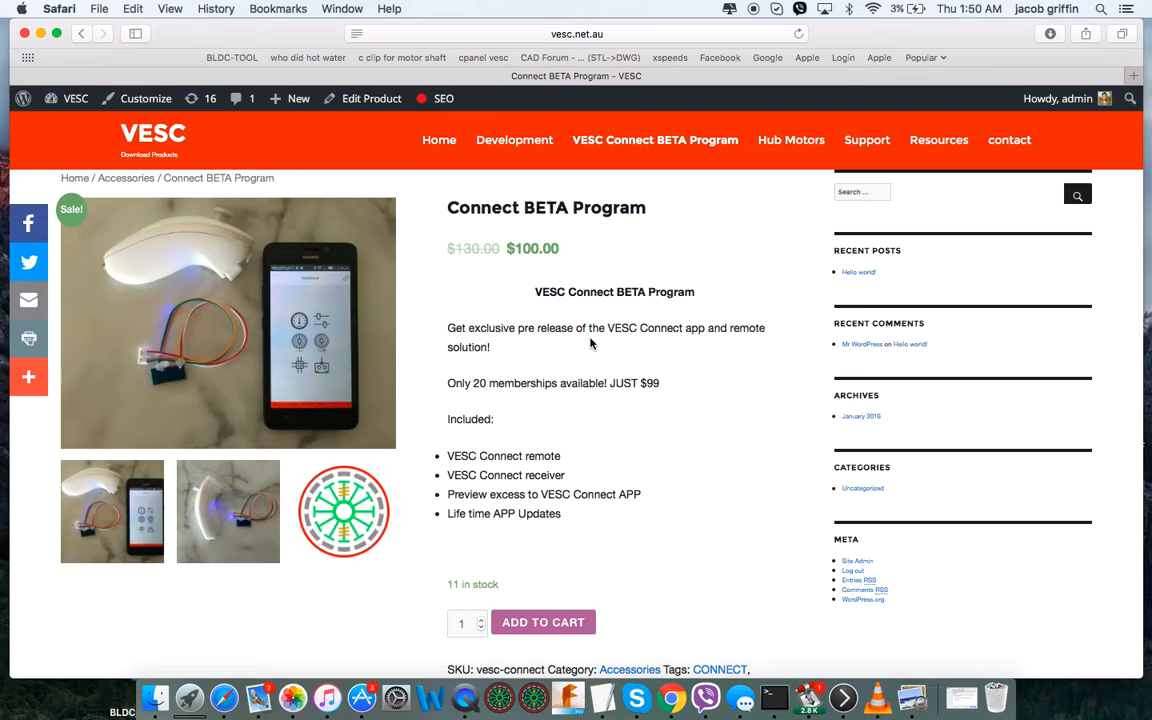
{"action": "mouse_move", "coordinate": [587, 415]}
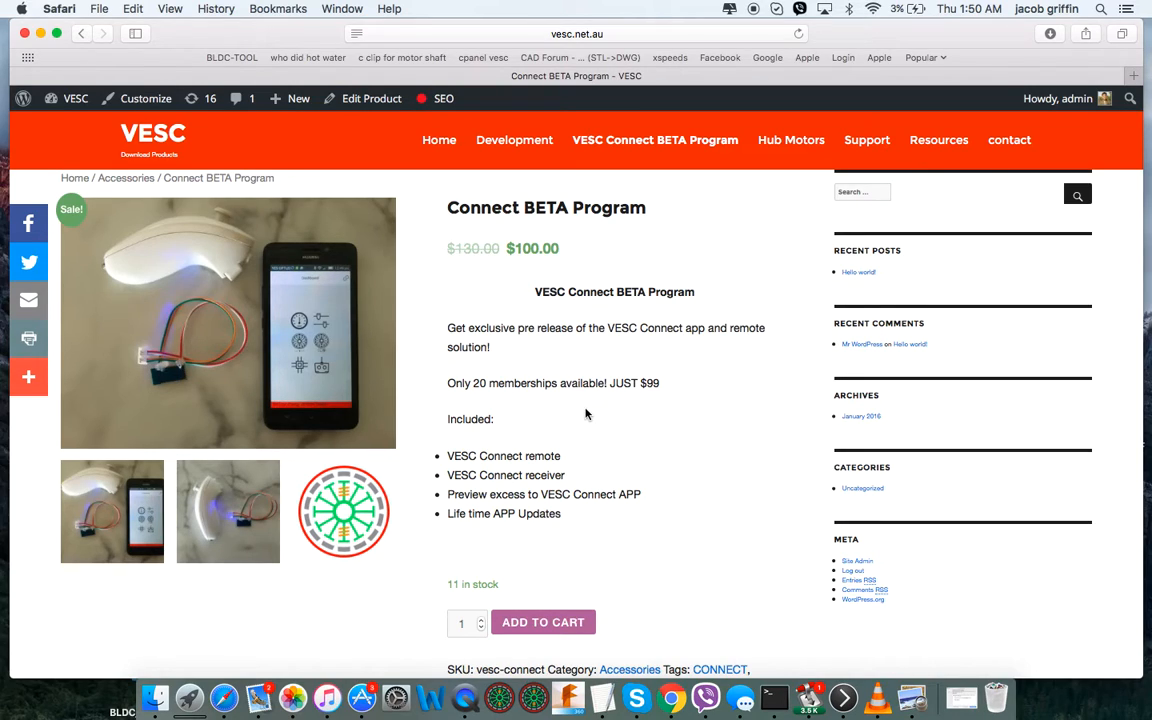
{"action": "mouse_move", "coordinate": [325, 406]}
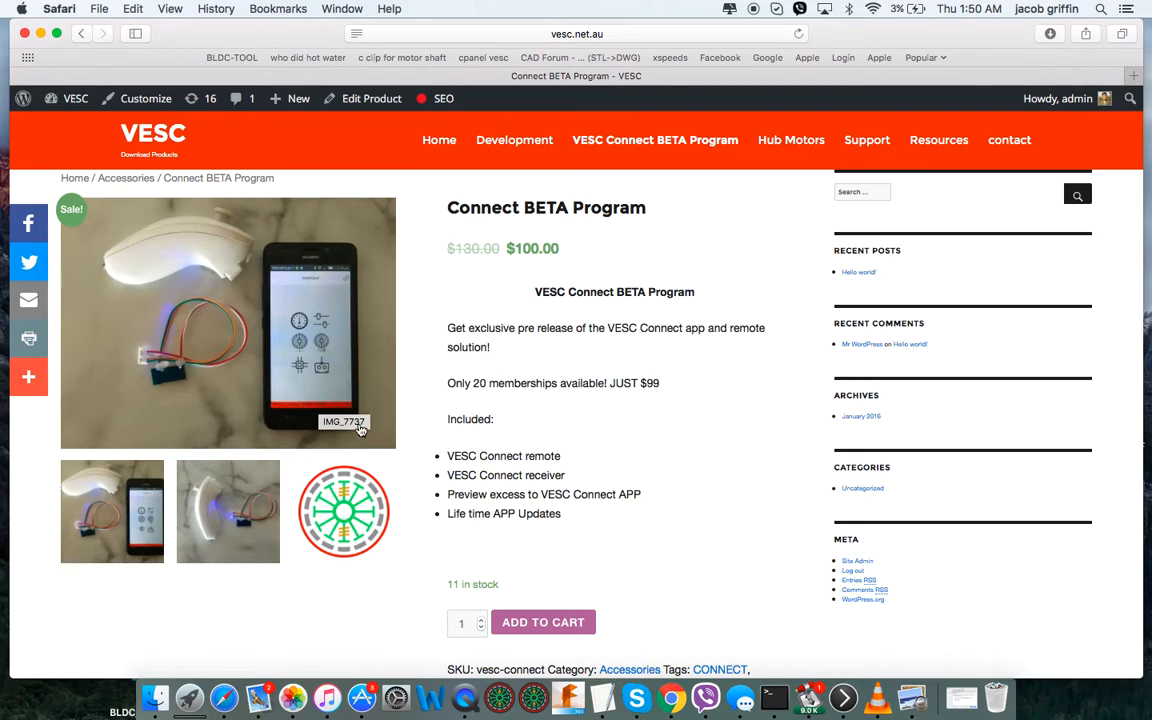
{"action": "mouse_move", "coordinate": [385, 395]}
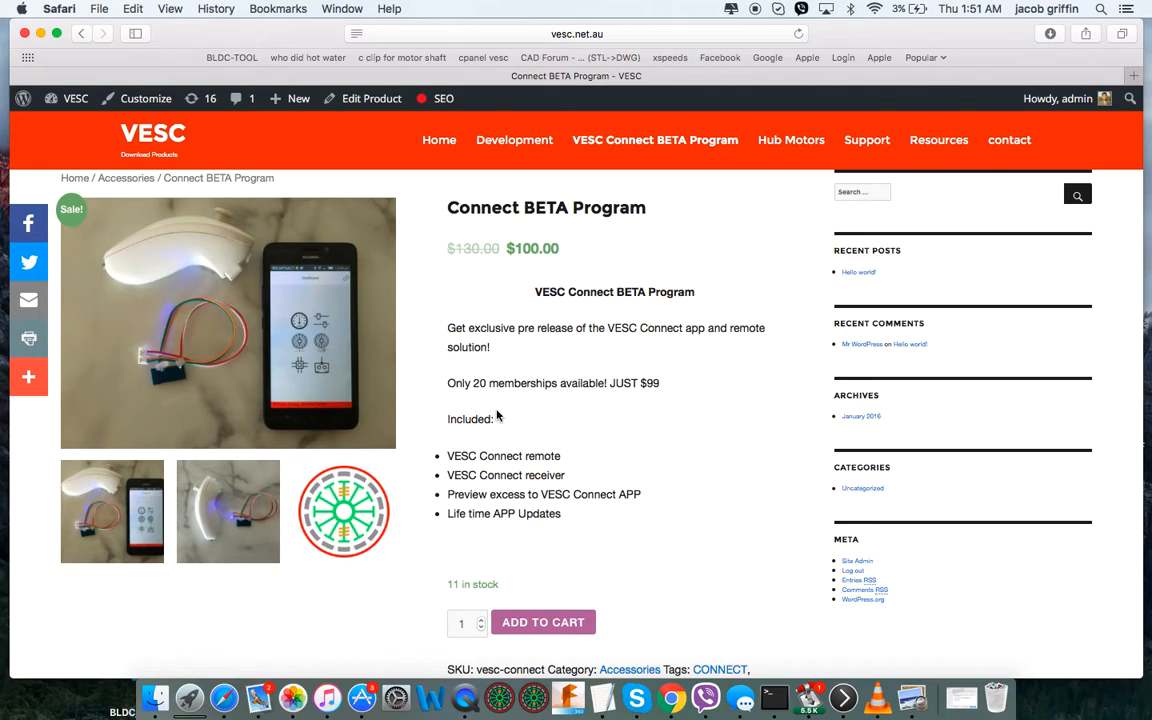
{"action": "mouse_move", "coordinate": [514, 443]}
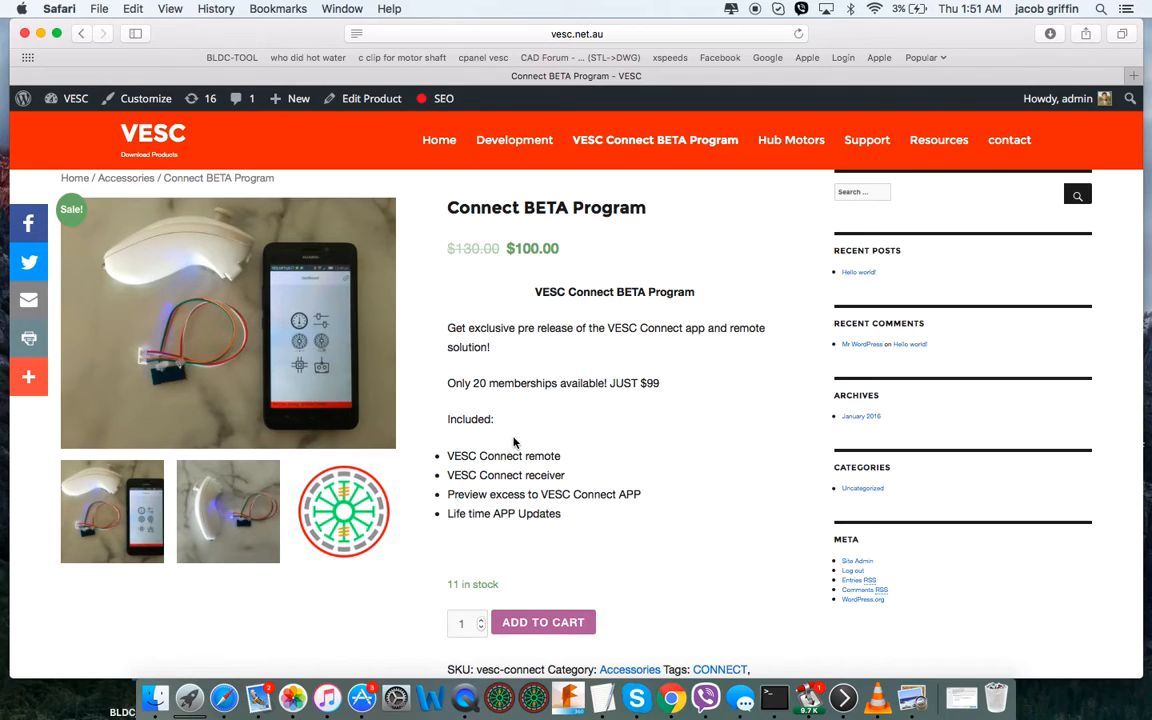
{"action": "mouse_move", "coordinate": [193, 388]}
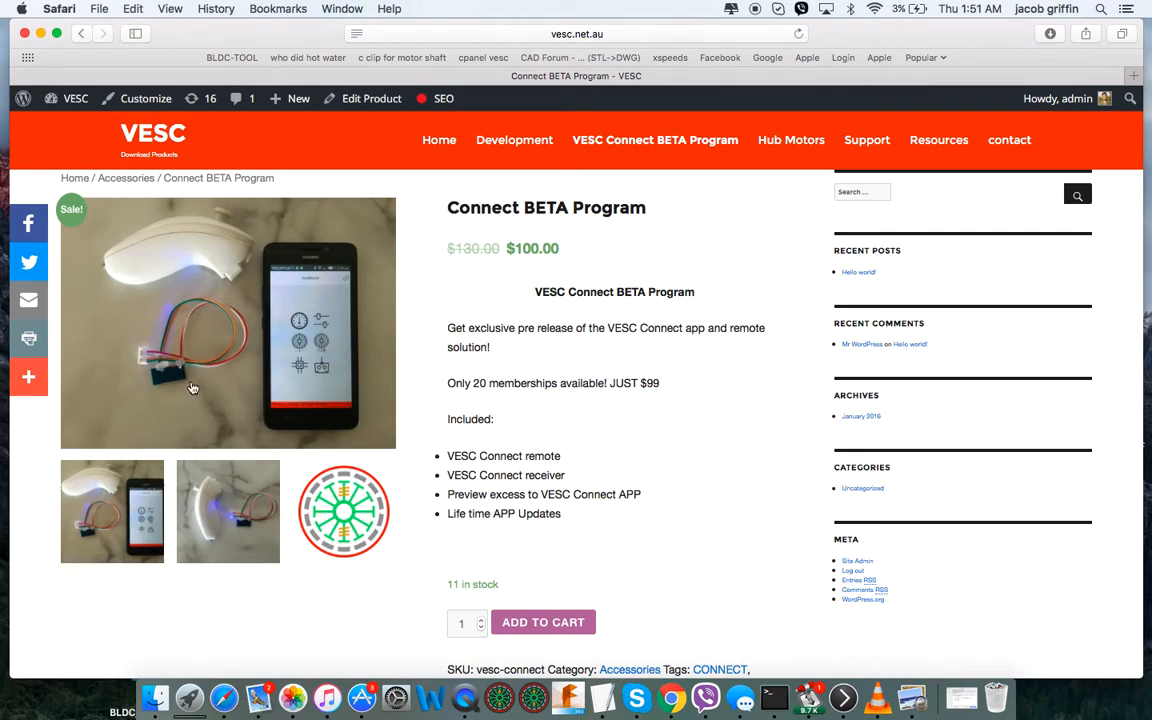
{"action": "mouse_move", "coordinate": [168, 381]}
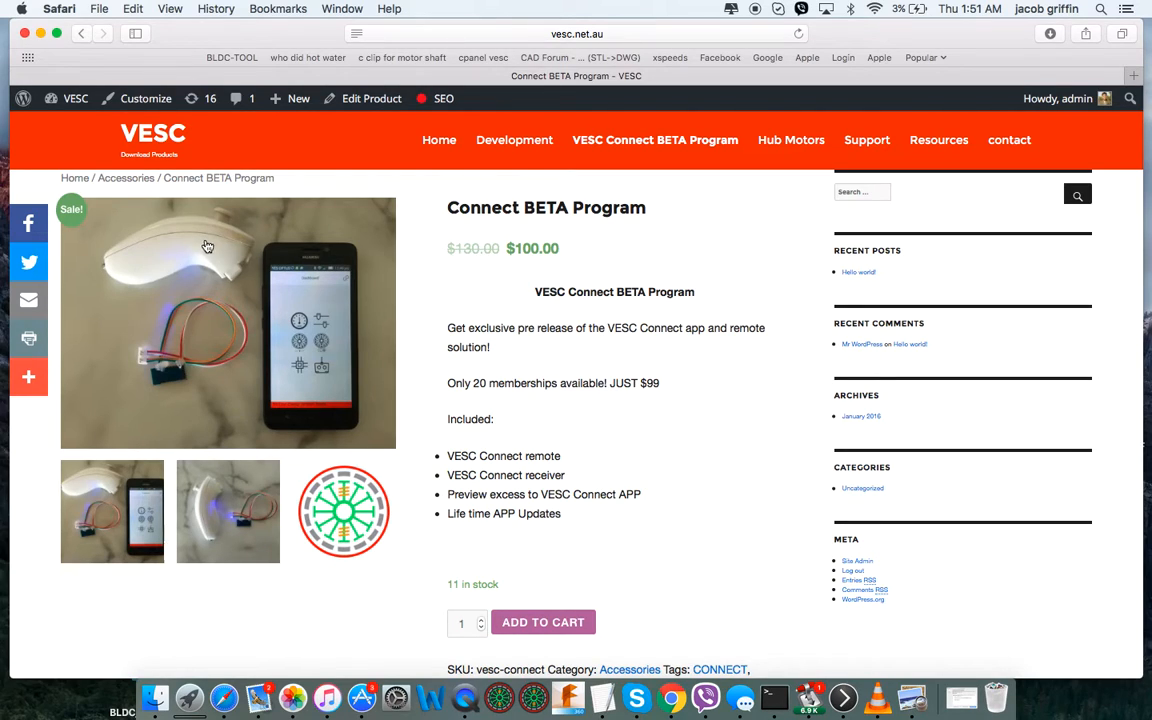
{"action": "mouse_move", "coordinate": [628, 558]}
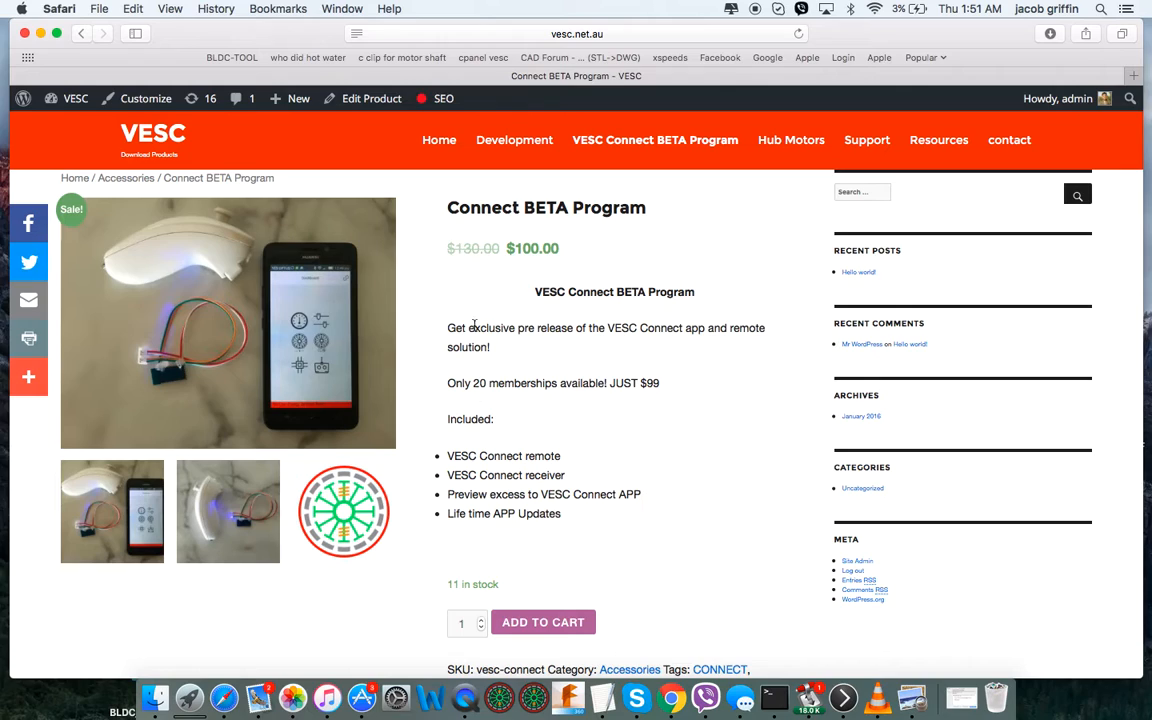
{"action": "mouse_move", "coordinate": [650, 430]}
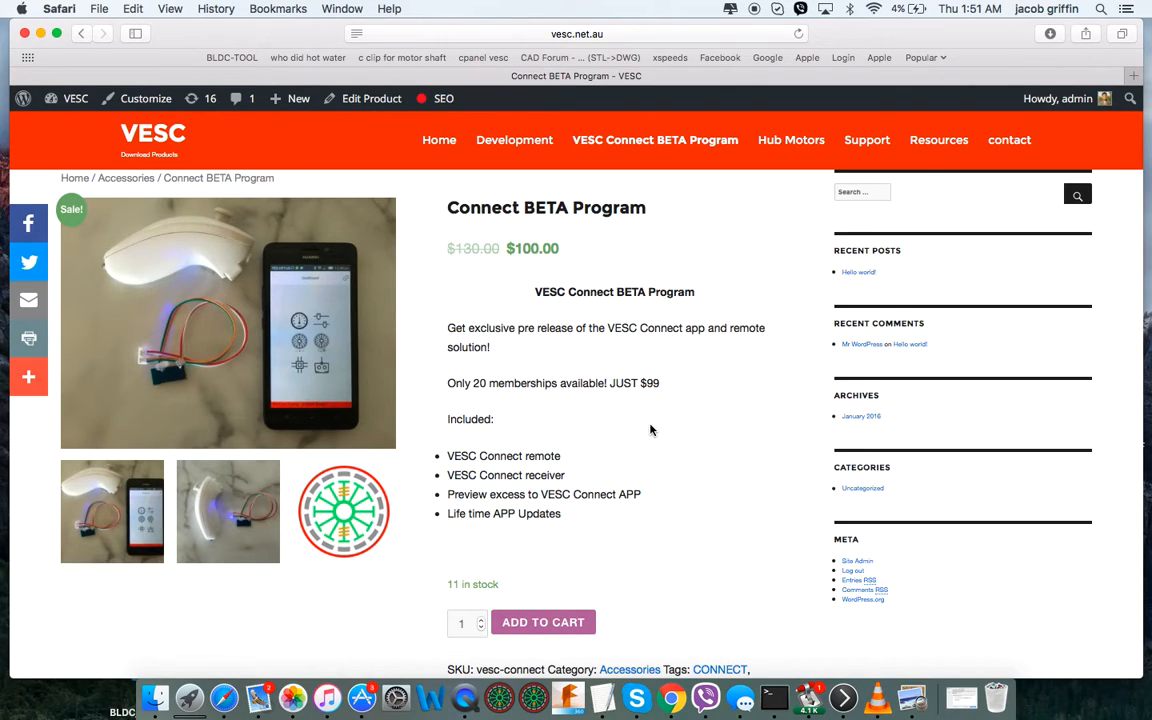
{"action": "mouse_move", "coordinate": [678, 445]}
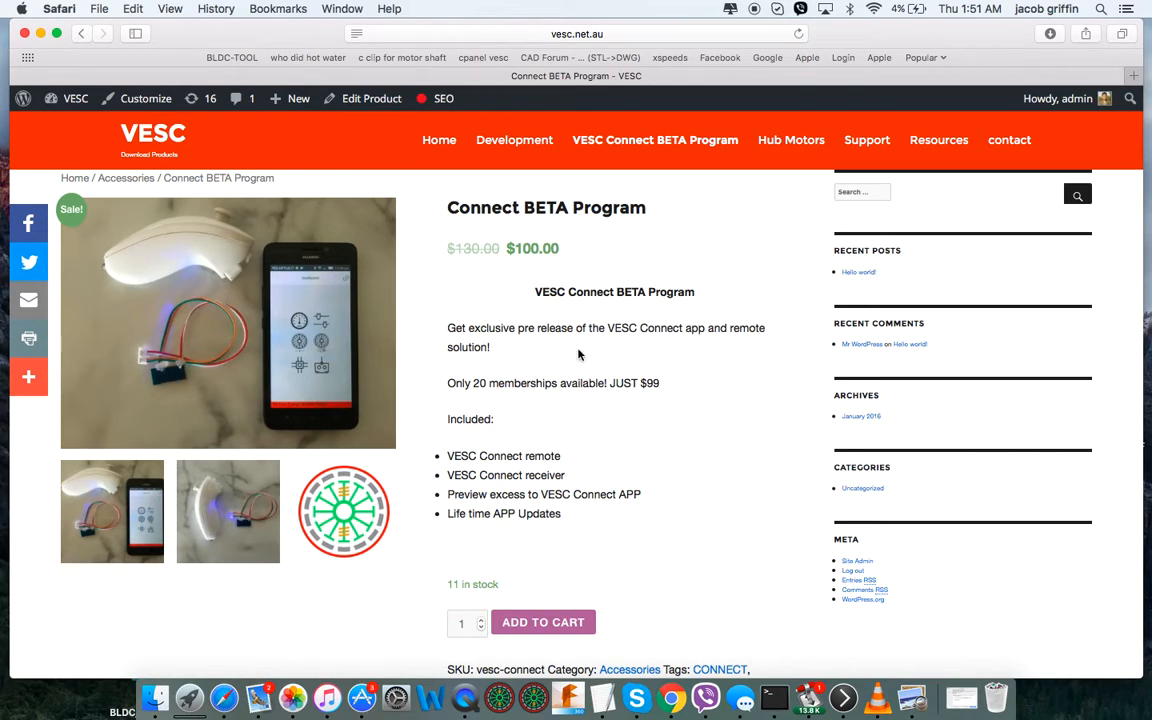
{"action": "mouse_move", "coordinate": [659, 524]}
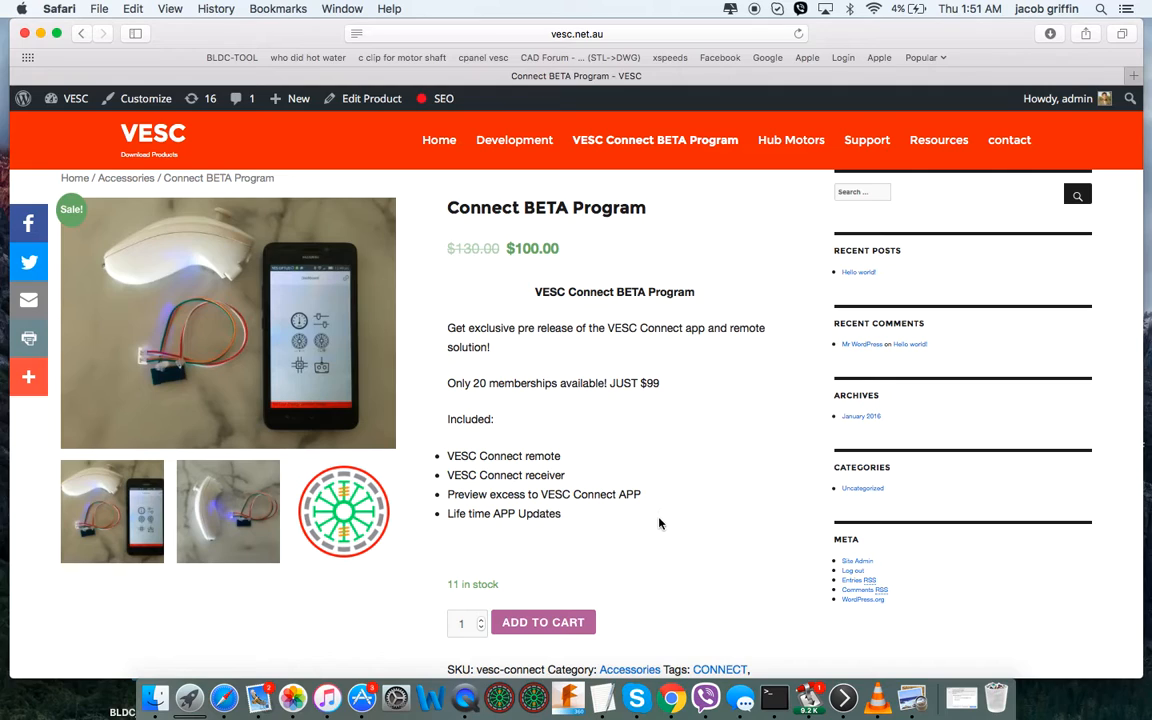
{"action": "mouse_move", "coordinate": [659, 391]}
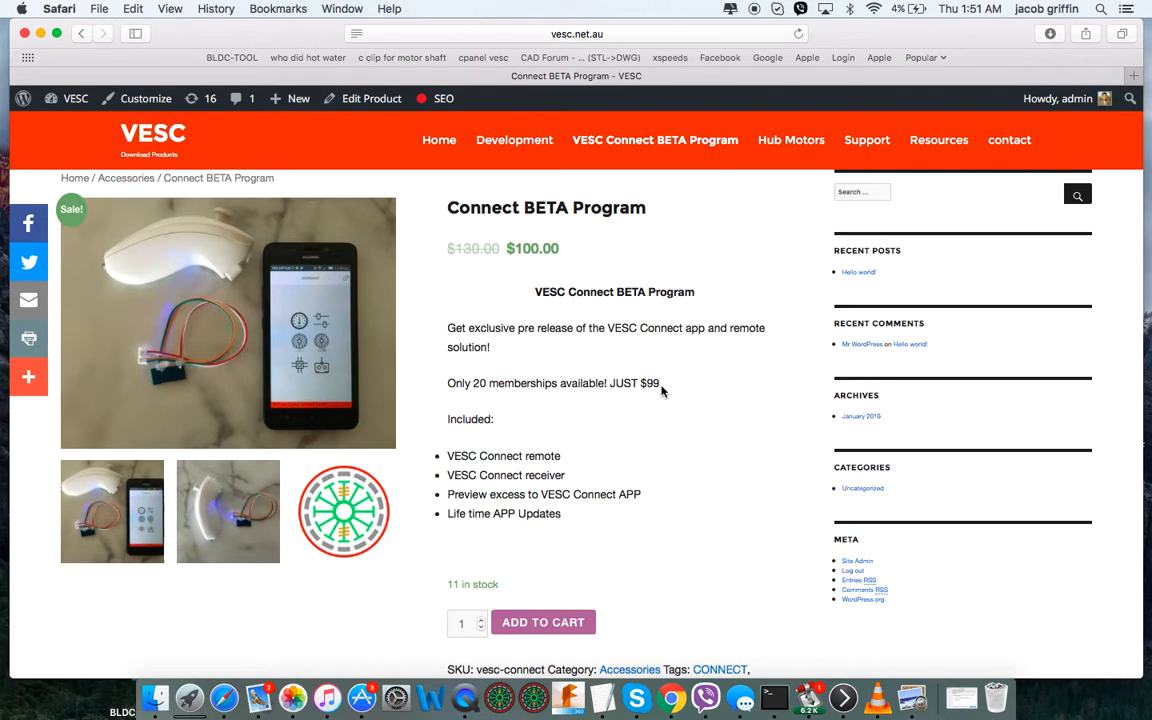
{"action": "mouse_move", "coordinate": [610, 465]}
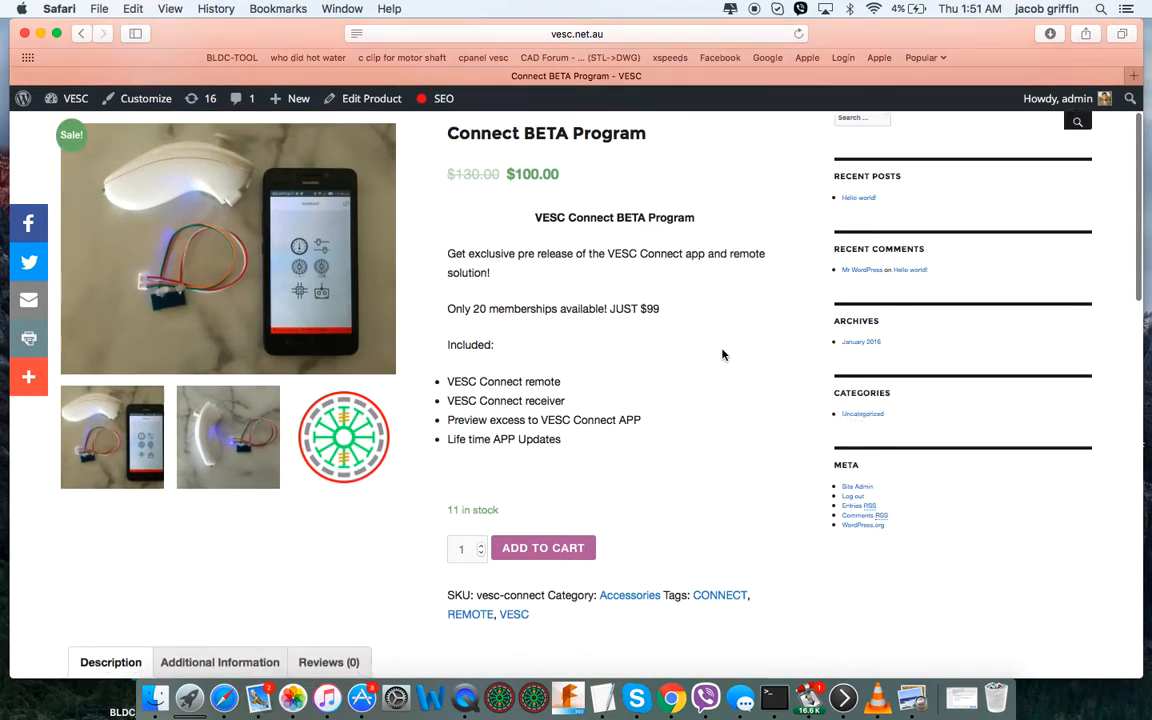
- Scroll the Connect BETA Program page and cancel the App Store sign-in prompt
{"action": "scroll", "scroll_direction": "down", "scroll_amount": 3}
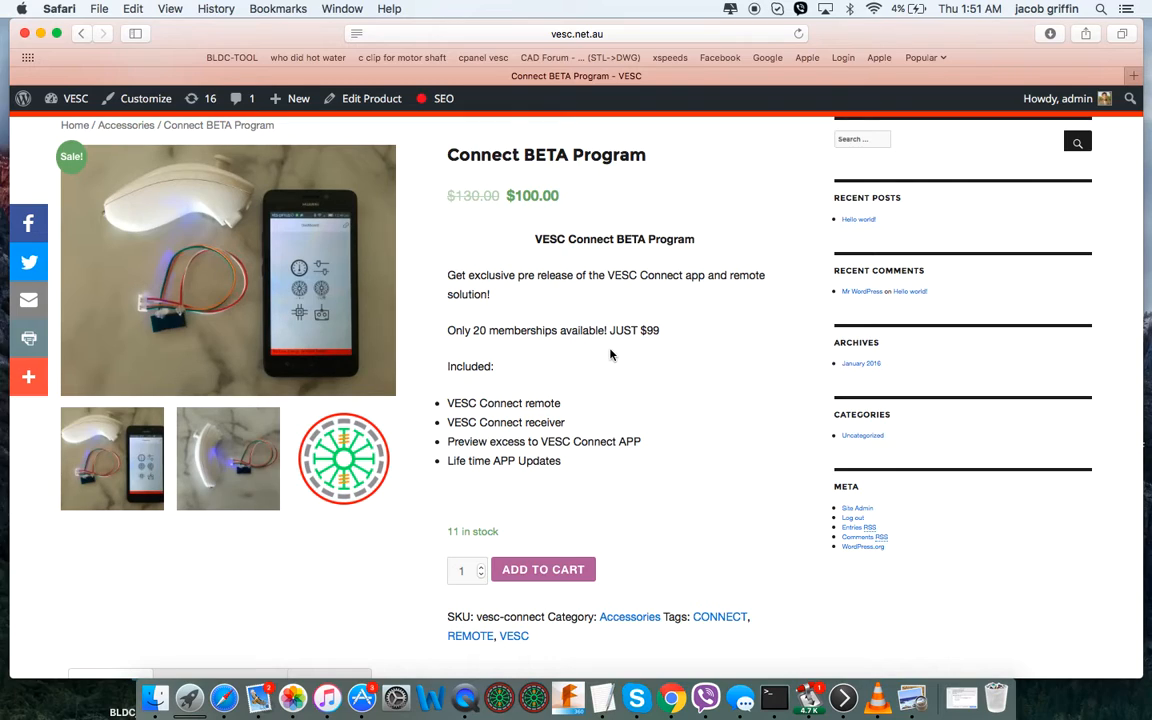
{"action": "mouse_move", "coordinate": [671, 343]}
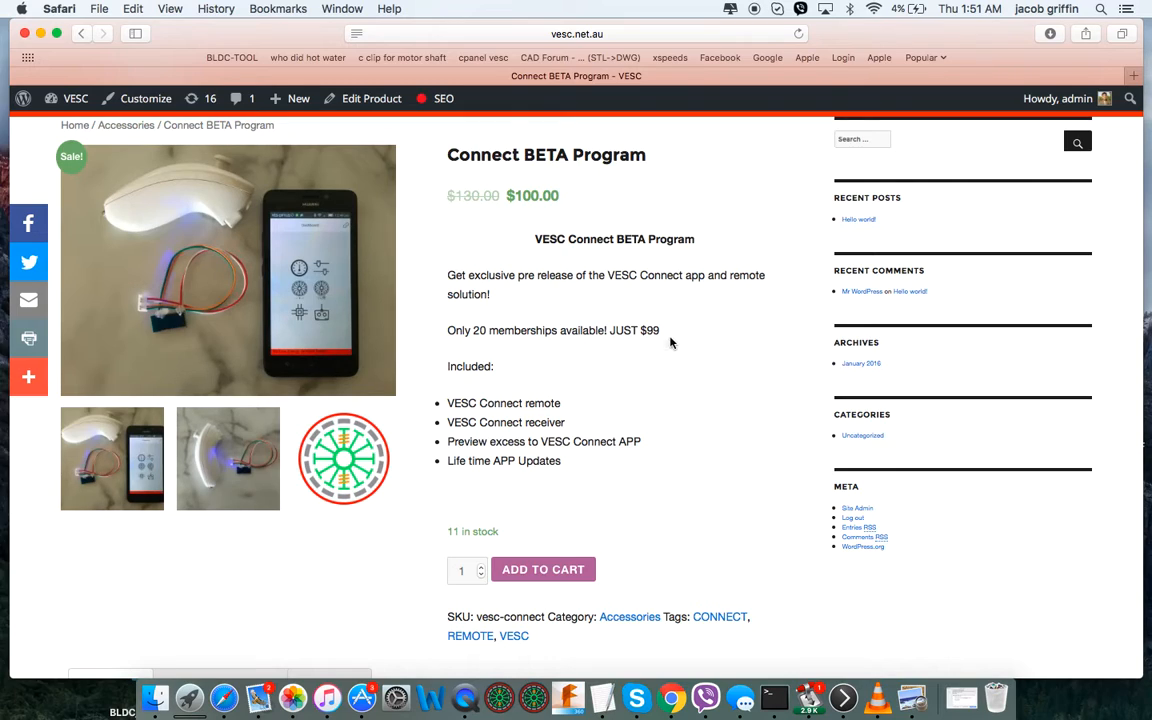
{"action": "scroll", "scroll_direction": "down", "scroll_amount": 3}
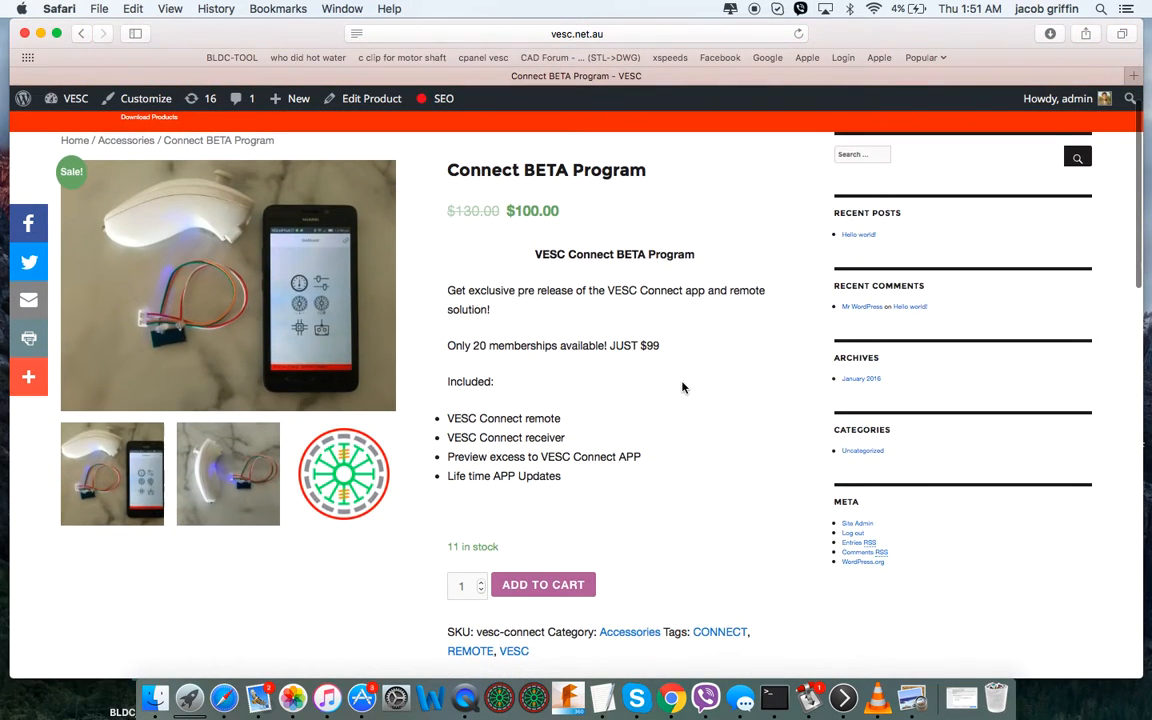
{"action": "scroll", "scroll_direction": "down", "scroll_amount": 3}
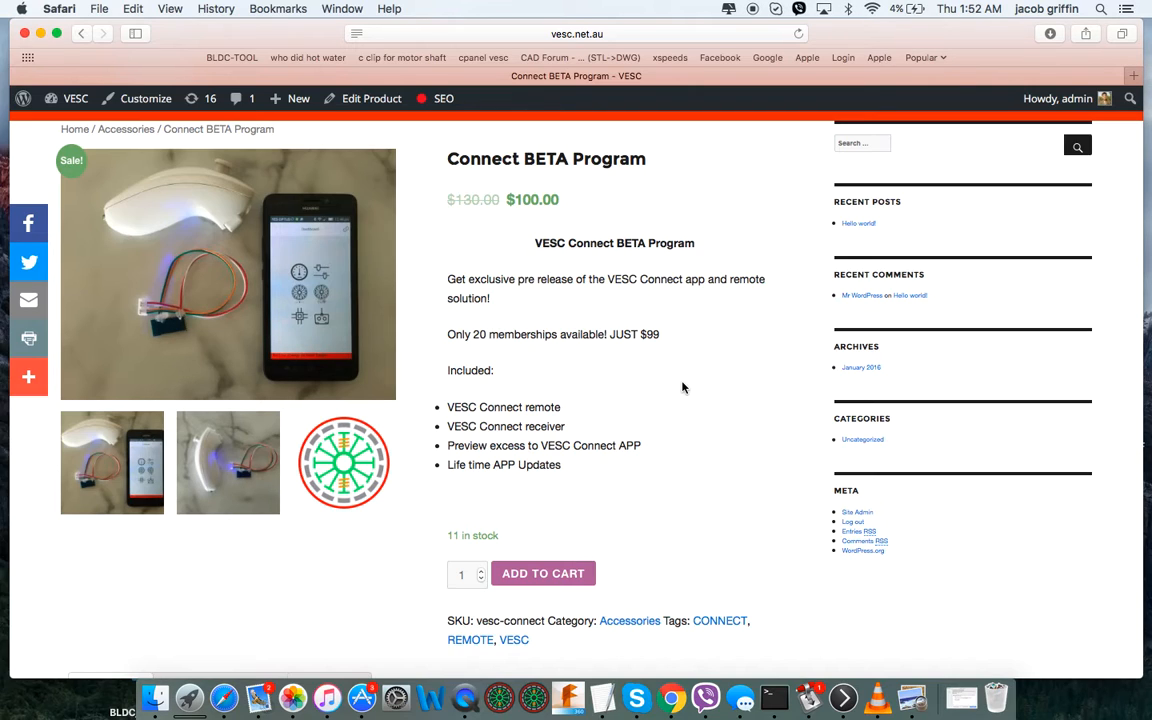
{"action": "scroll", "scroll_direction": "down", "scroll_amount": 3}
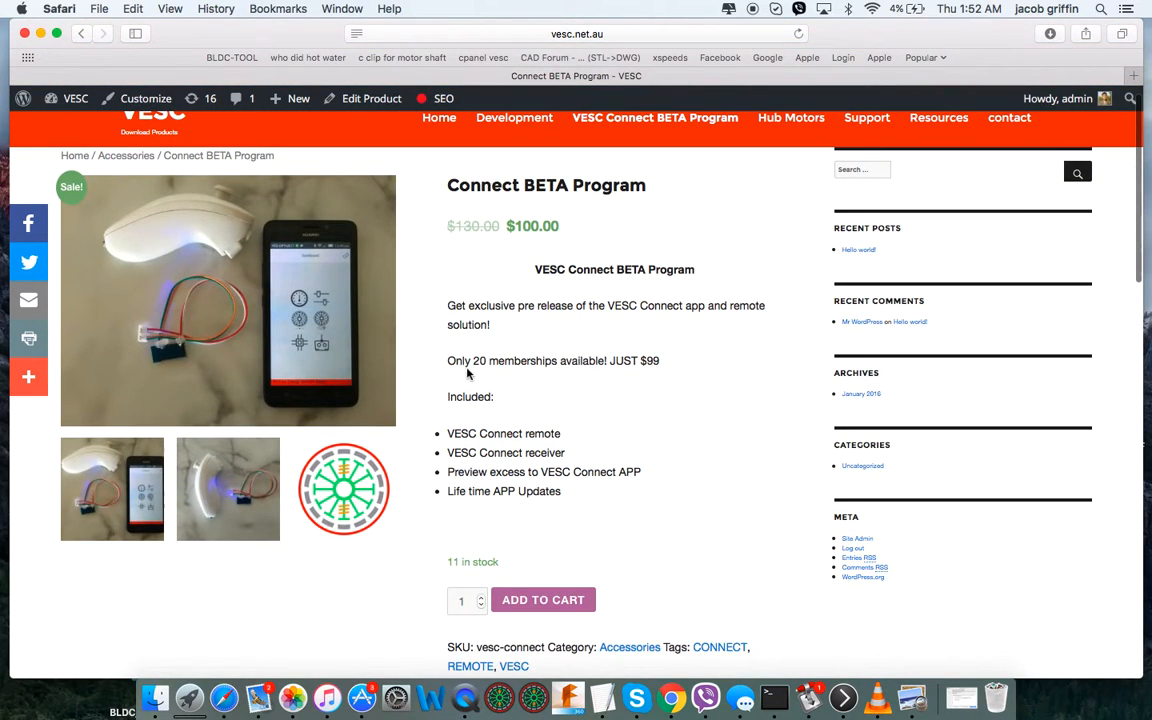
{"action": "scroll", "scroll_direction": "down", "scroll_amount": 3}
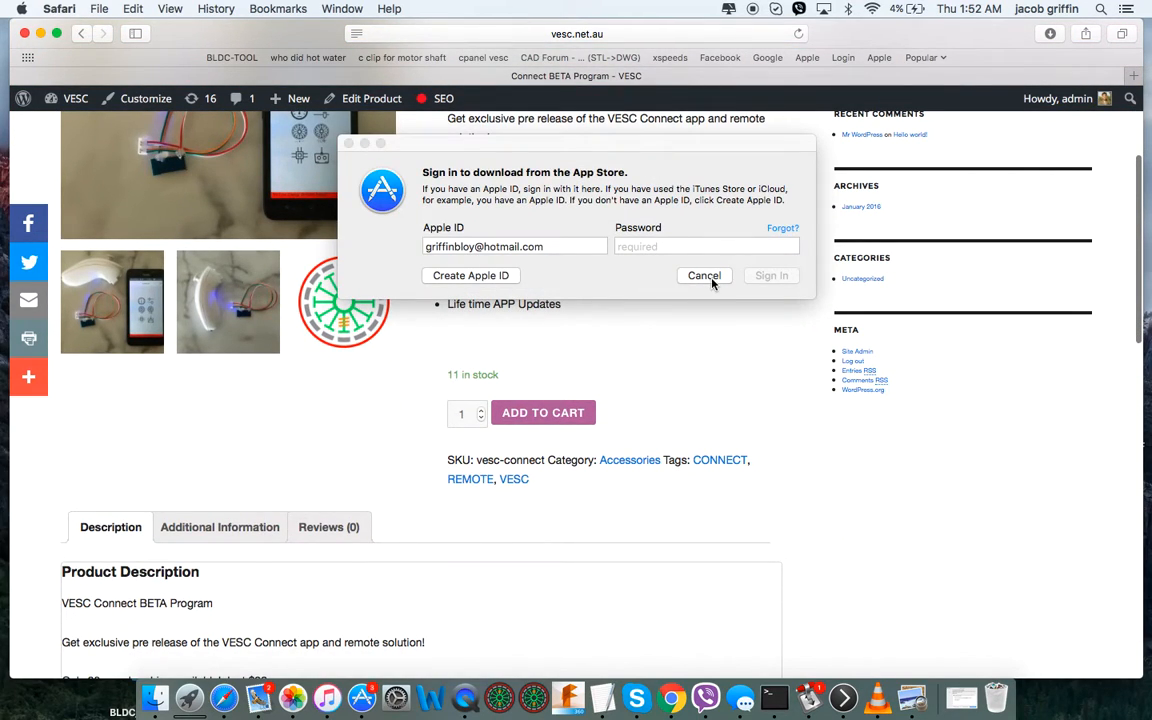
{"action": "left_click", "coordinate": [704, 275]}
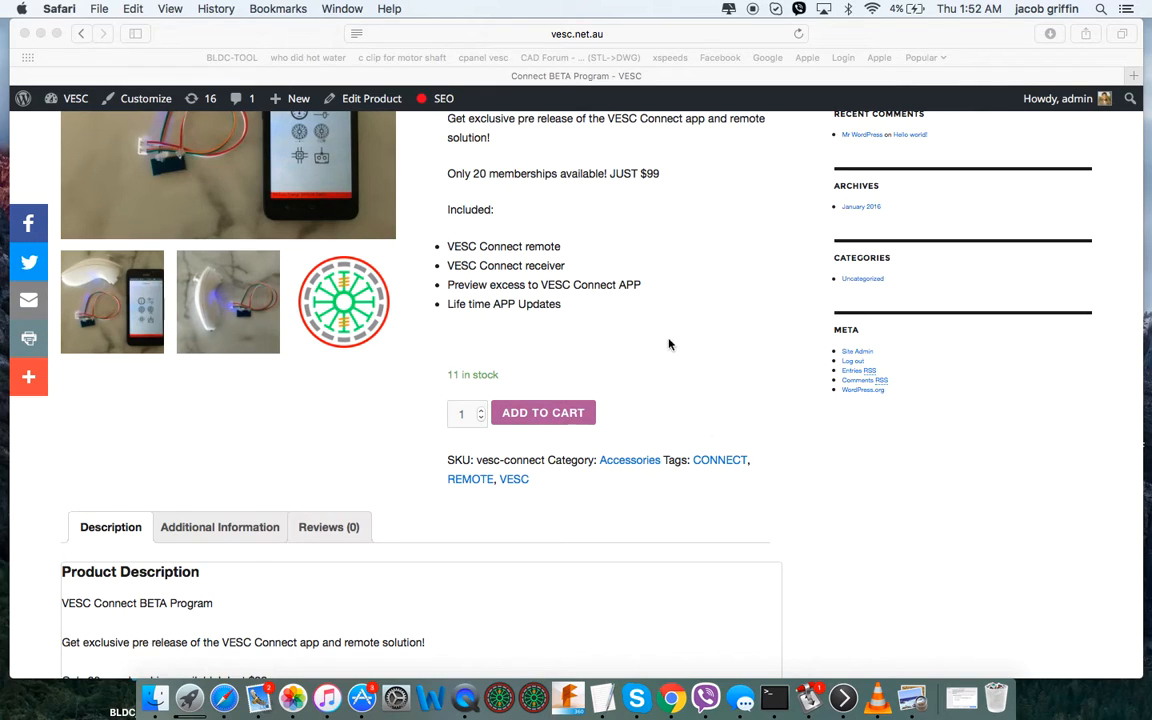
{"action": "mouse_move", "coordinate": [505, 390]}
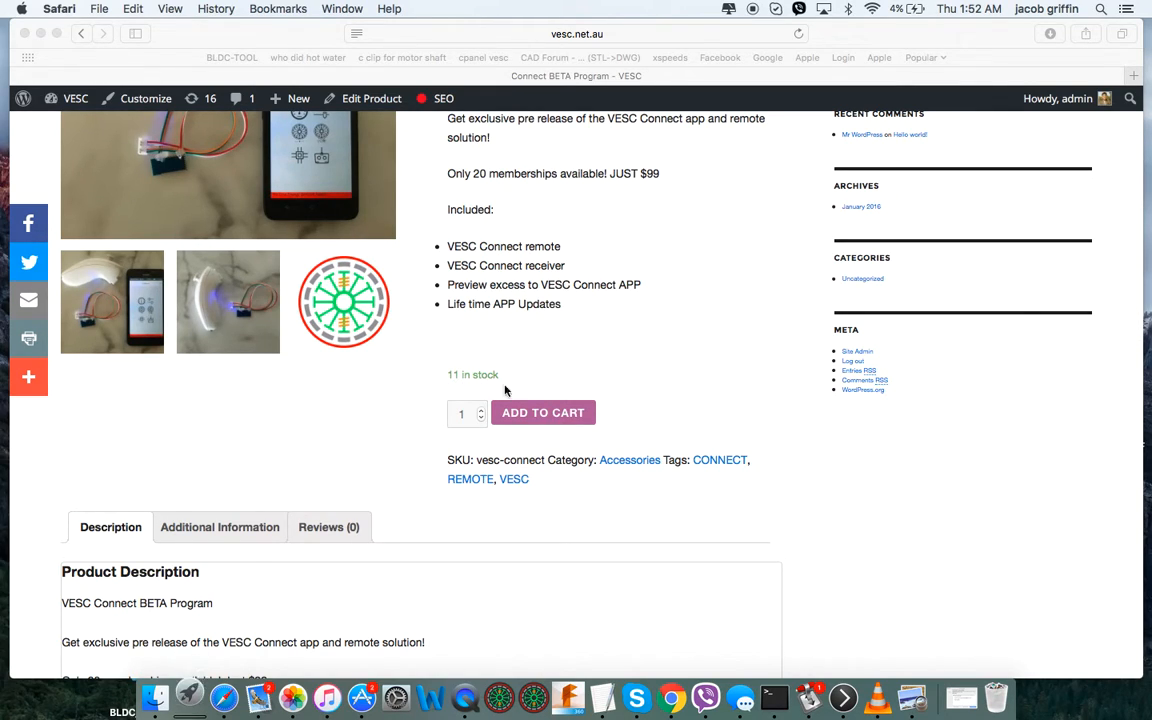
{"action": "mouse_move", "coordinate": [679, 387]}
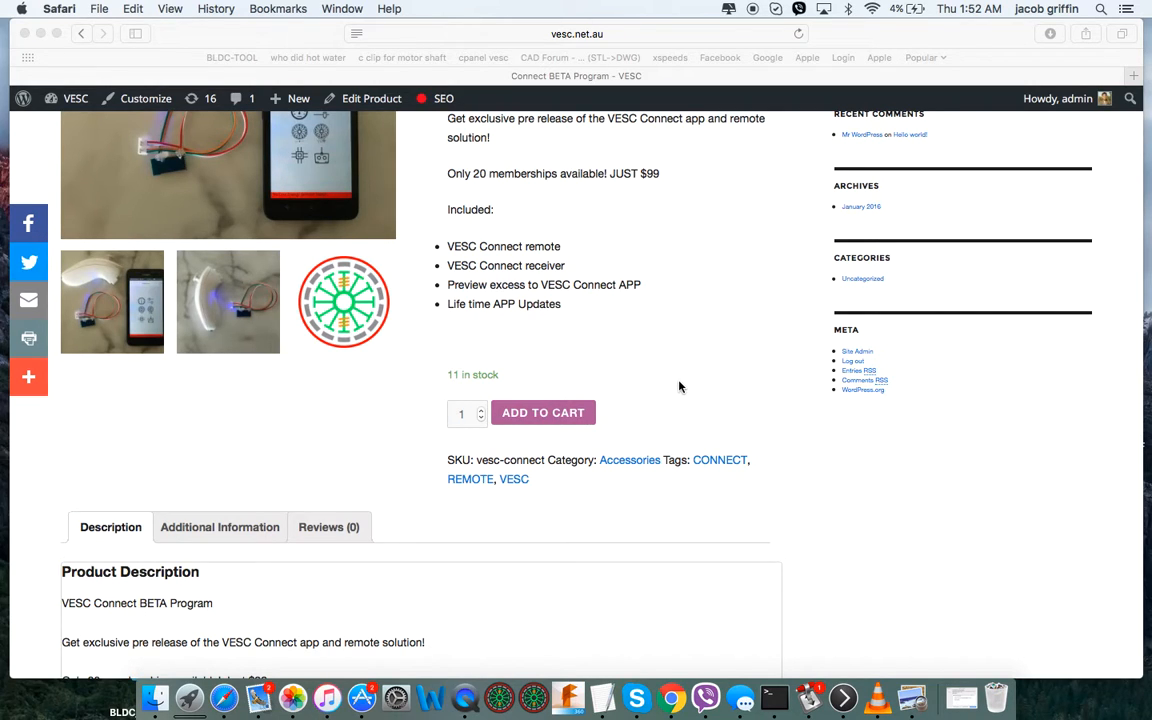
{"action": "scroll", "scroll_direction": "down", "scroll_amount": 3}
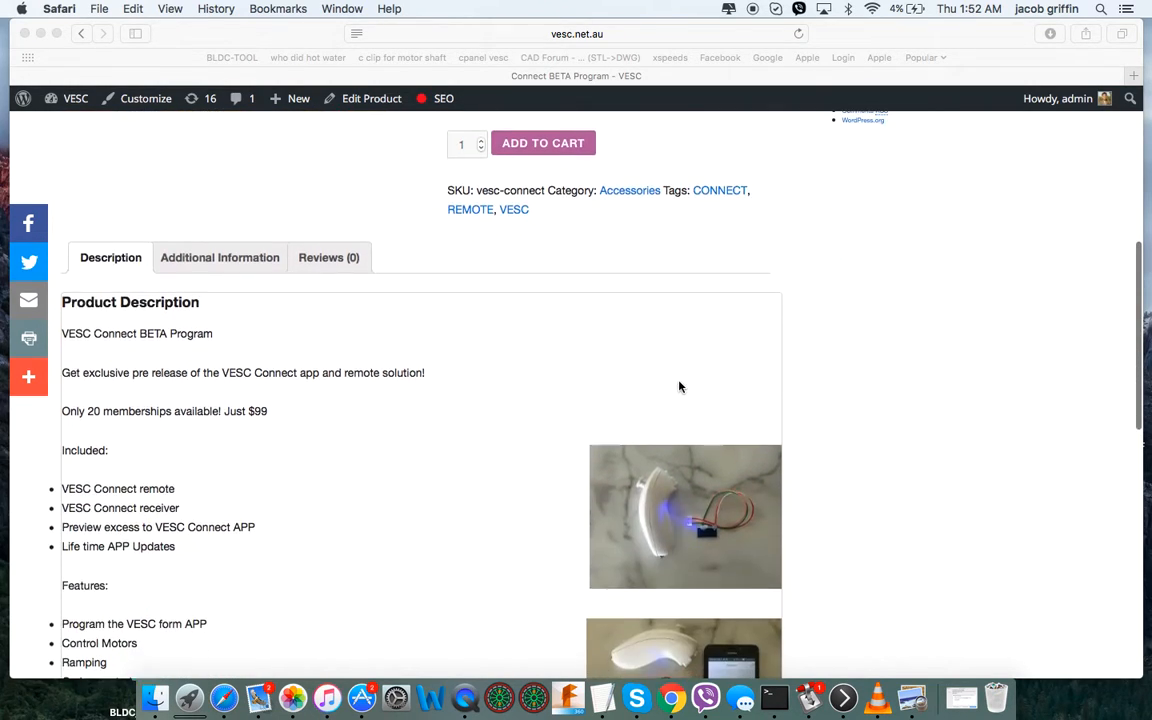
{"action": "scroll", "scroll_direction": "down", "scroll_amount": 3}
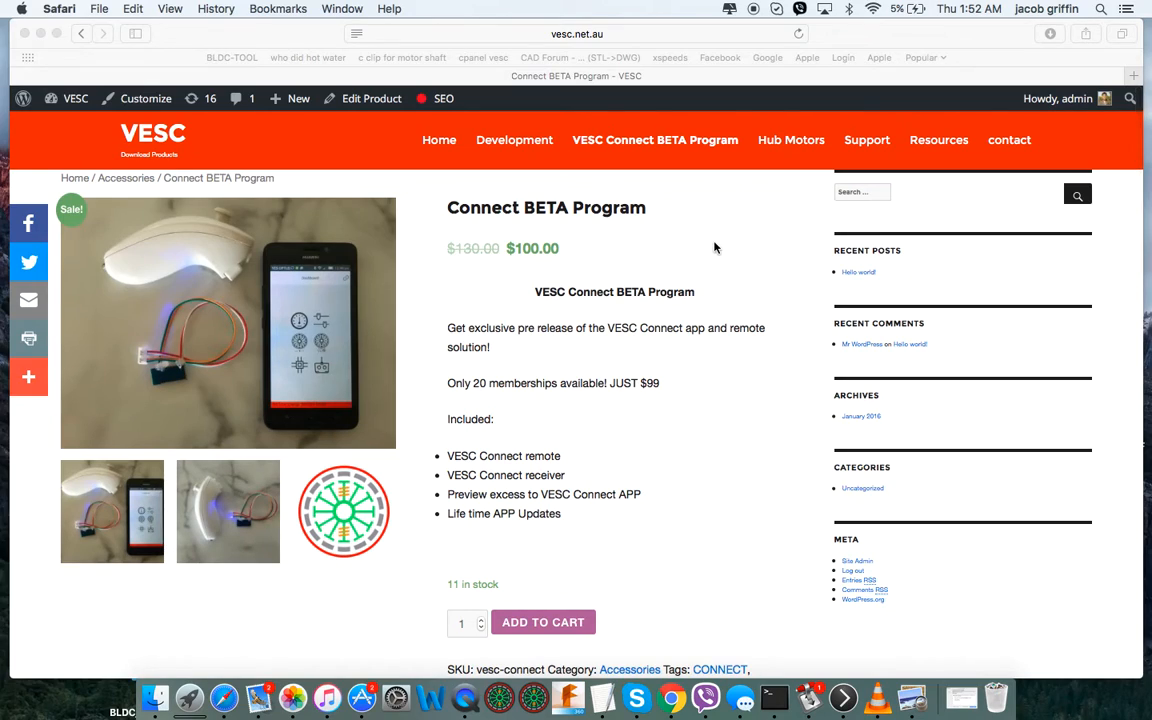
{"action": "mouse_move", "coordinate": [795, 150]}
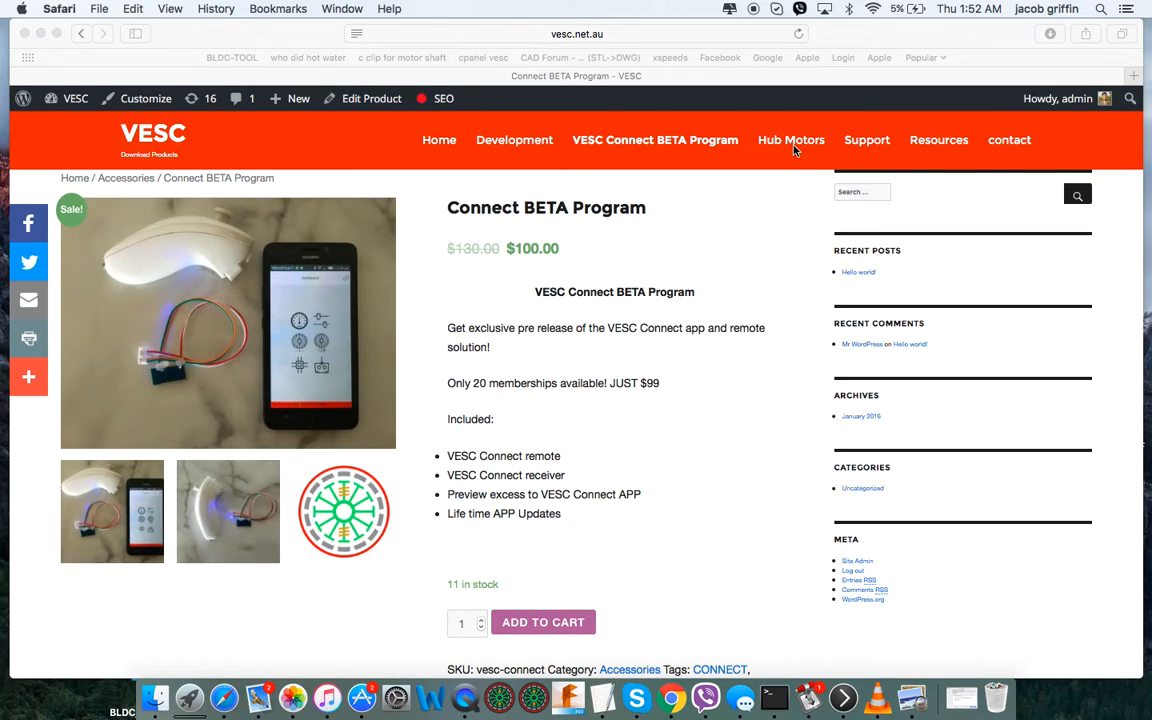
{"action": "mouse_move", "coordinate": [795, 145]}
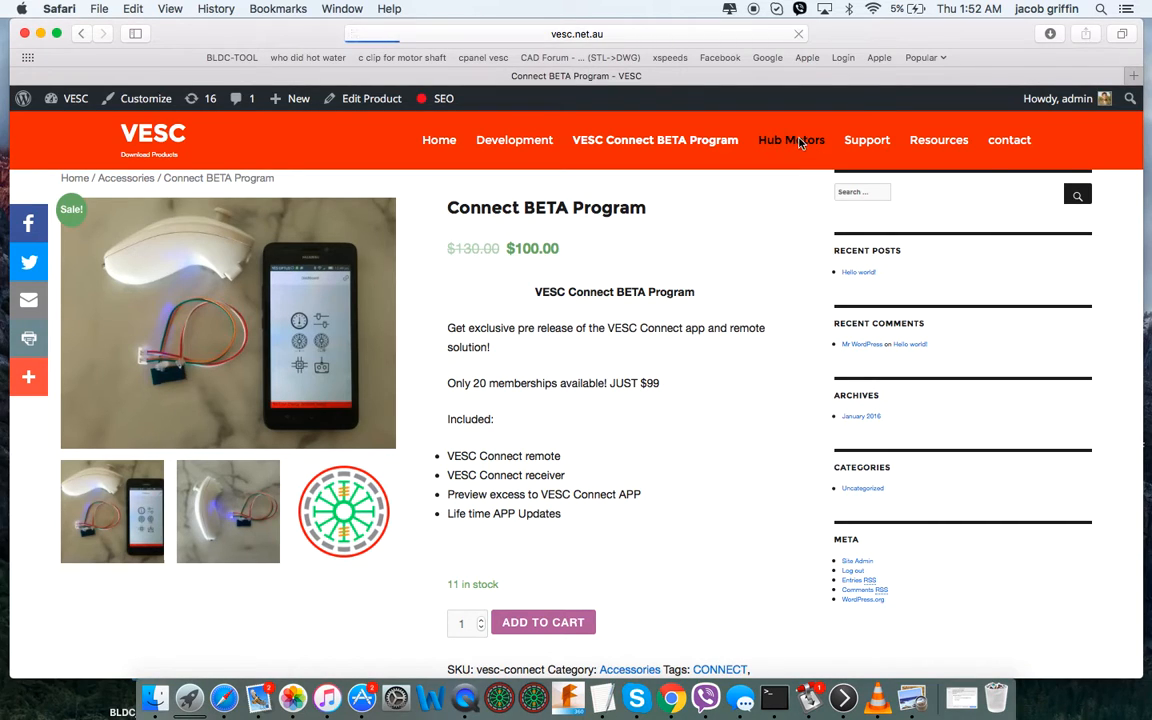
- Go to Hub Motors and scroll to the 83mm motor's $249 price and description
{"action": "left_click", "coordinate": [791, 139]}
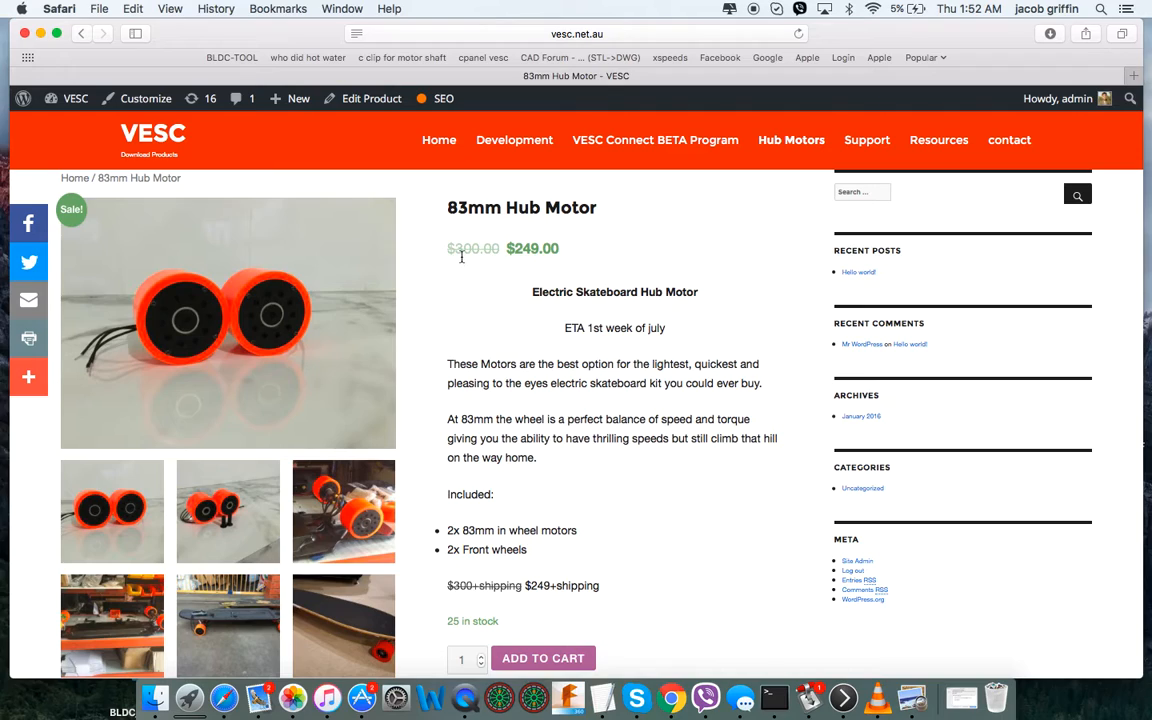
{"action": "mouse_move", "coordinate": [571, 344]}
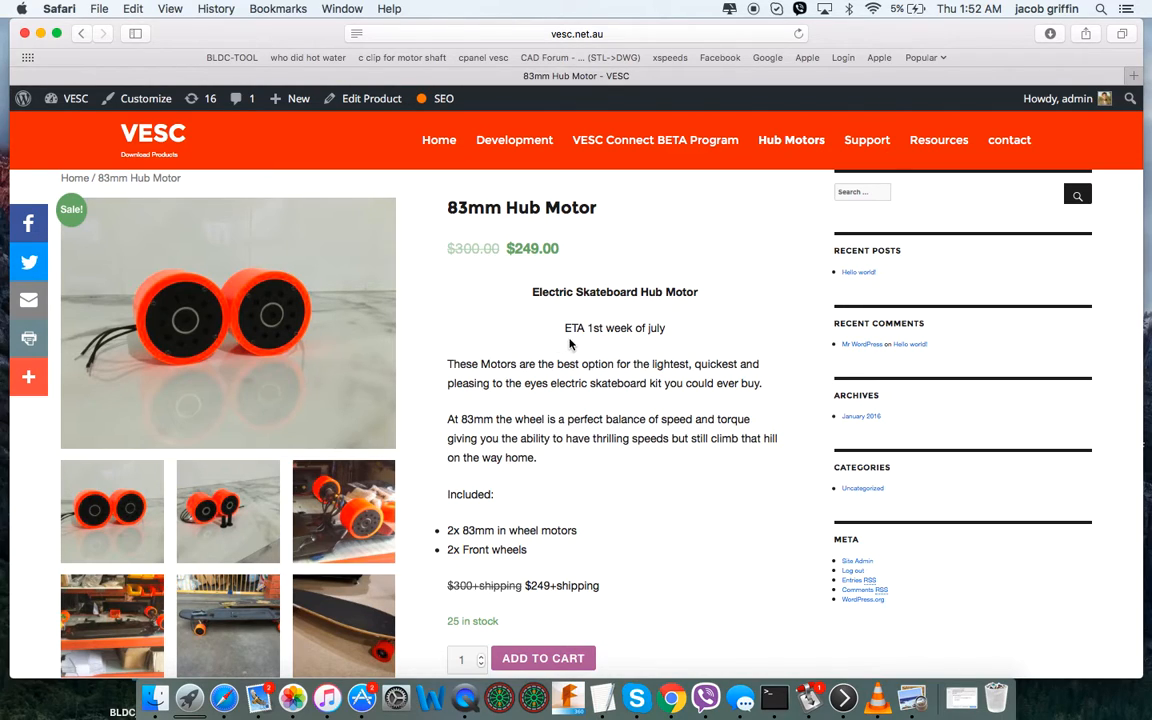
{"action": "mouse_move", "coordinate": [614, 343]}
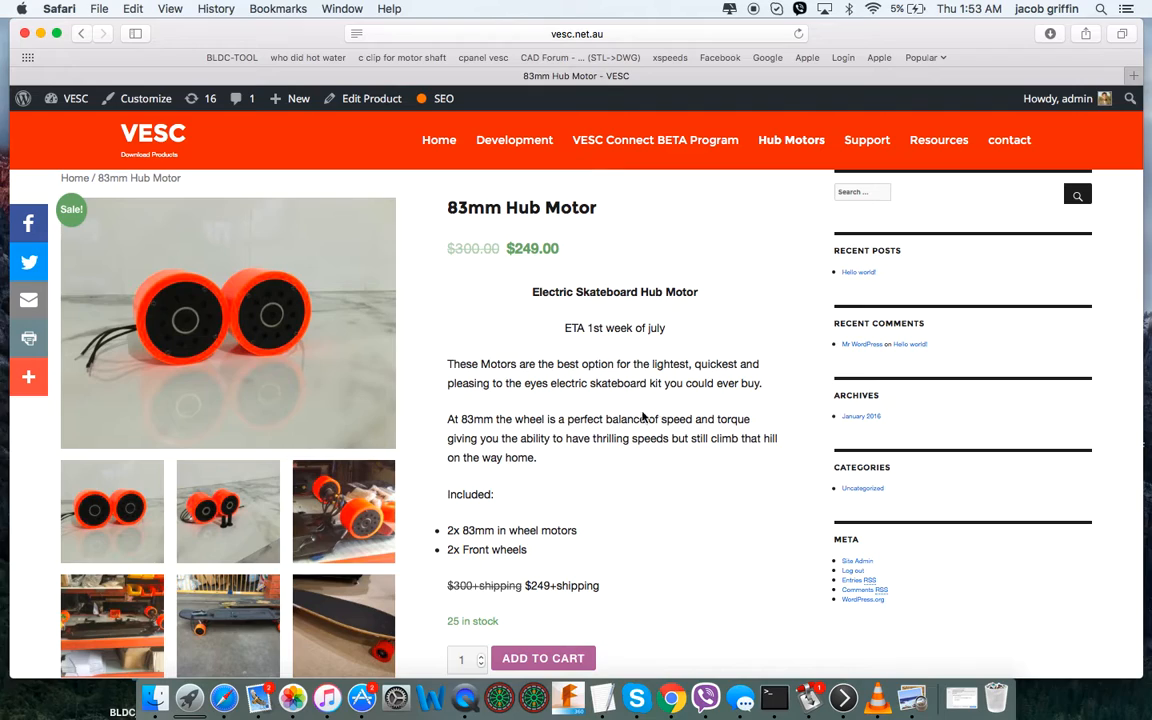
{"action": "mouse_move", "coordinate": [533, 415]}
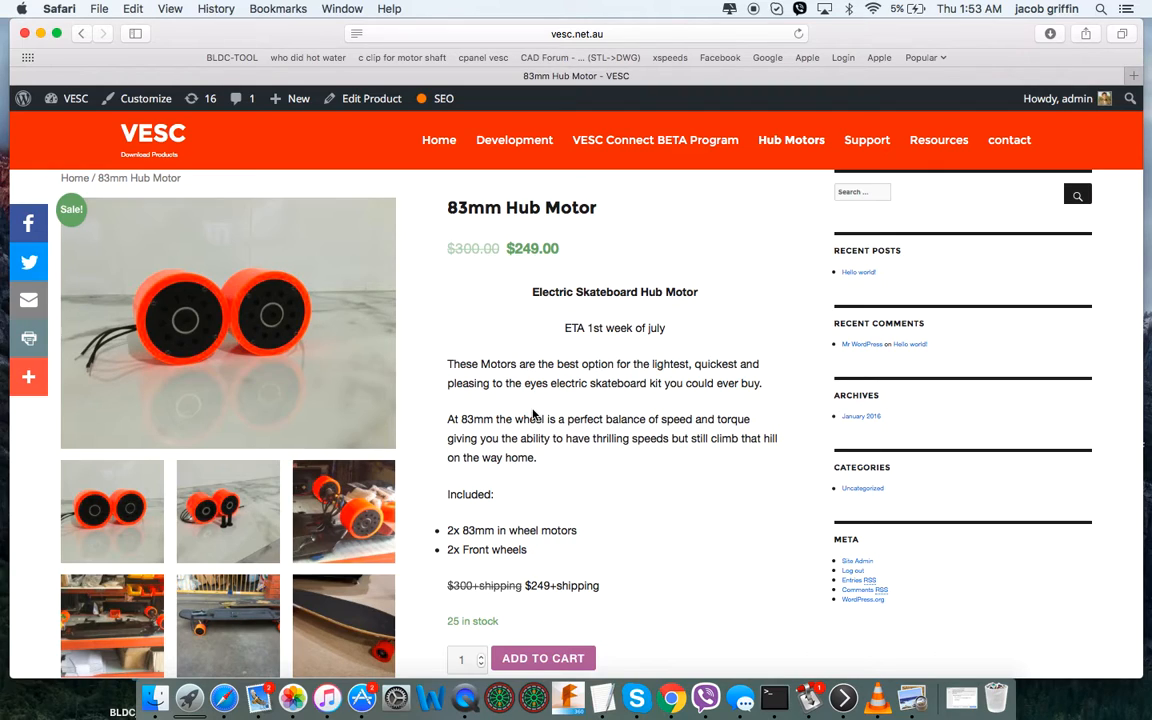
{"action": "mouse_move", "coordinate": [683, 424]}
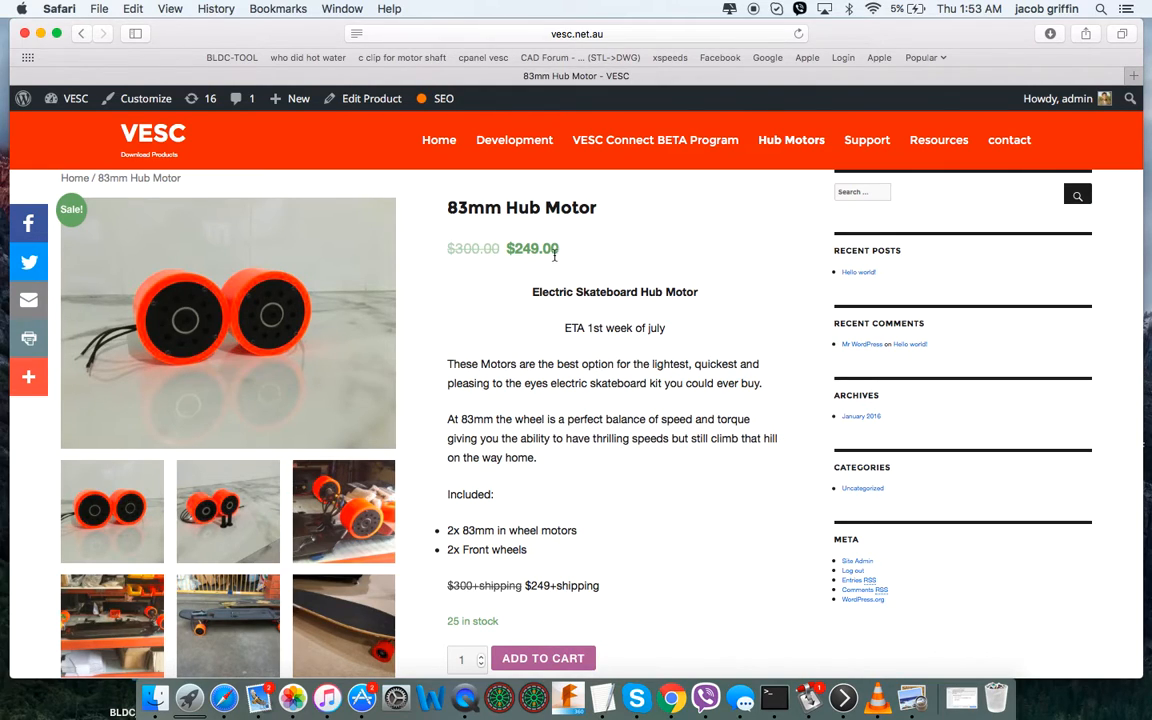
{"action": "mouse_move", "coordinate": [555, 273]}
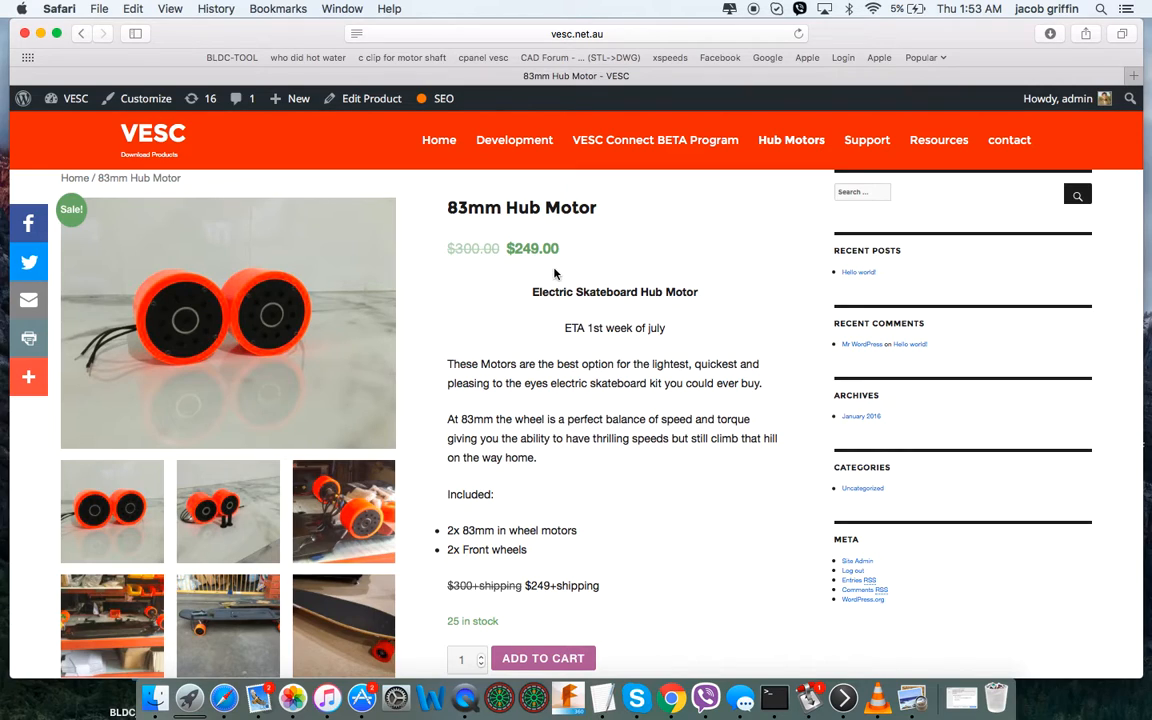
{"action": "mouse_move", "coordinate": [548, 264]}
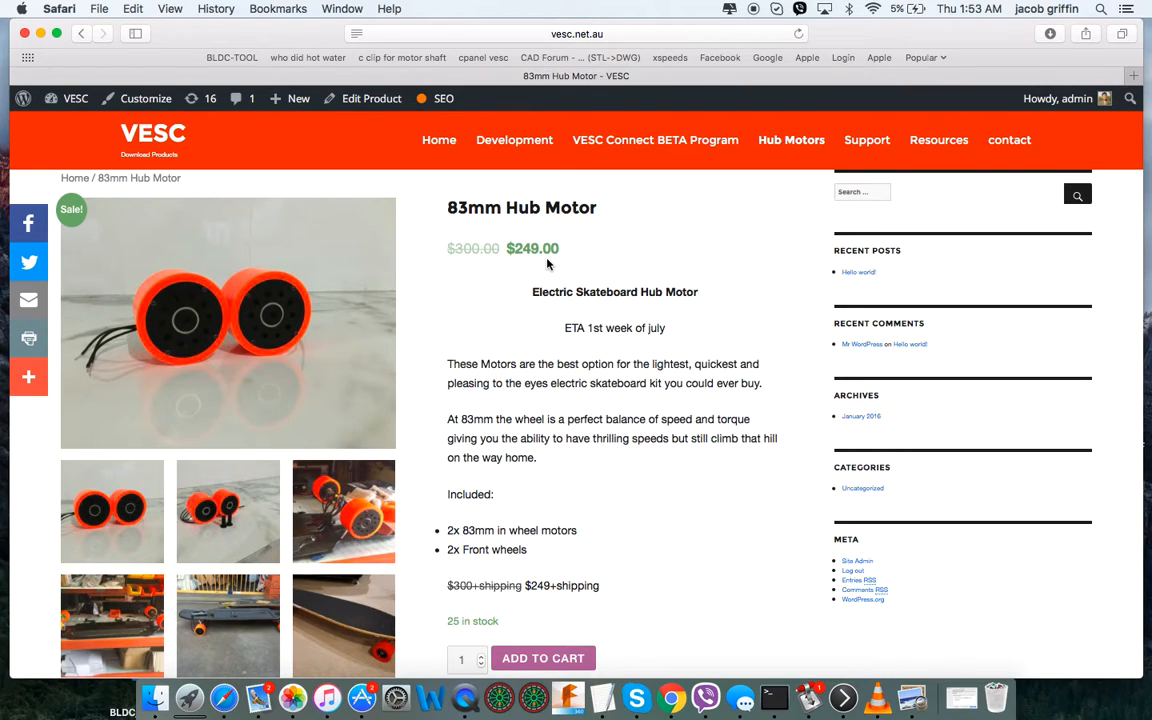
{"action": "mouse_move", "coordinate": [534, 265]}
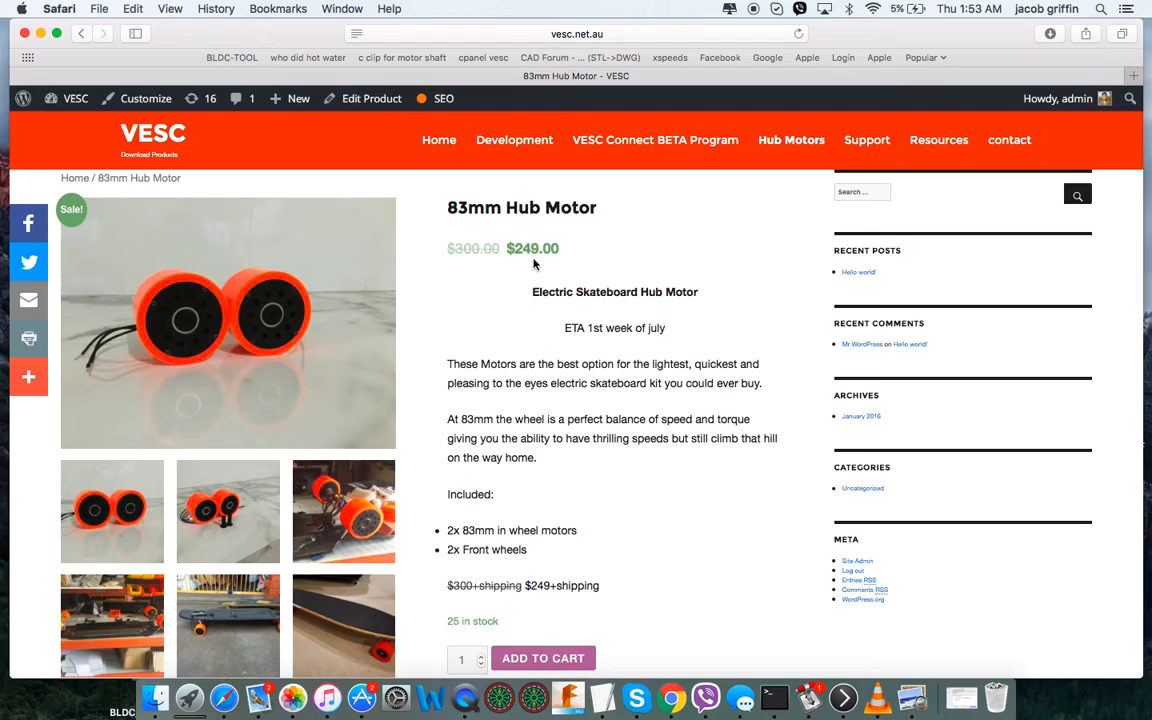
{"action": "mouse_move", "coordinate": [718, 399]}
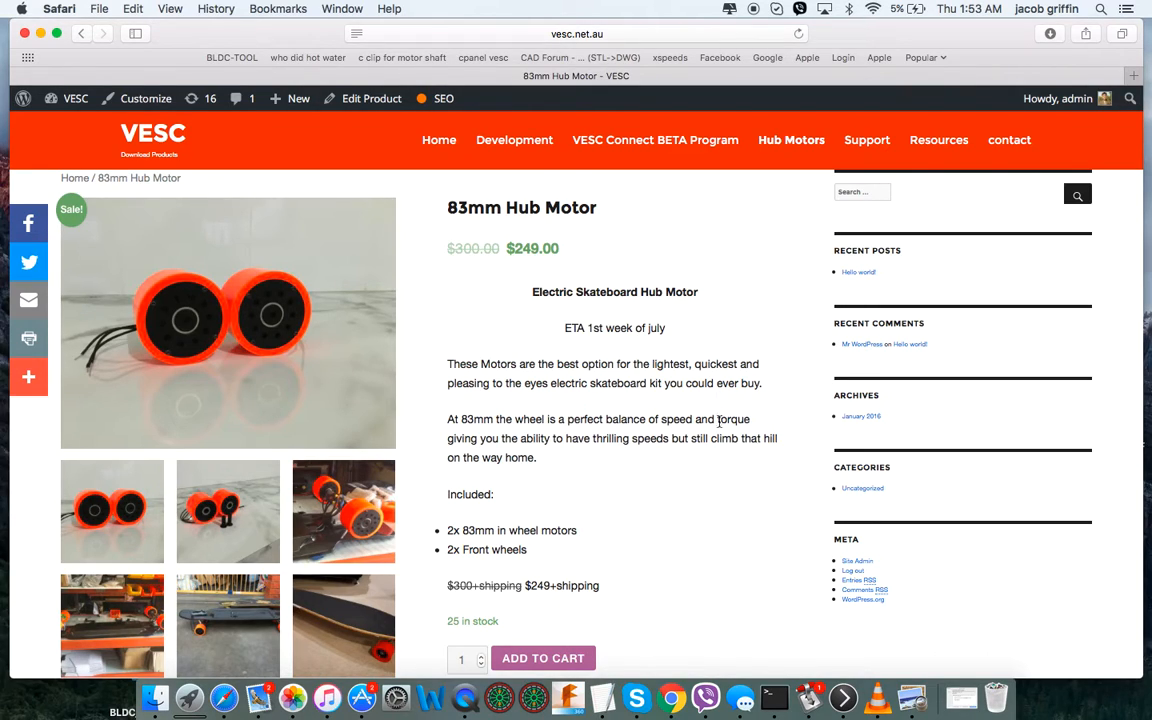
{"action": "scroll", "scroll_direction": "down", "scroll_amount": 3}
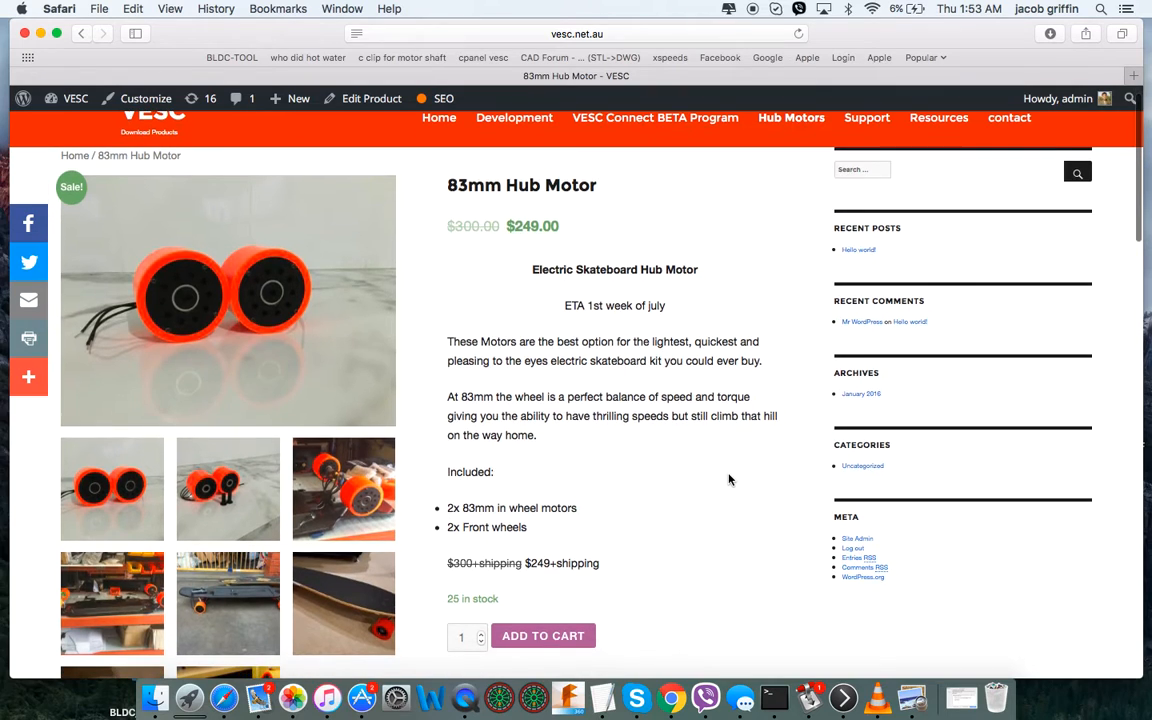
{"action": "scroll", "scroll_direction": "down", "scroll_amount": 3}
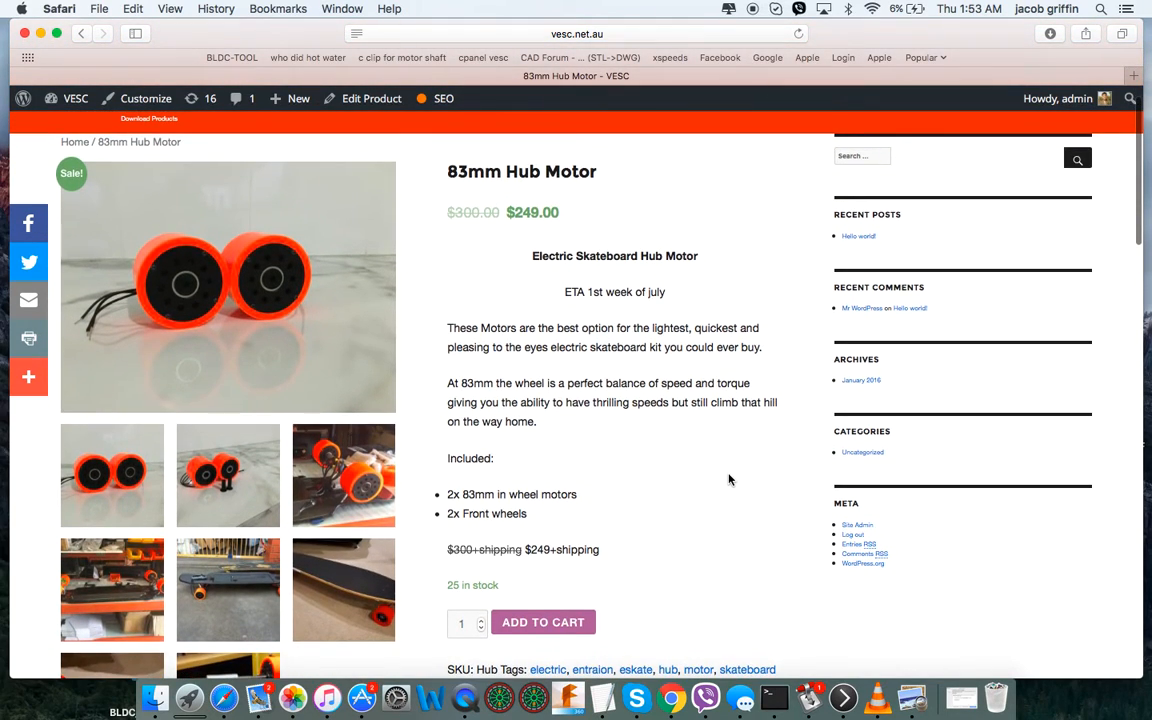
{"action": "scroll", "scroll_direction": "down", "scroll_amount": 3}
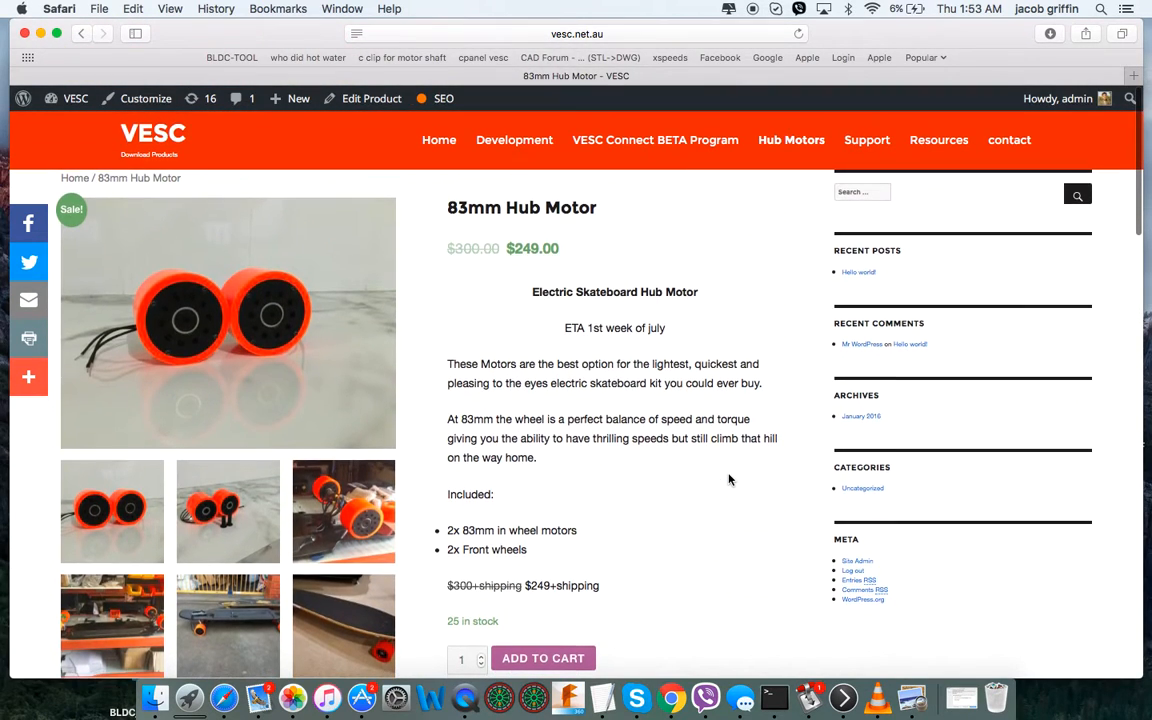
{"action": "mouse_move", "coordinate": [615, 438]}
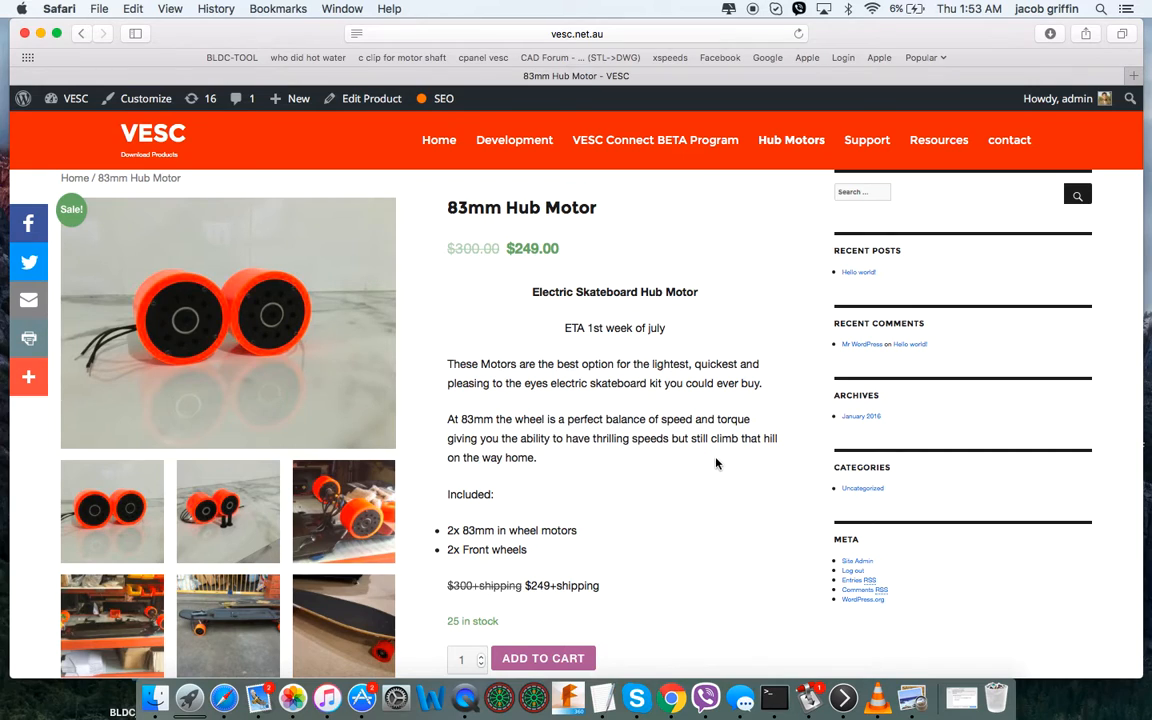
{"action": "scroll", "scroll_direction": "down", "scroll_amount": 3}
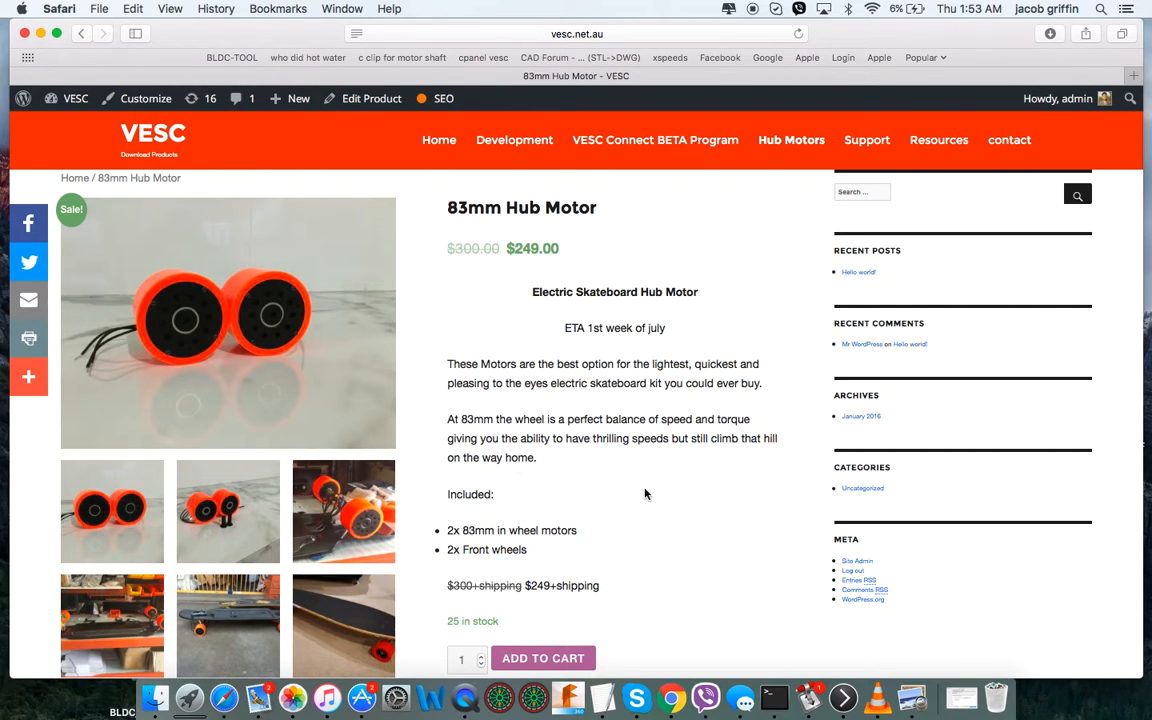
{"action": "scroll", "scroll_direction": "down", "scroll_amount": 3}
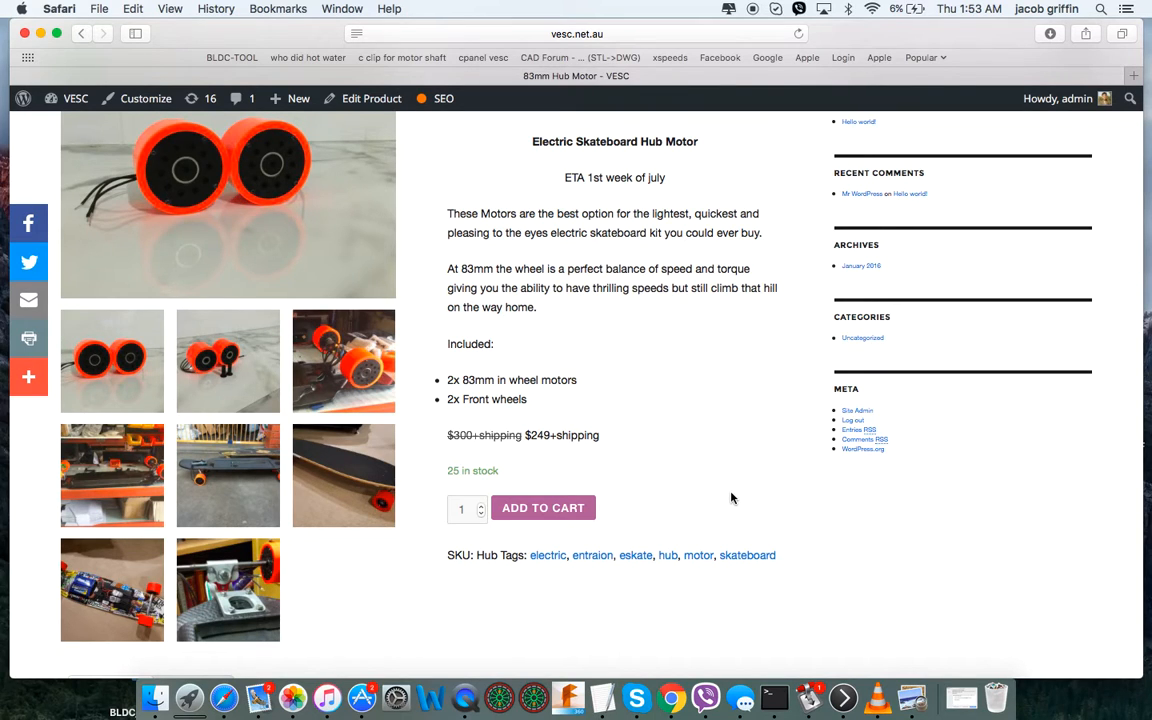
{"action": "mouse_move", "coordinate": [732, 417]}
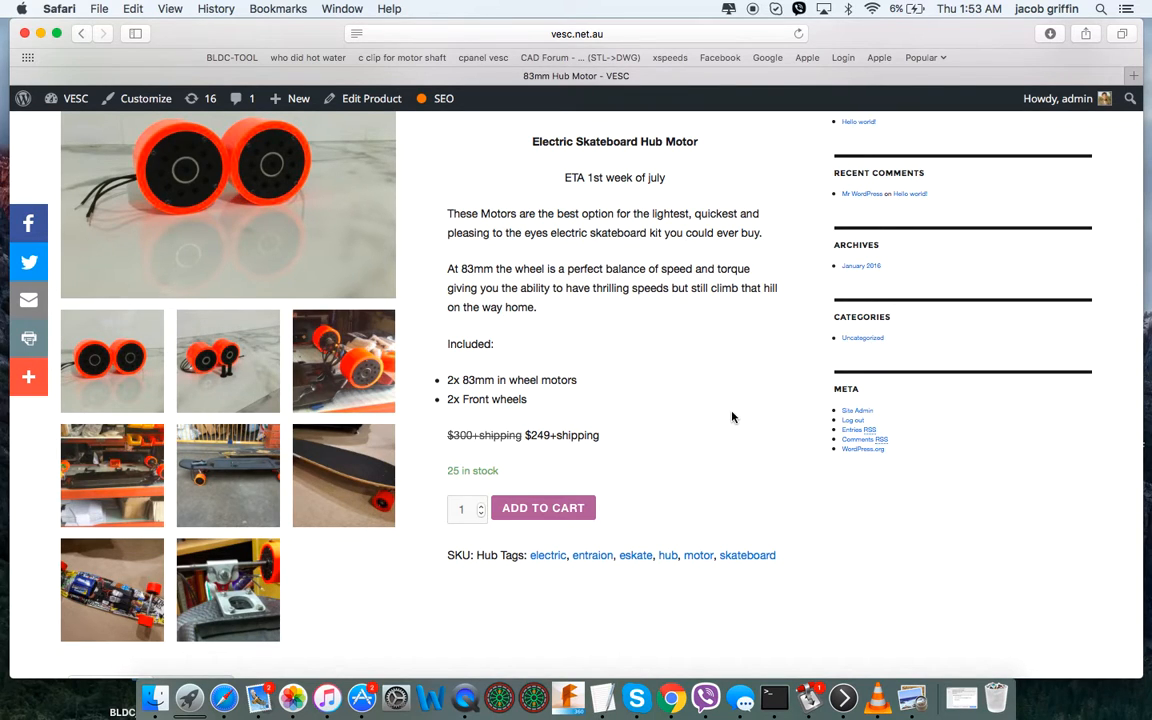
{"action": "scroll", "scroll_direction": "down", "scroll_amount": 3}
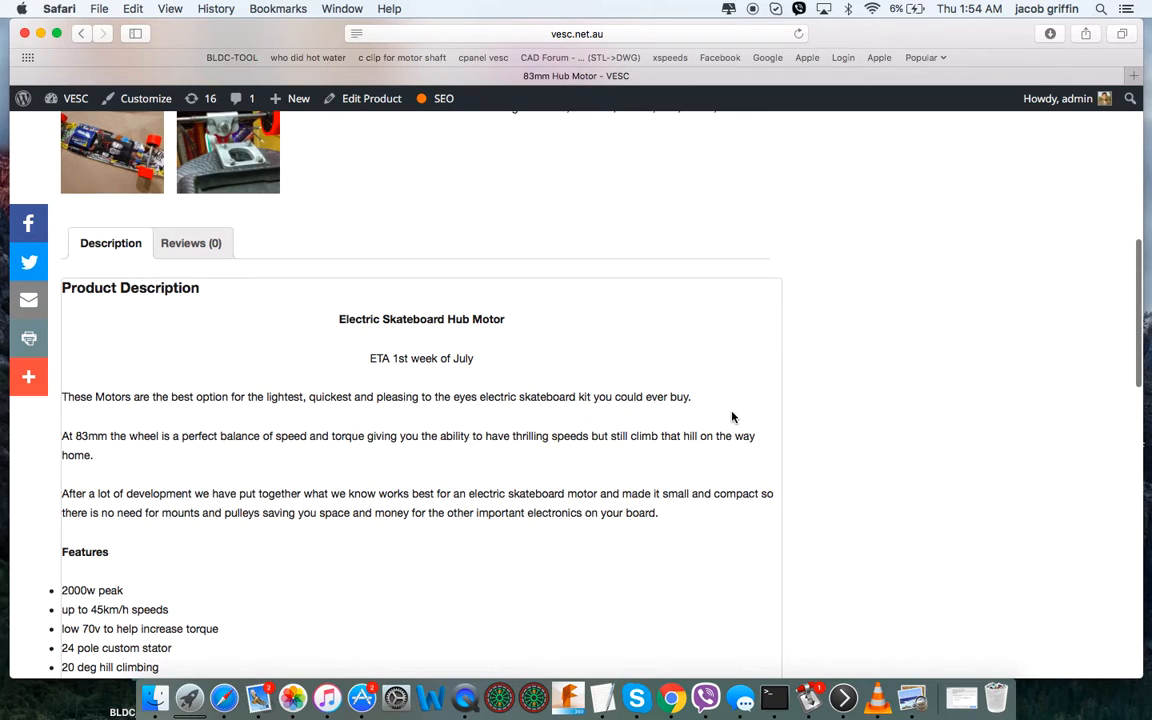
{"action": "scroll", "scroll_direction": "down", "scroll_amount": 3}
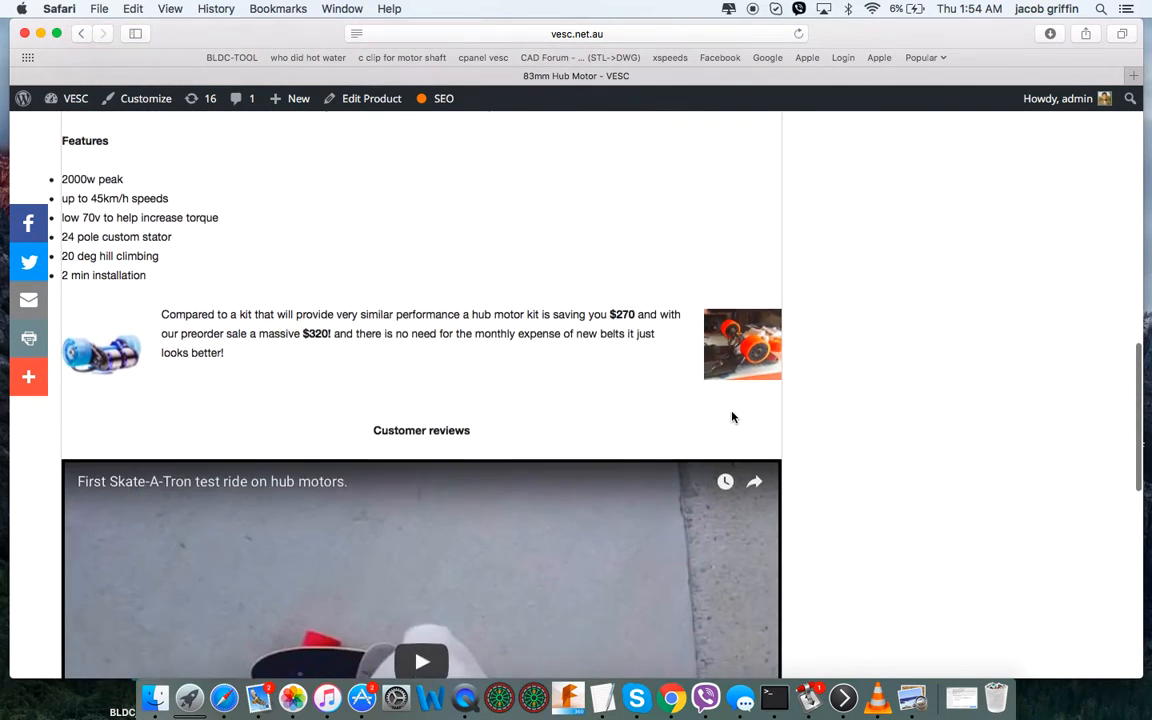
{"action": "scroll", "scroll_direction": "up", "scroll_amount": 3}
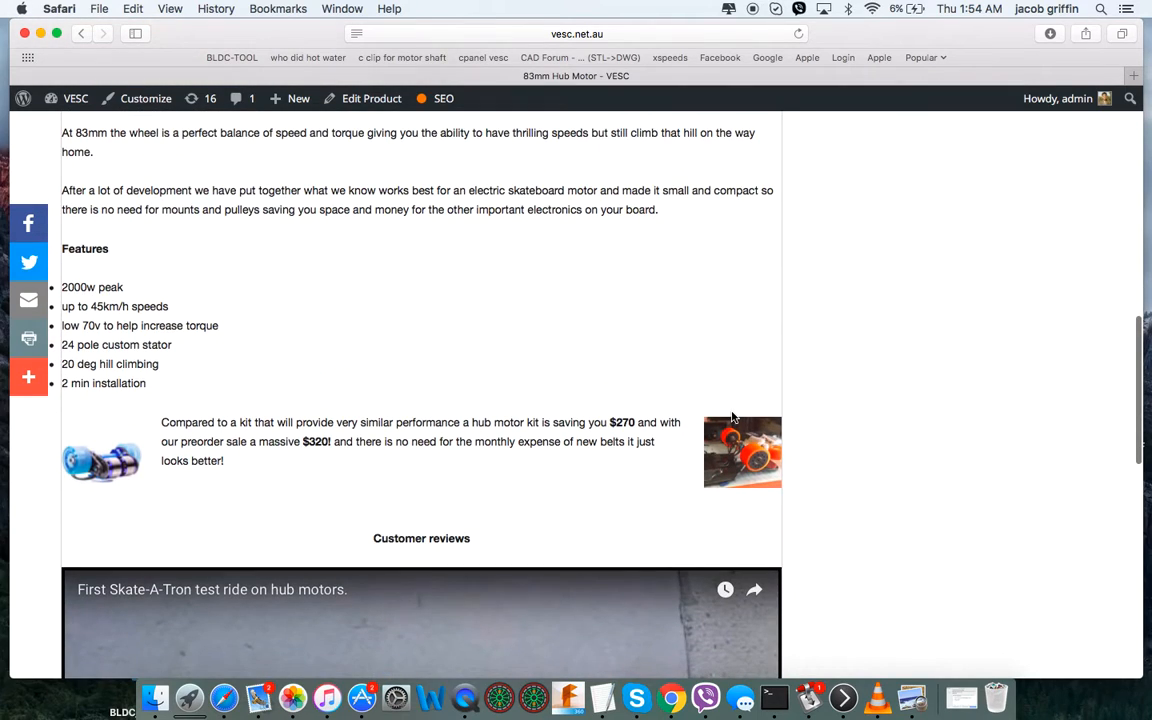
{"action": "scroll", "scroll_direction": "down", "scroll_amount": 3}
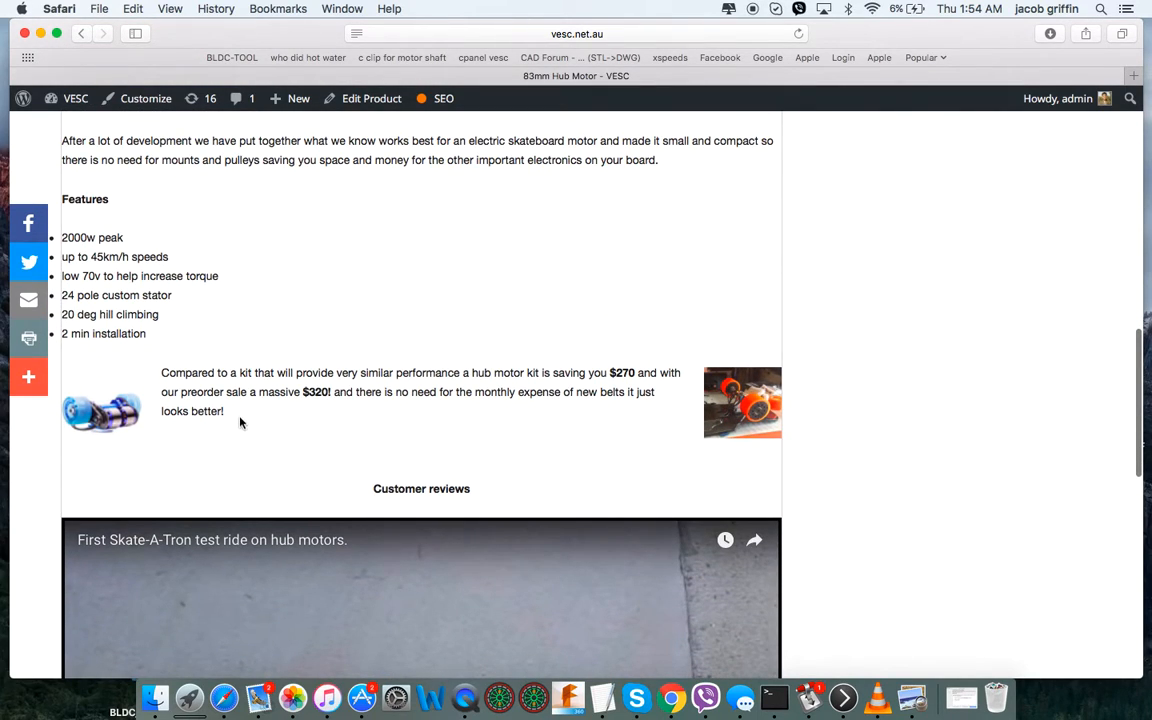
{"action": "mouse_move", "coordinate": [430, 404]}
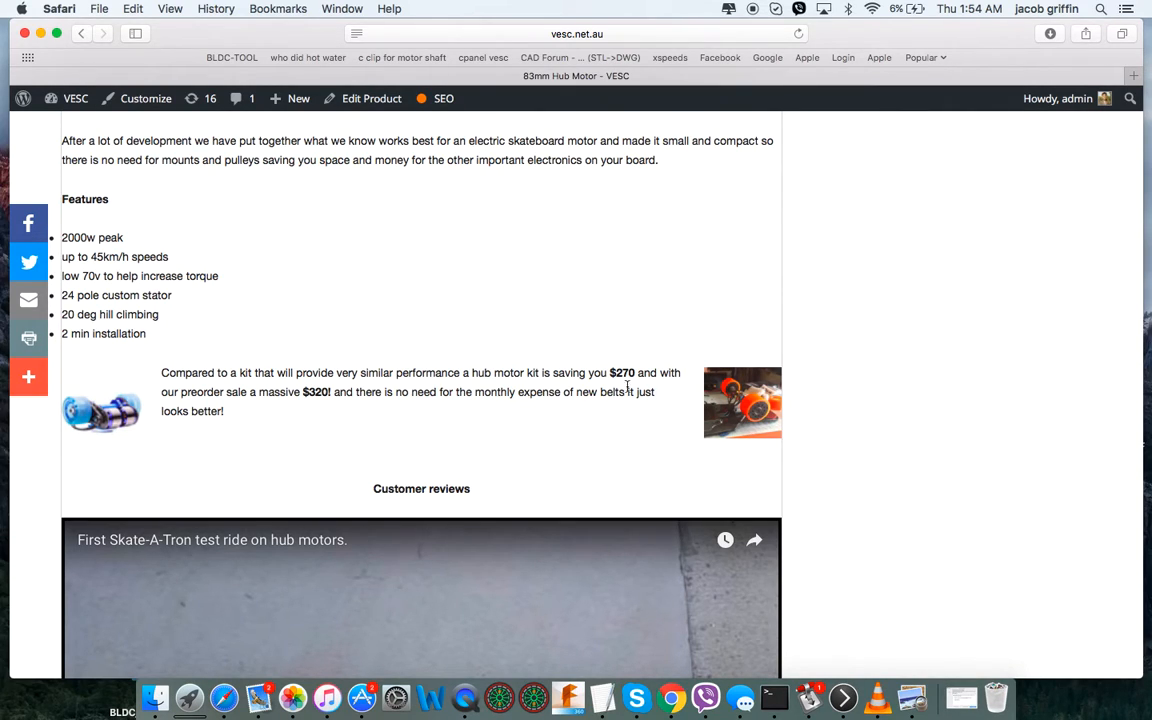
{"action": "mouse_move", "coordinate": [770, 423]}
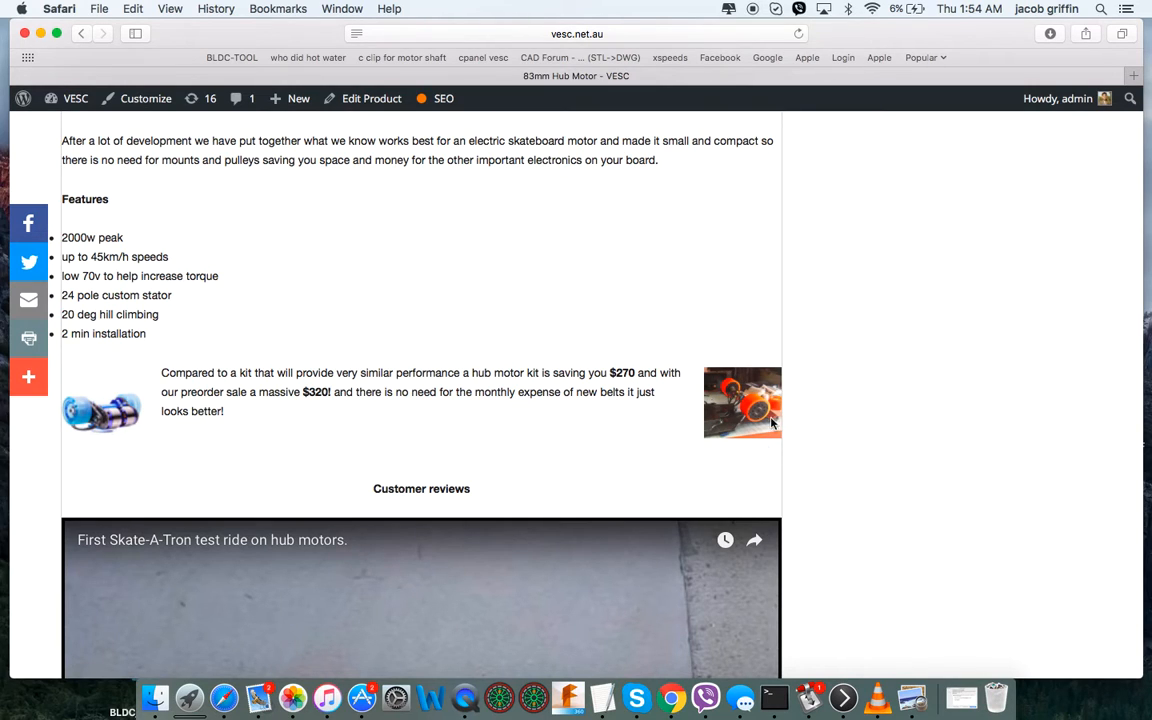
{"action": "mouse_move", "coordinate": [558, 425]}
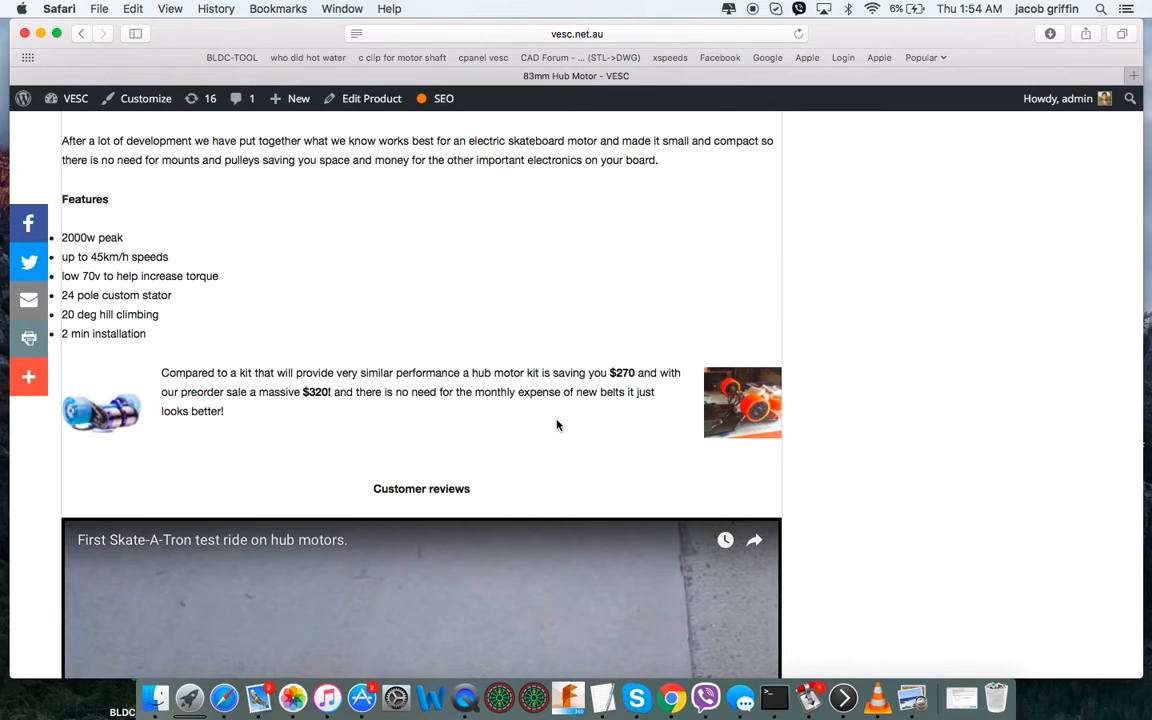
{"action": "scroll", "scroll_direction": "down", "scroll_amount": 3}
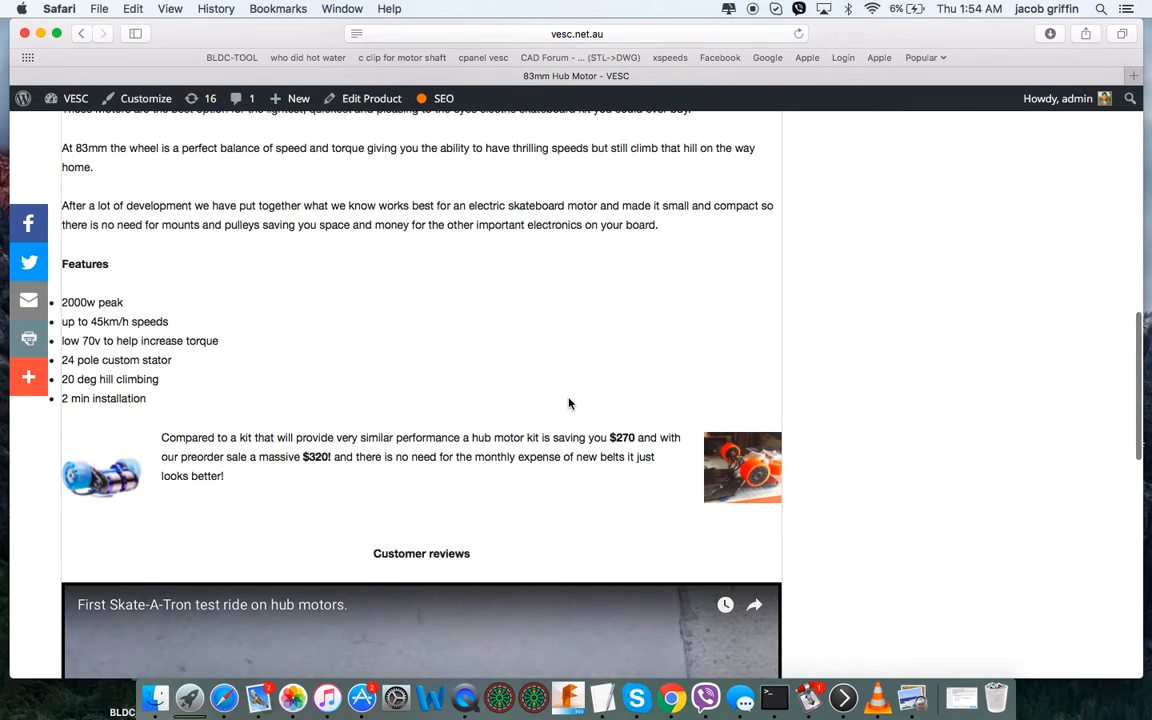
{"action": "scroll", "scroll_direction": "down", "scroll_amount": 3}
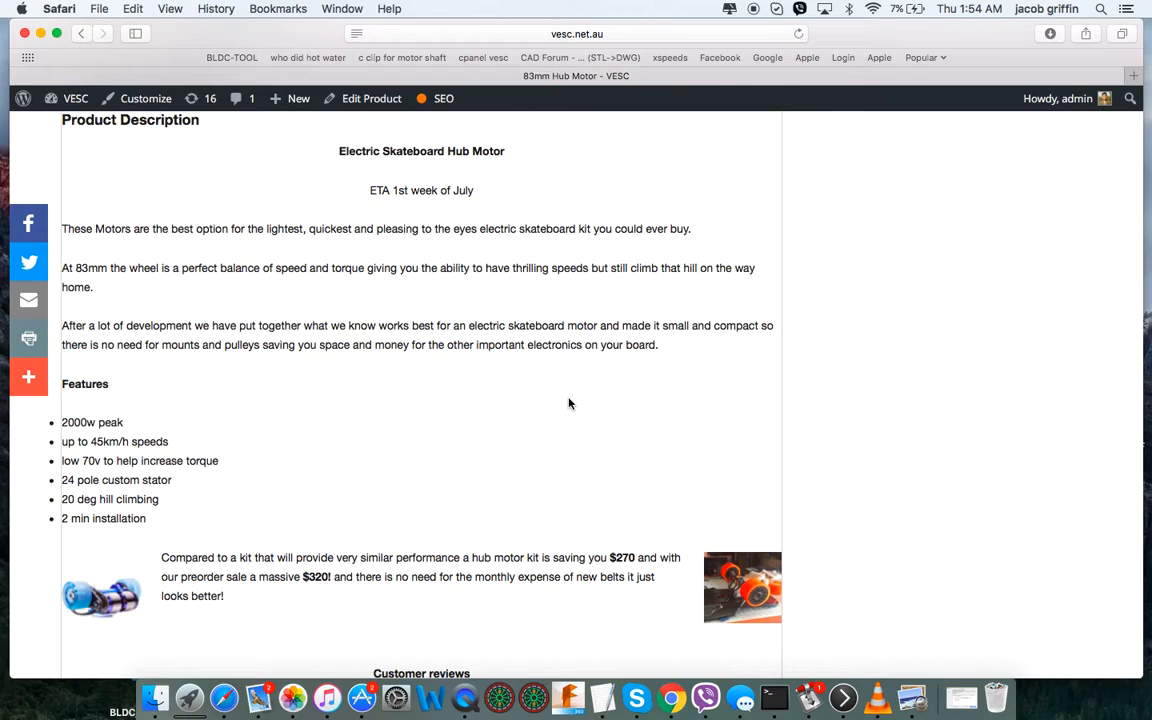
{"action": "scroll", "scroll_direction": "down", "scroll_amount": 3}
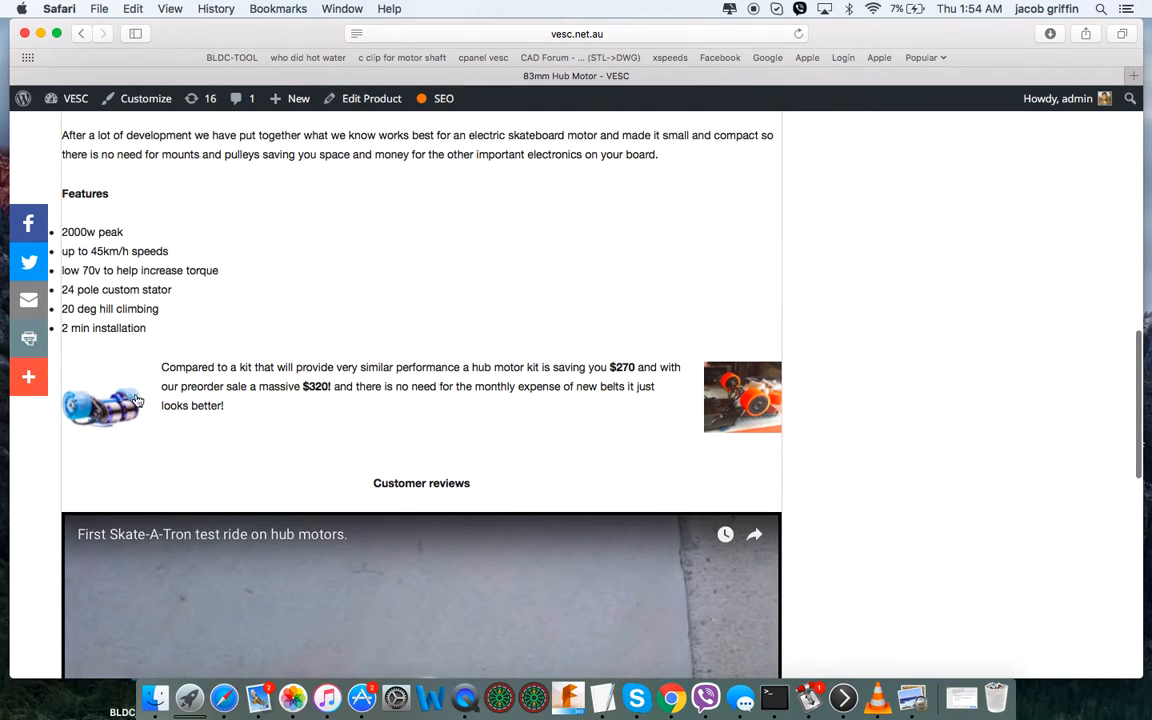
{"action": "mouse_move", "coordinate": [150, 426]}
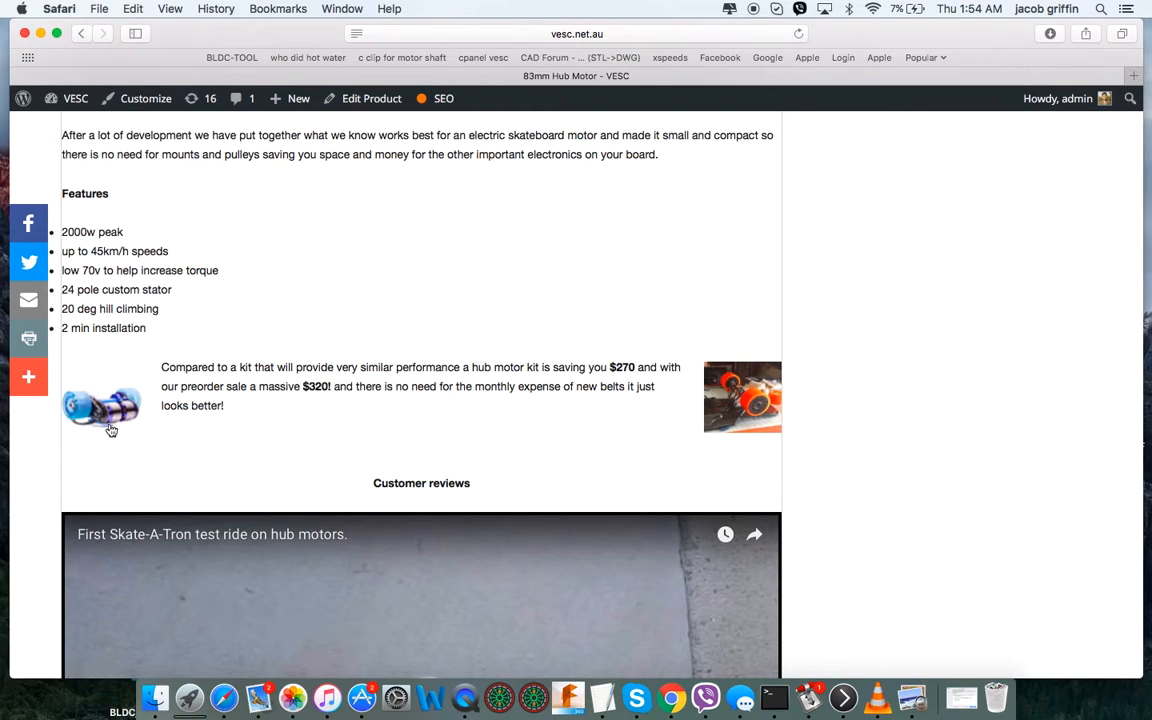
{"action": "mouse_move", "coordinate": [176, 471]}
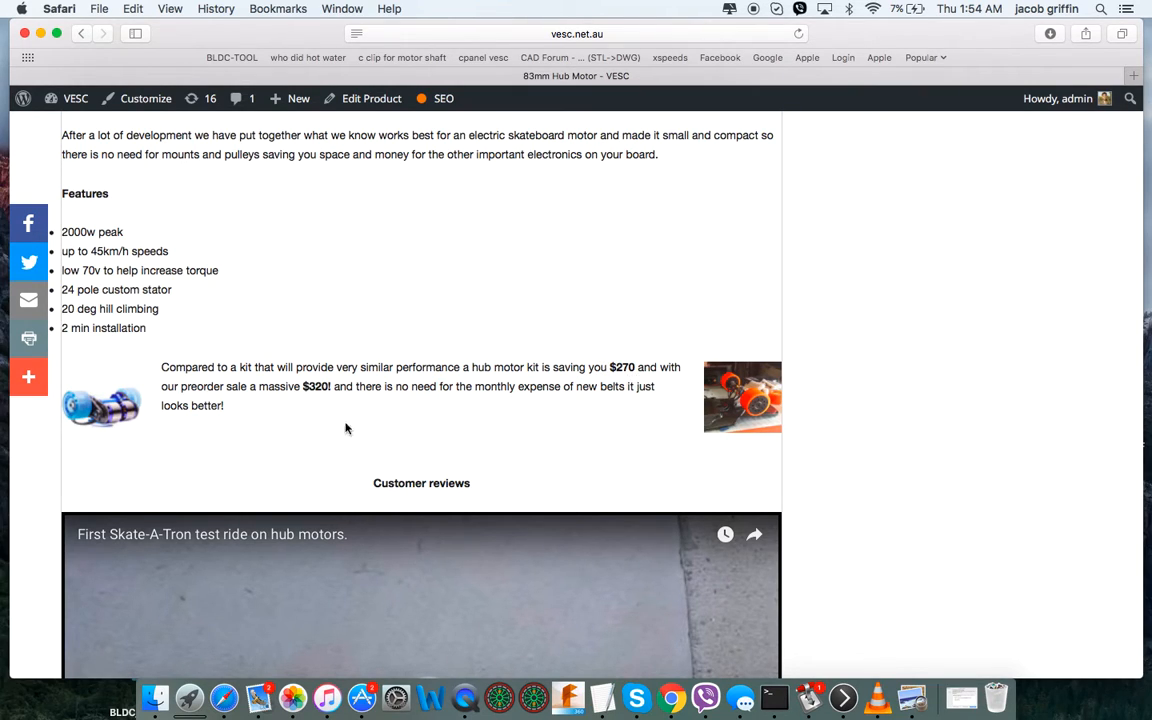
{"action": "mouse_move", "coordinate": [800, 428]}
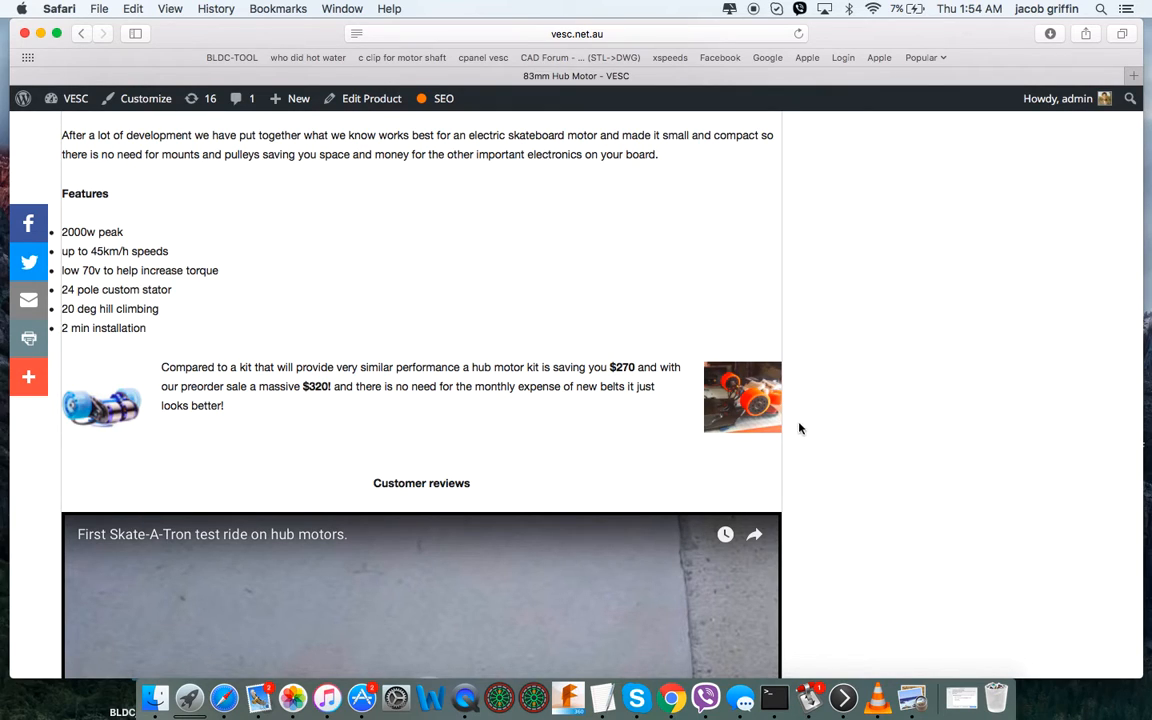
{"action": "mouse_move", "coordinate": [722, 423]}
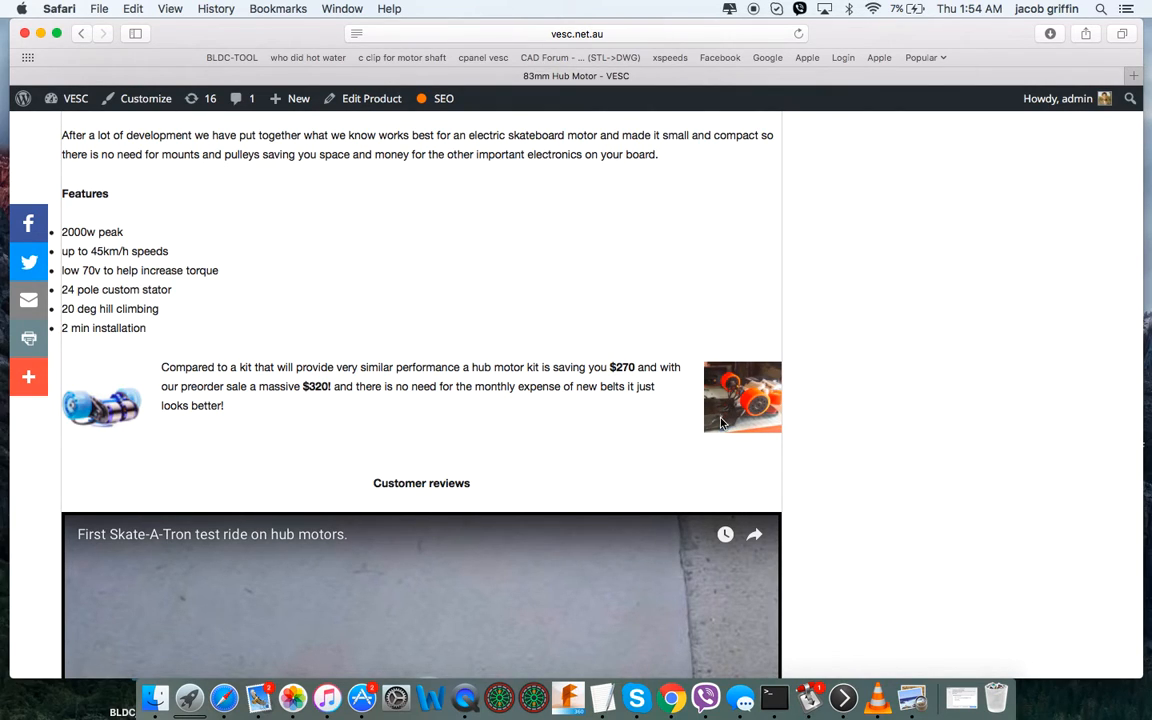
{"action": "mouse_move", "coordinate": [318, 405]}
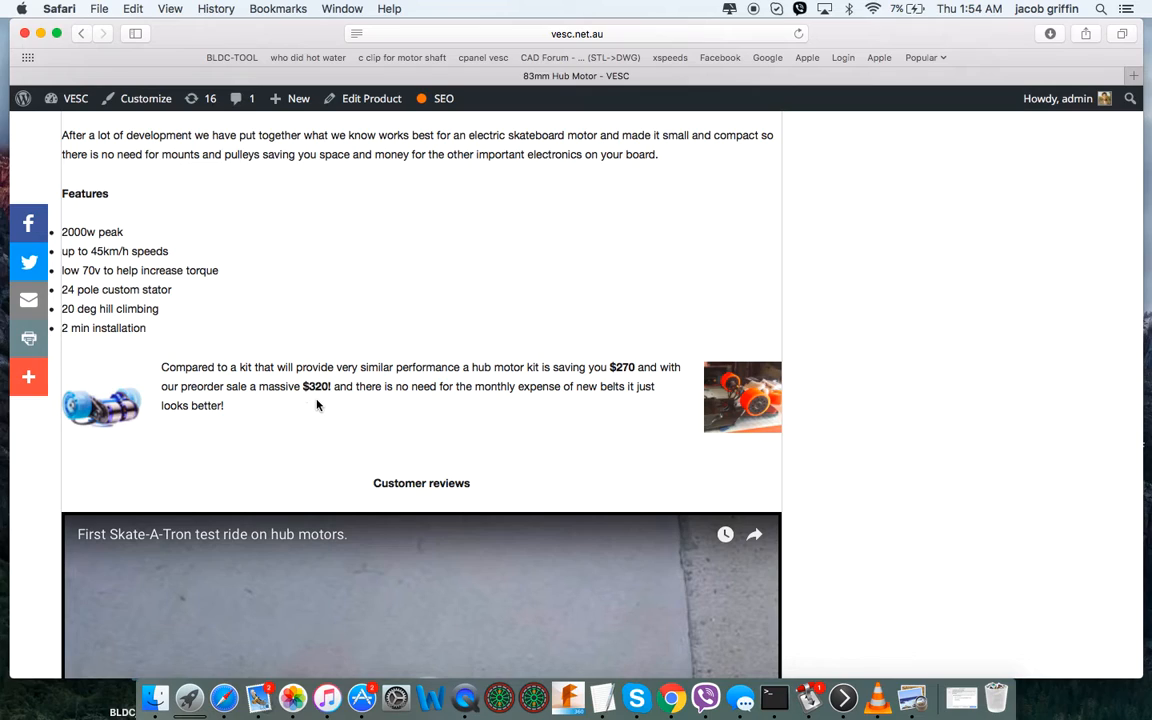
{"action": "mouse_move", "coordinate": [353, 433]}
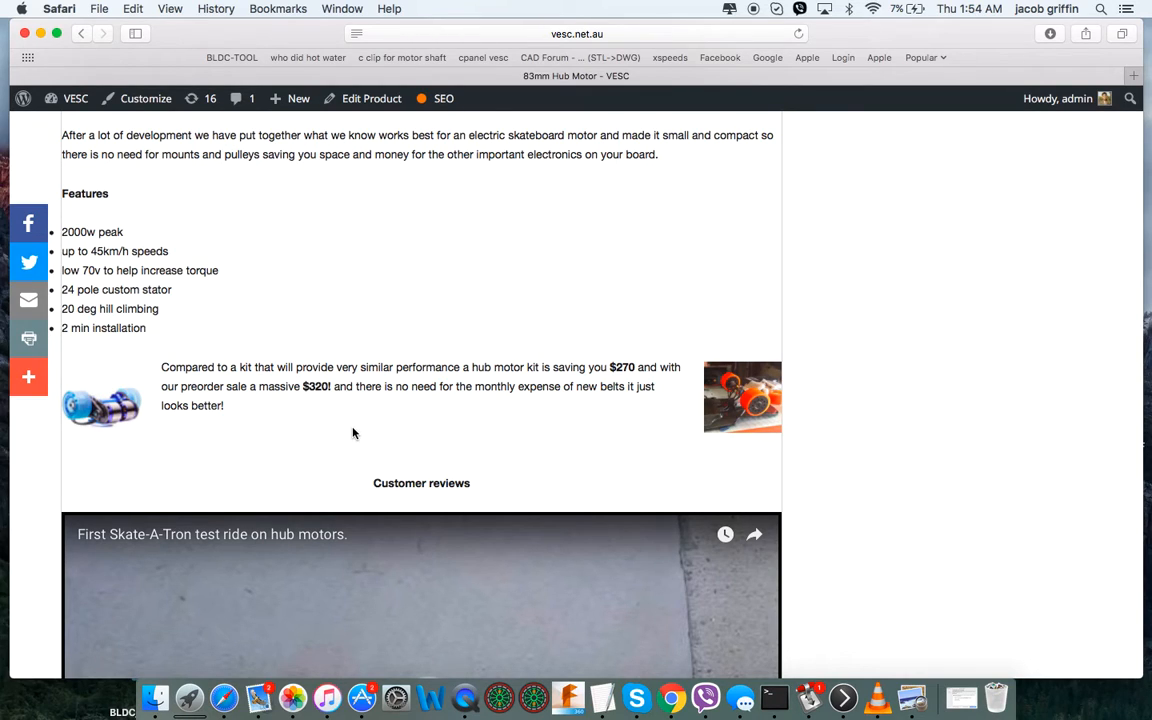
{"action": "mouse_move", "coordinate": [492, 445]}
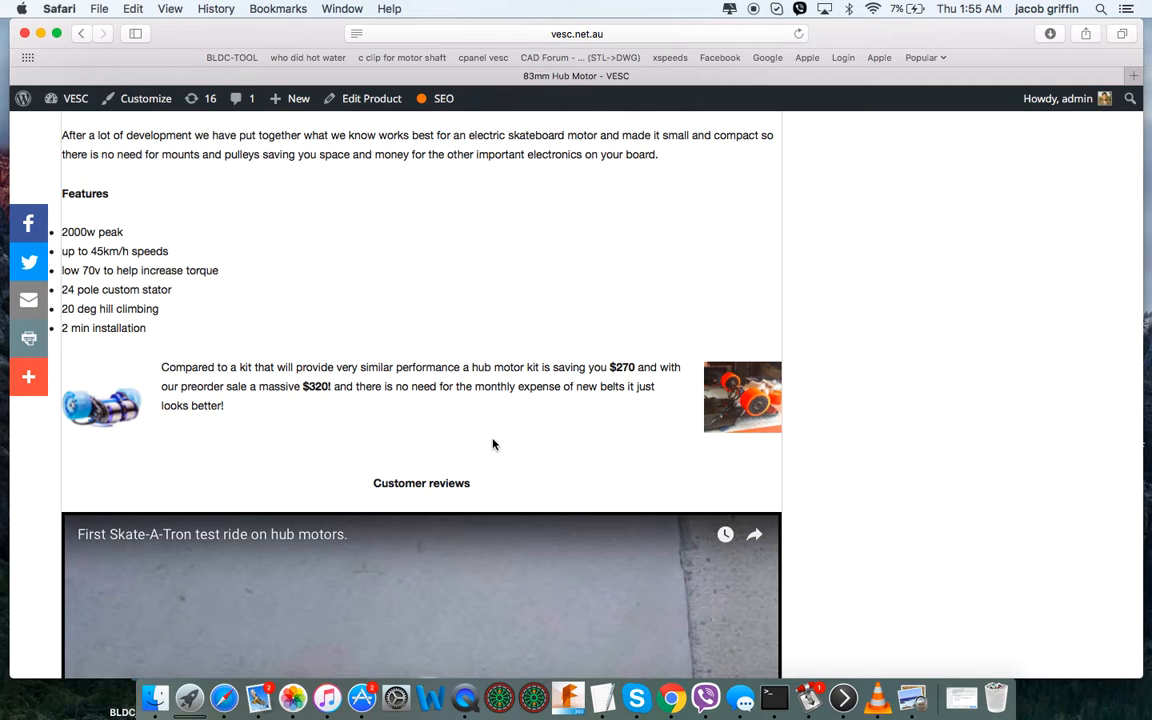
- Scroll past Customer reviews through both YouTube videos to the footer
{"action": "scroll", "scroll_direction": "down", "scroll_amount": 3}
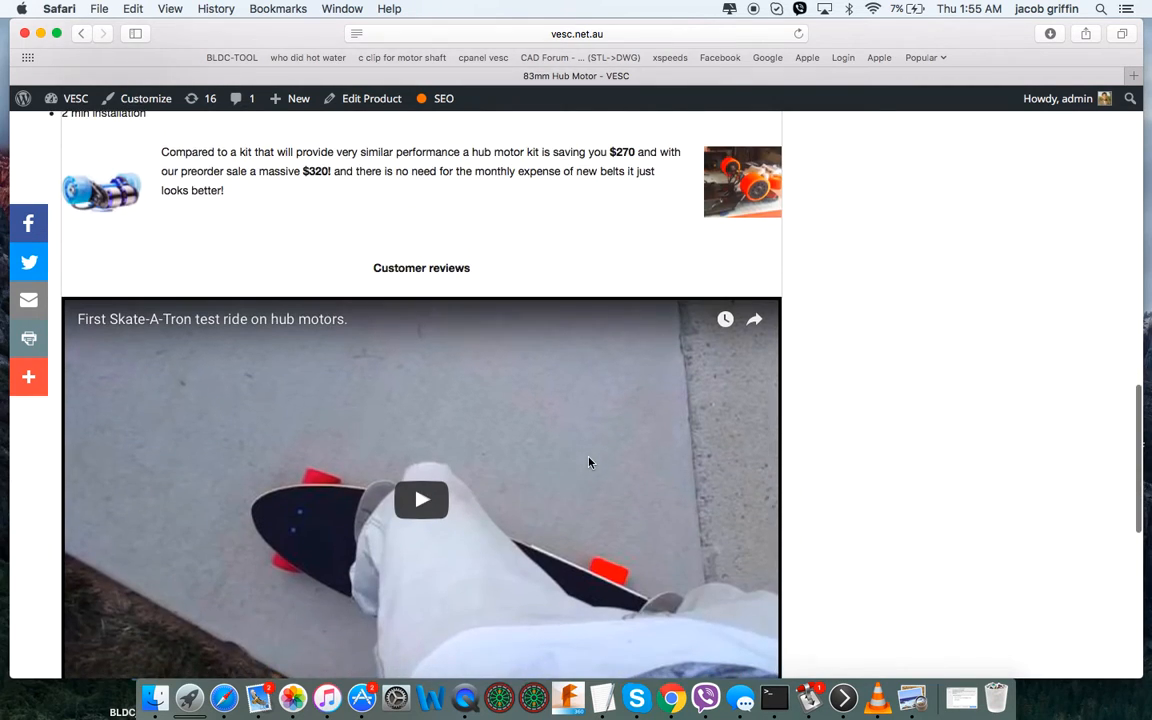
{"action": "scroll", "scroll_direction": "down", "scroll_amount": 3}
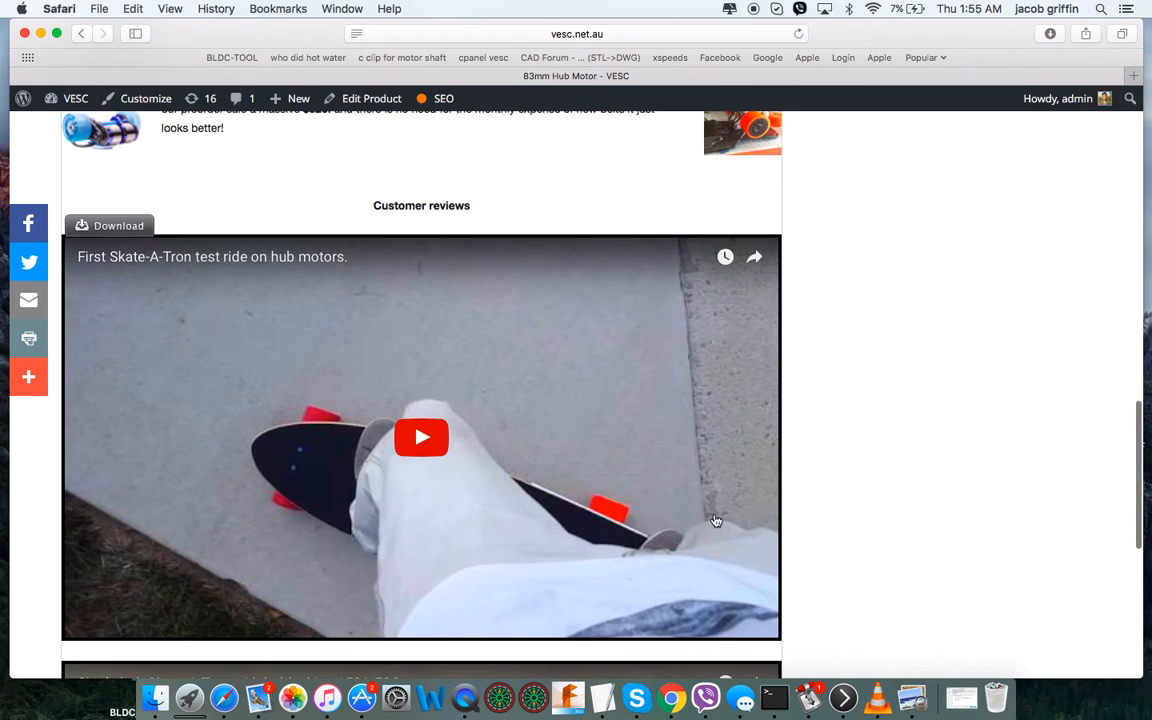
{"action": "scroll", "scroll_direction": "down", "scroll_amount": 3}
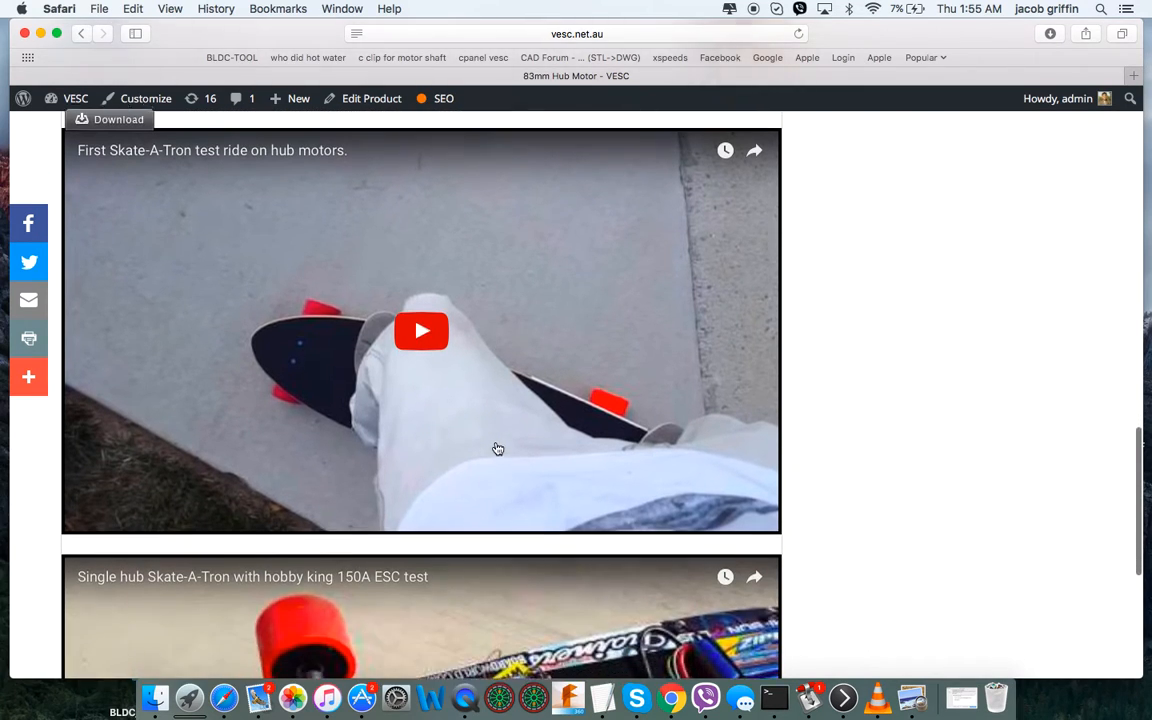
{"action": "scroll", "scroll_direction": "down", "scroll_amount": 3}
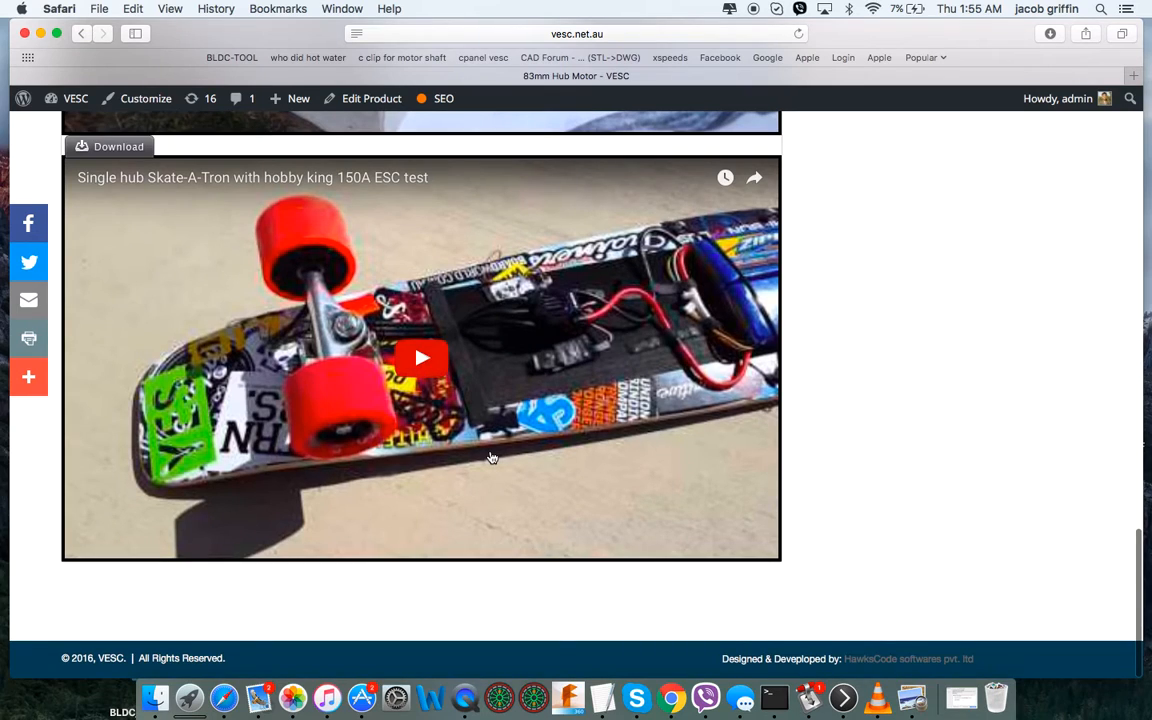
{"action": "scroll", "scroll_direction": "down", "scroll_amount": 3}
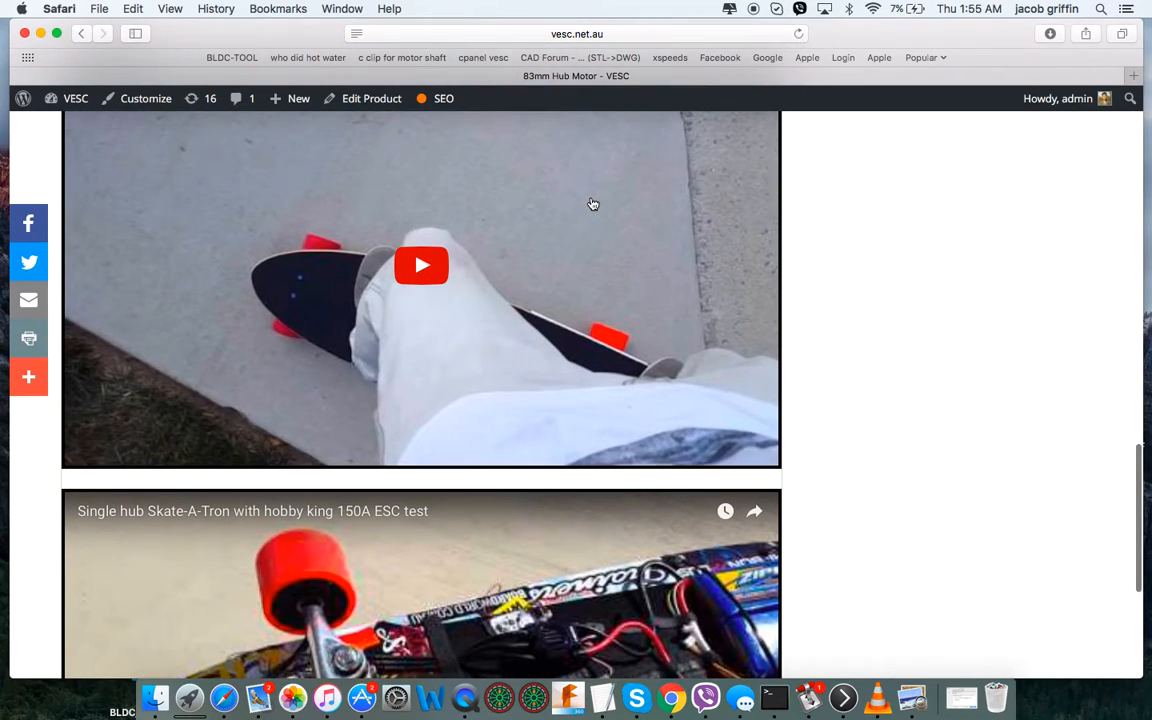
{"action": "scroll", "scroll_direction": "down", "scroll_amount": 3}
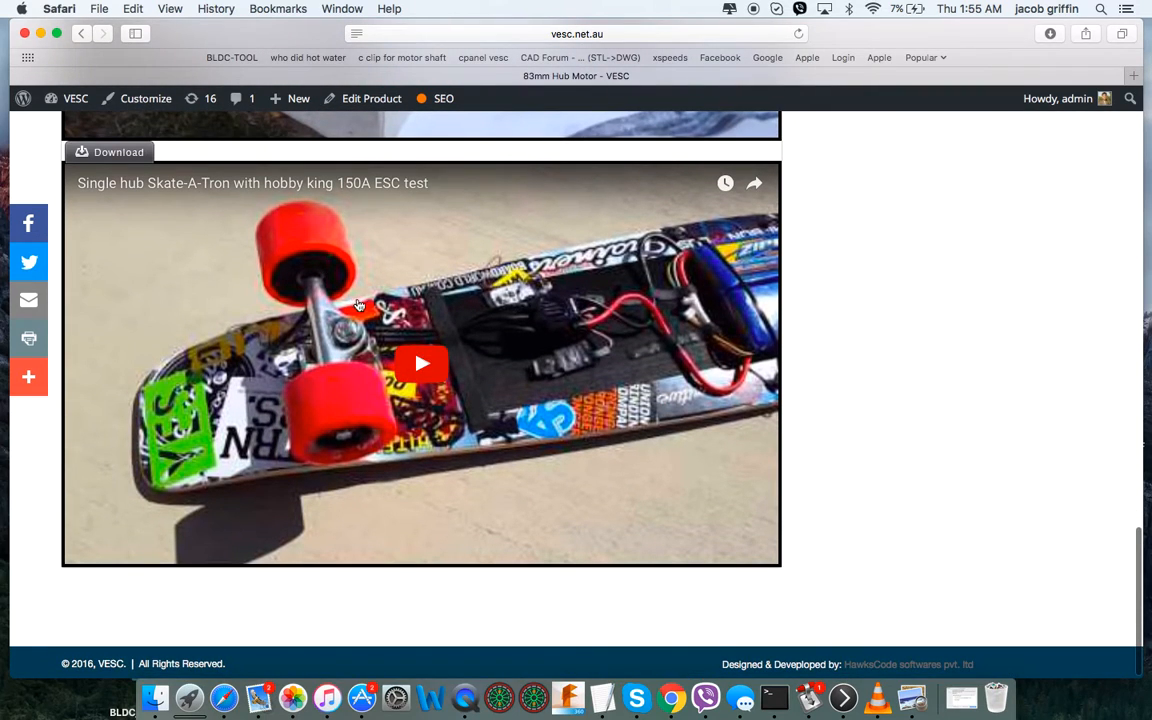
{"action": "mouse_move", "coordinate": [550, 307]}
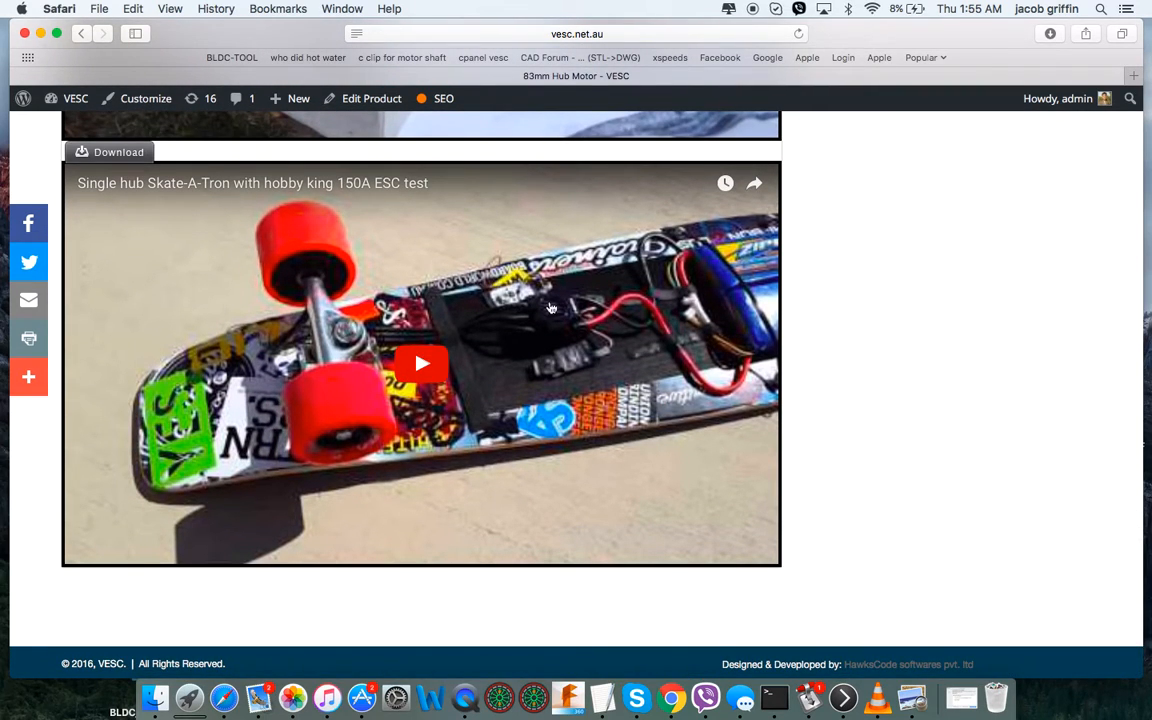
{"action": "scroll", "scroll_direction": "down", "scroll_amount": 3}
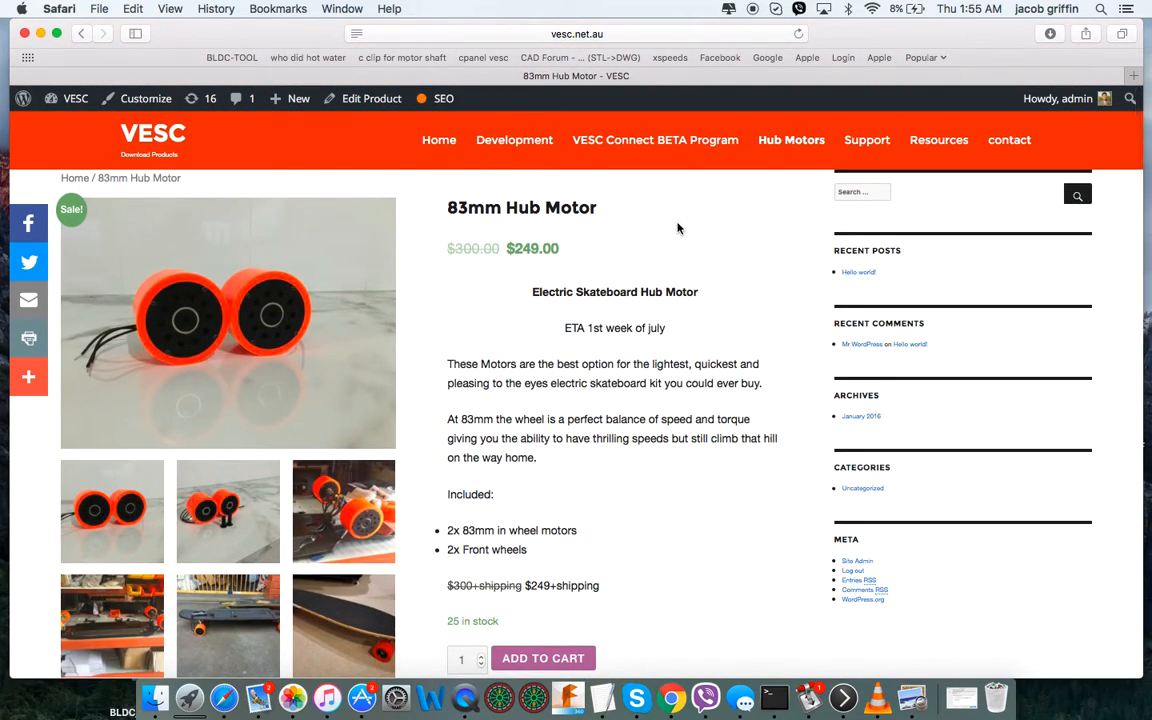
{"action": "mouse_move", "coordinate": [470, 359]}
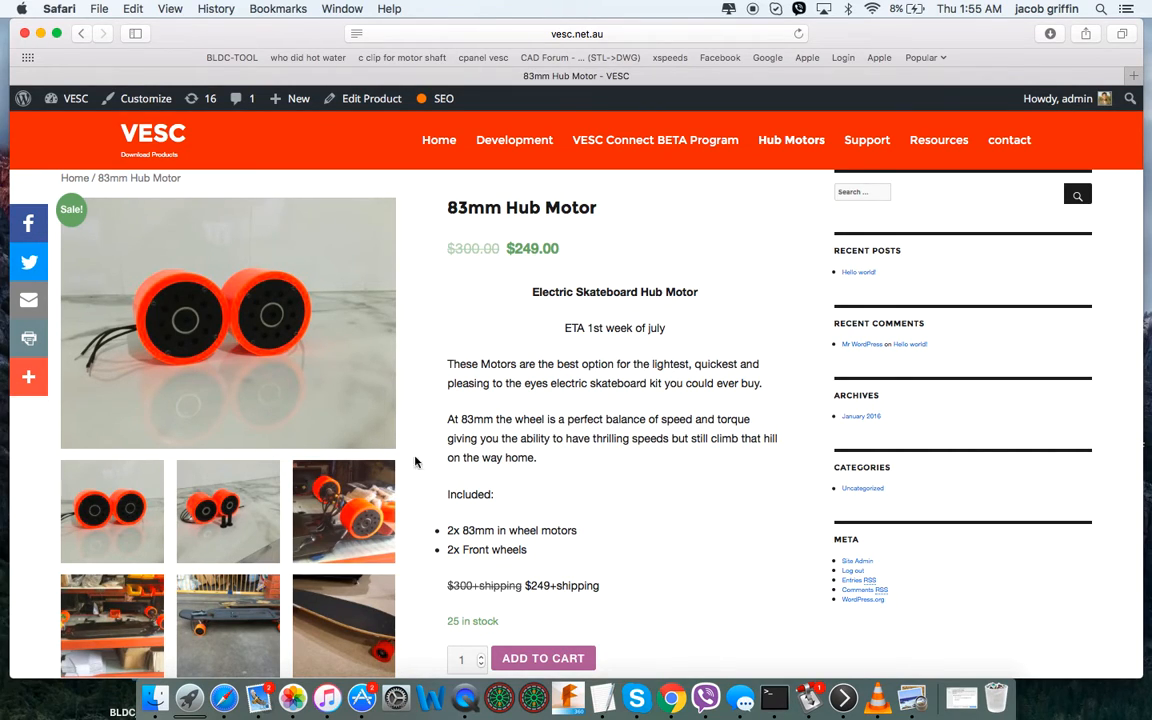
{"action": "mouse_move", "coordinate": [702, 325]}
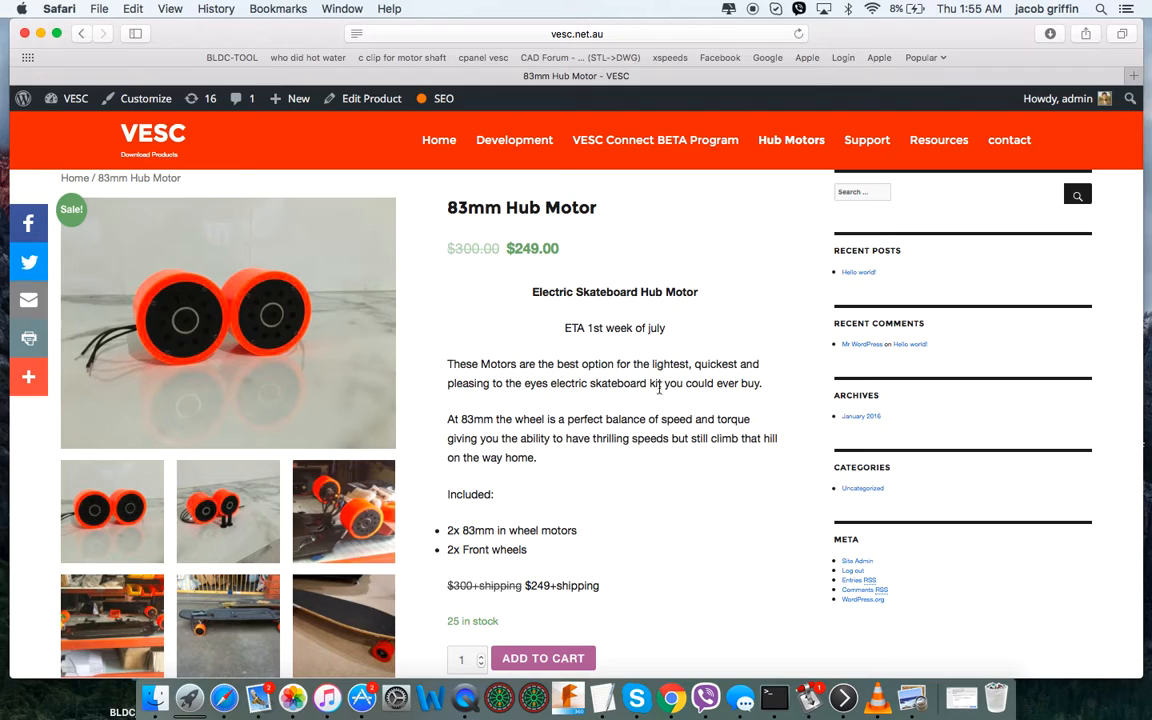
{"action": "mouse_move", "coordinate": [620, 360]}
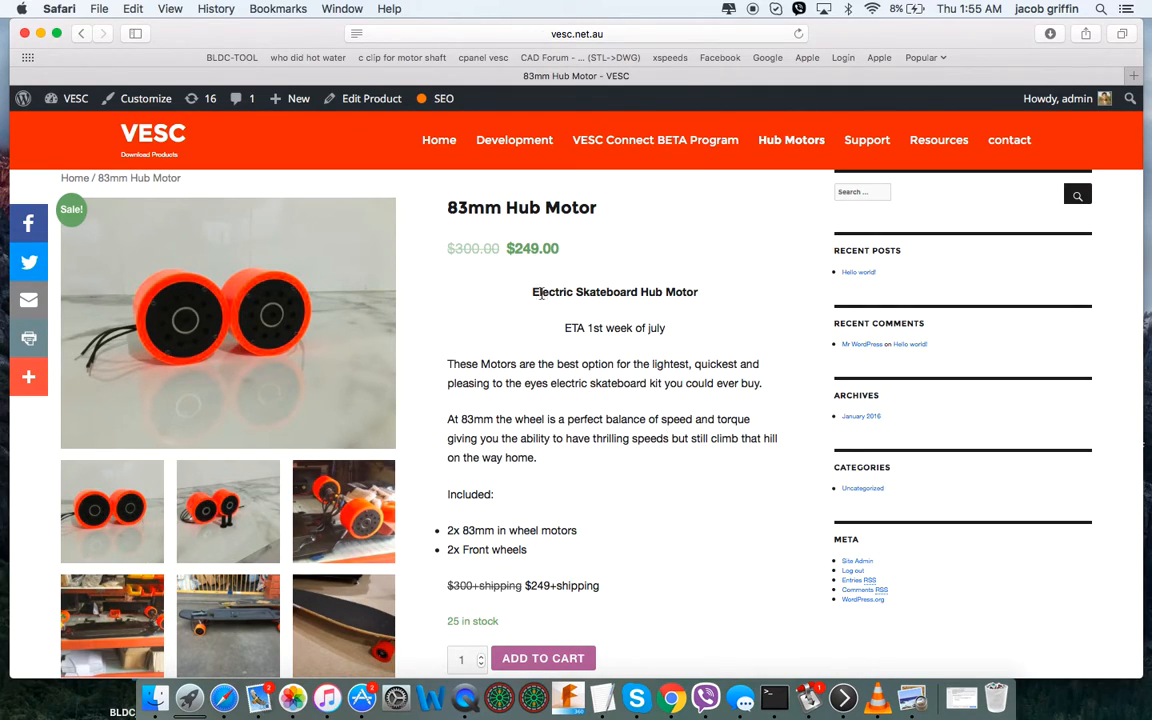
- Scroll the 83mm Hub Motor page to its product tags and 25-in-stock note
{"action": "scroll", "scroll_direction": "down", "scroll_amount": 3}
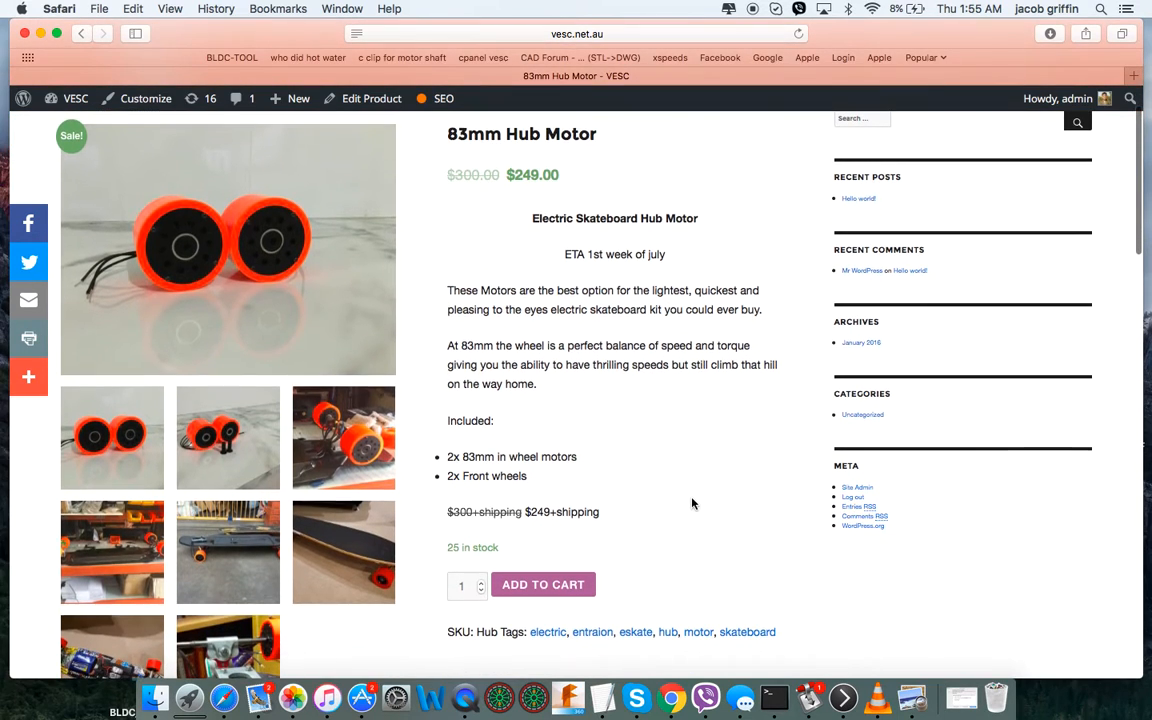
{"action": "scroll", "scroll_direction": "down", "scroll_amount": 3}
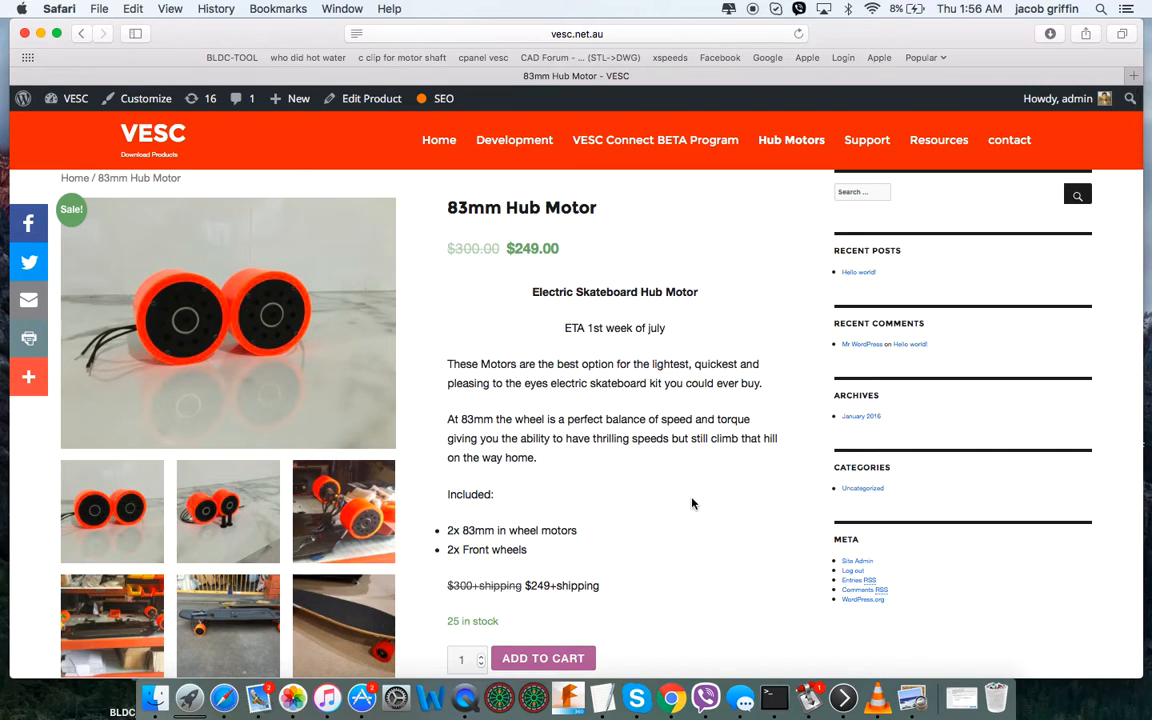
{"action": "scroll", "scroll_direction": "down", "scroll_amount": 3}
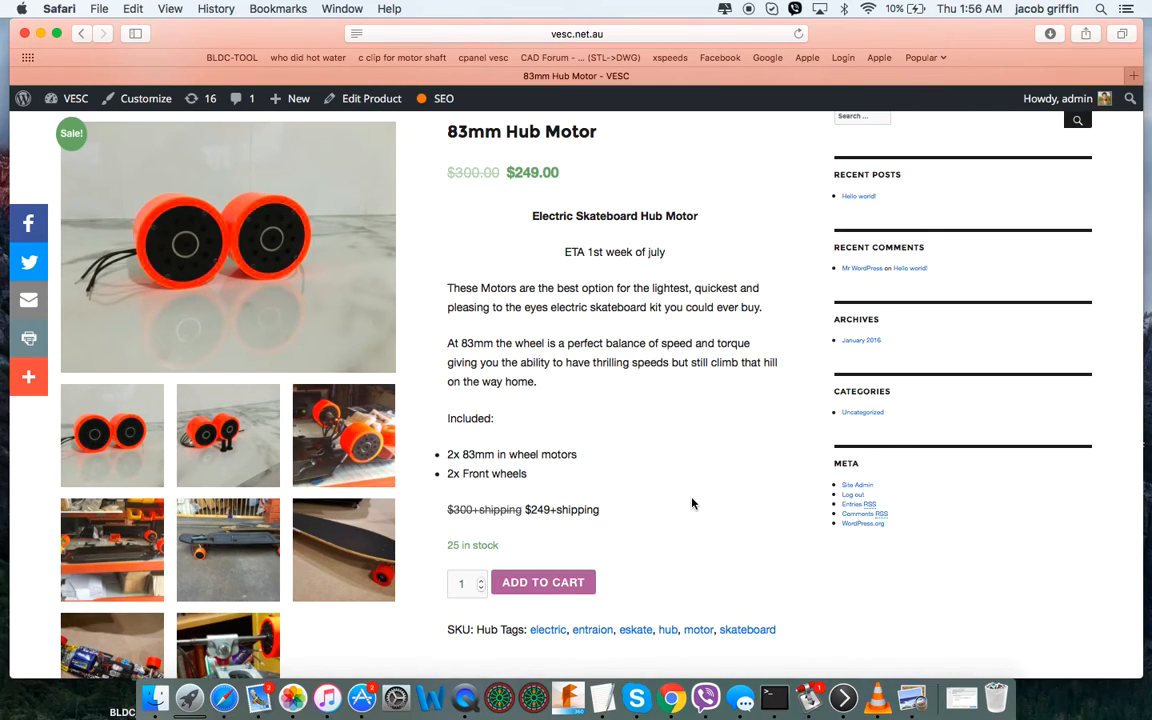
{"action": "mouse_move", "coordinate": [729, 507]}
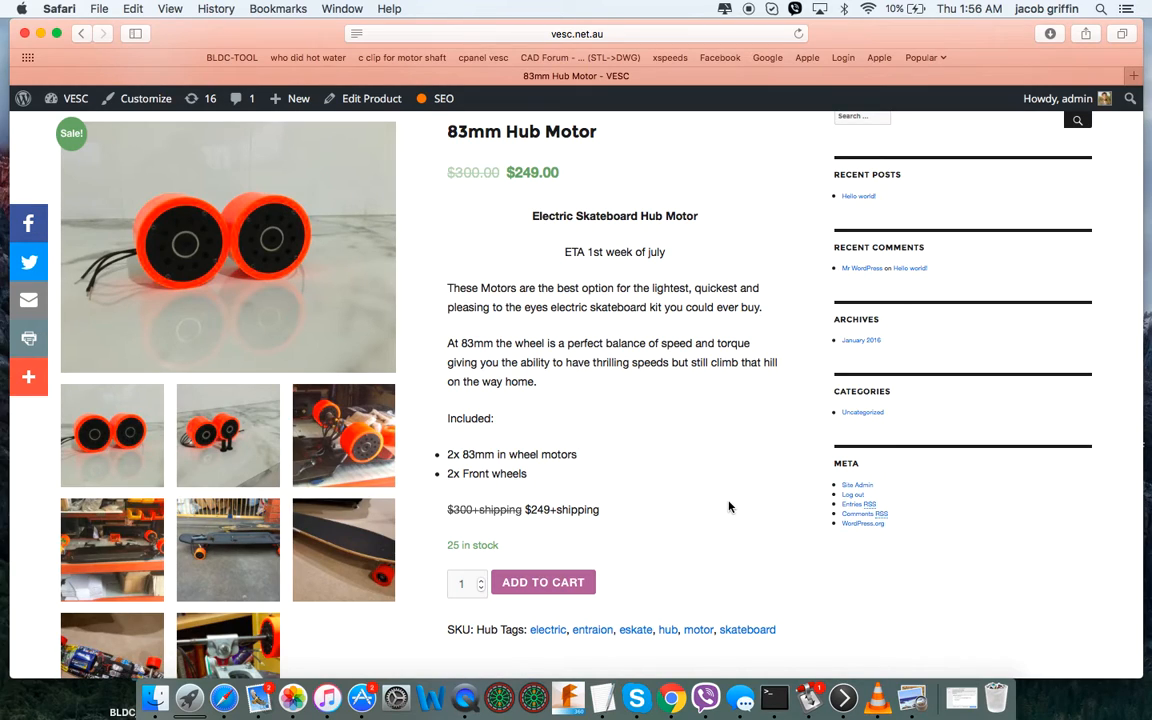
{"action": "mouse_move", "coordinate": [543, 407]}
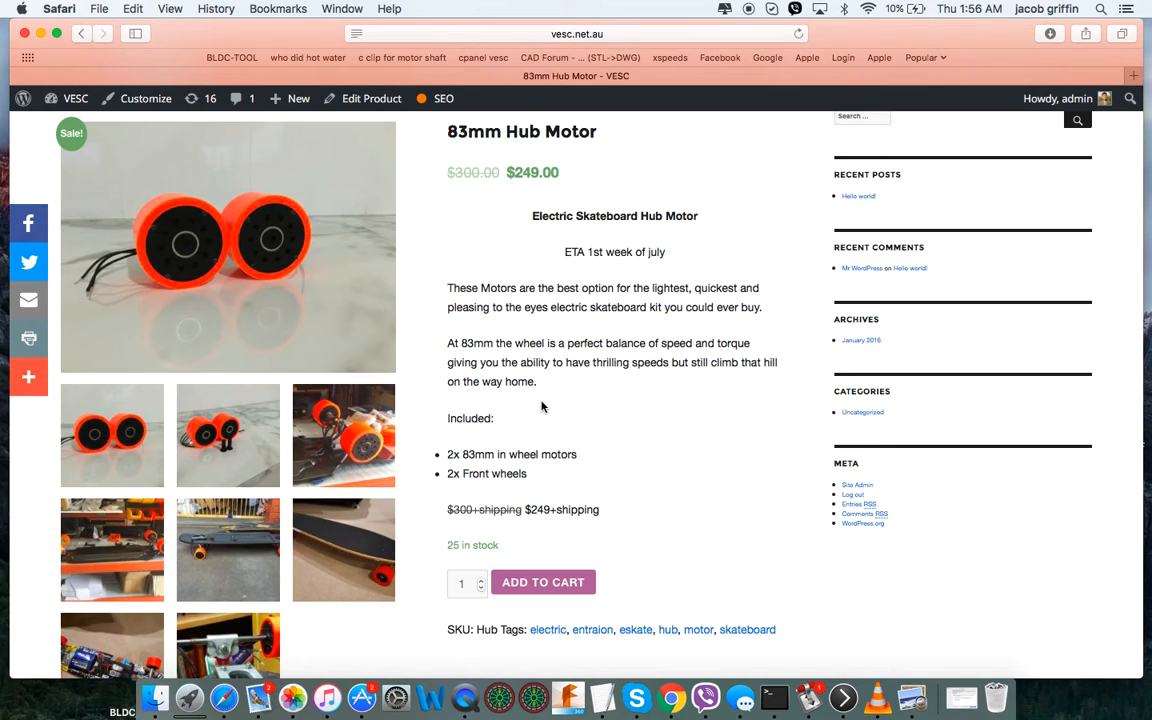